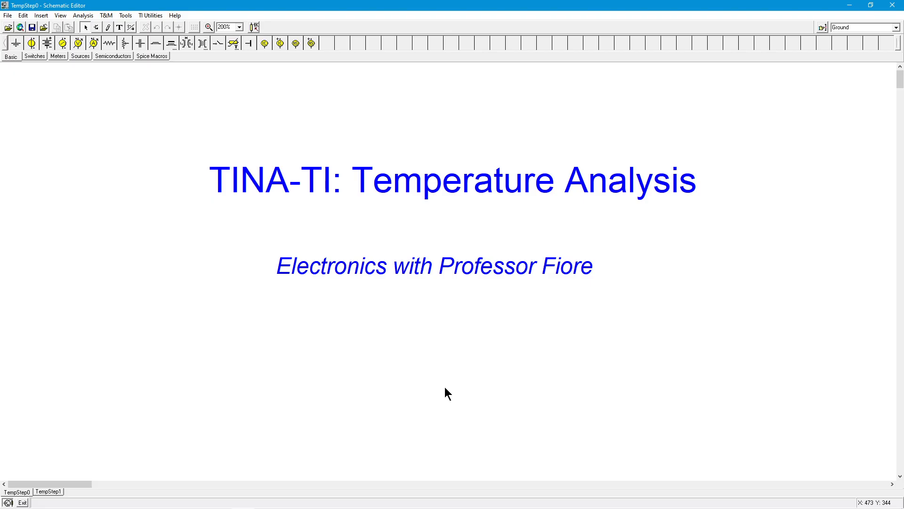
mouse_move(435, 414)
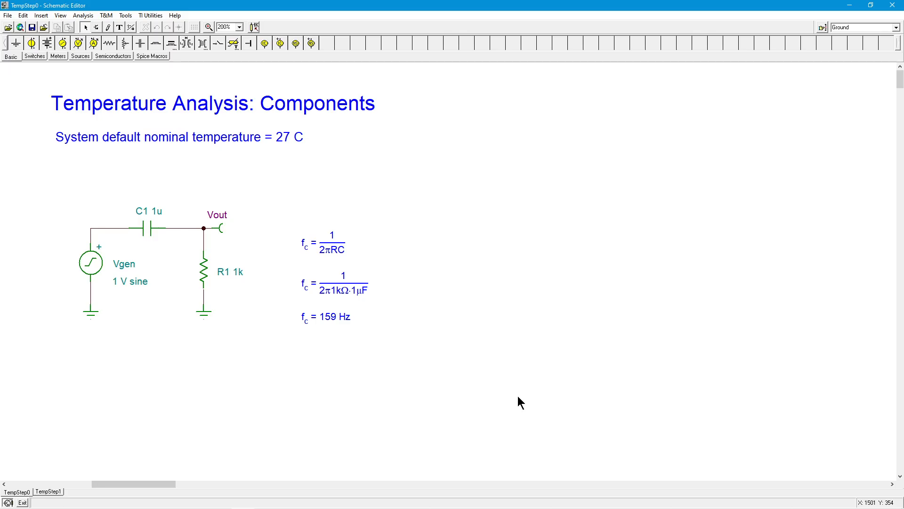
mouse_move(493, 395)
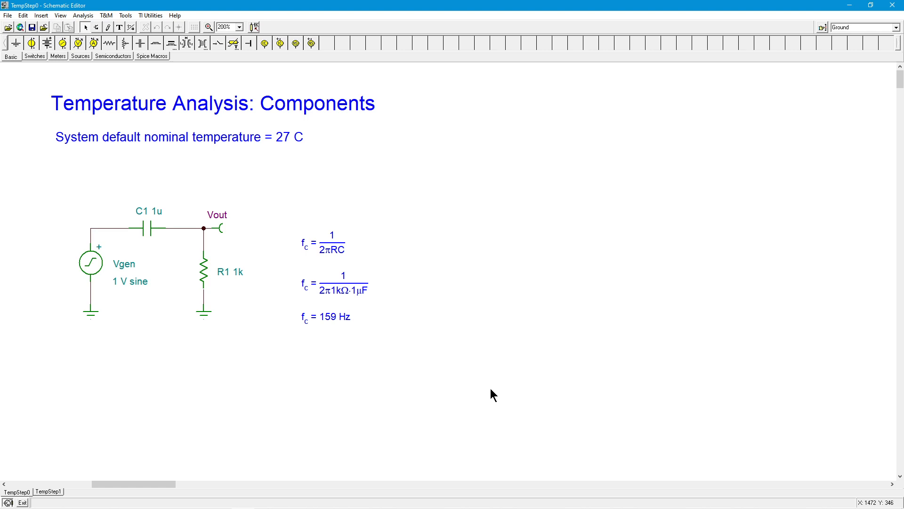
mouse_move(186, 274)
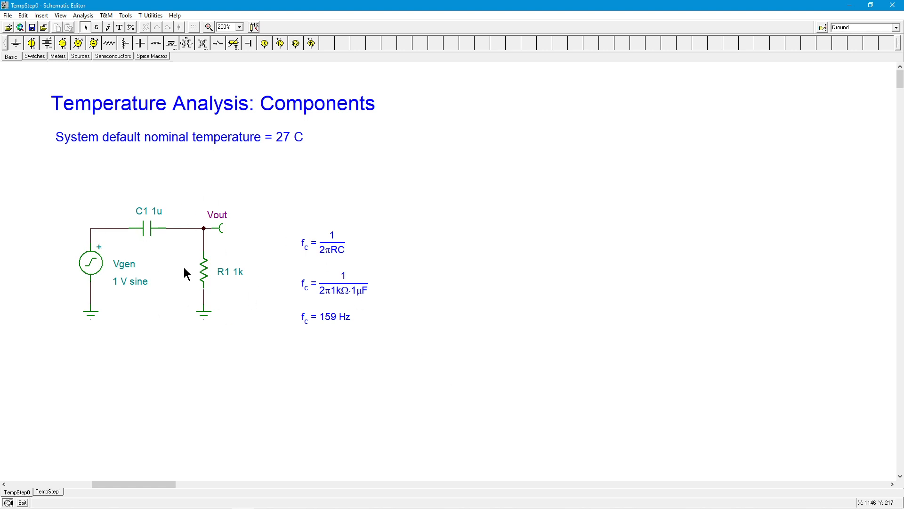
mouse_move(216, 289)
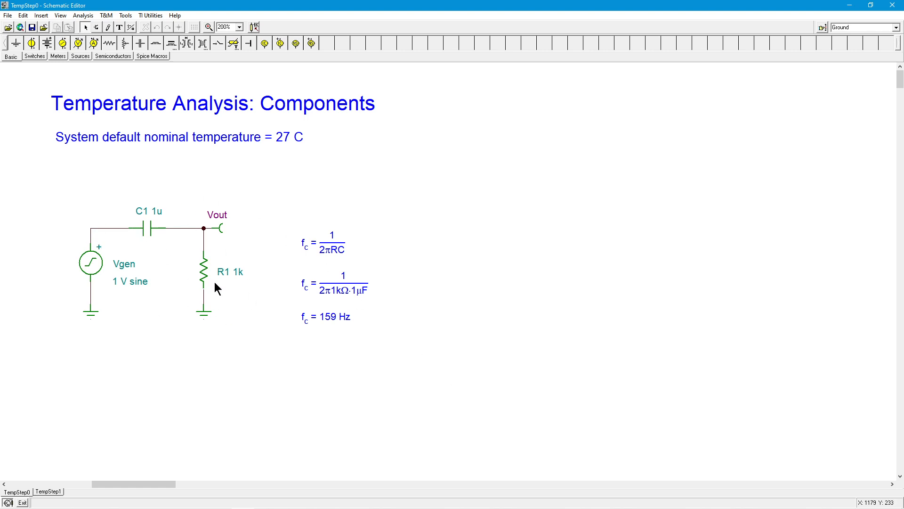
mouse_move(193, 274)
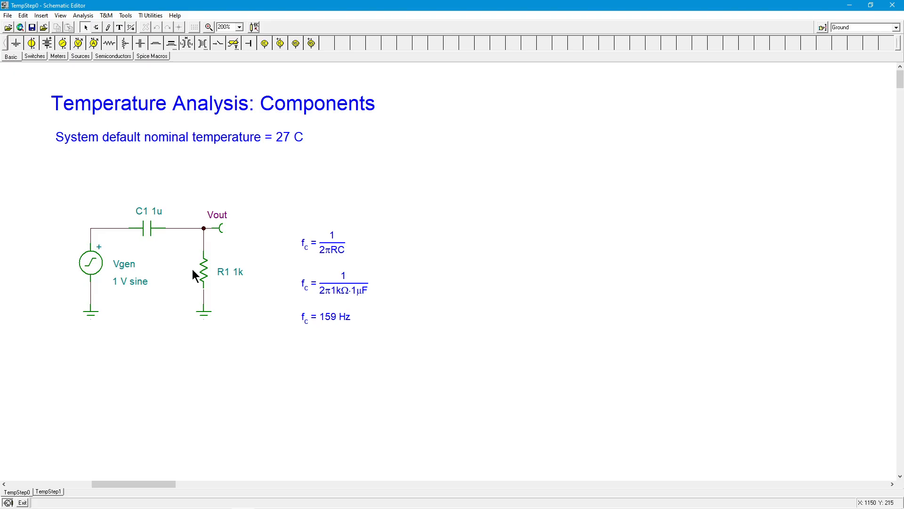
mouse_move(231, 323)
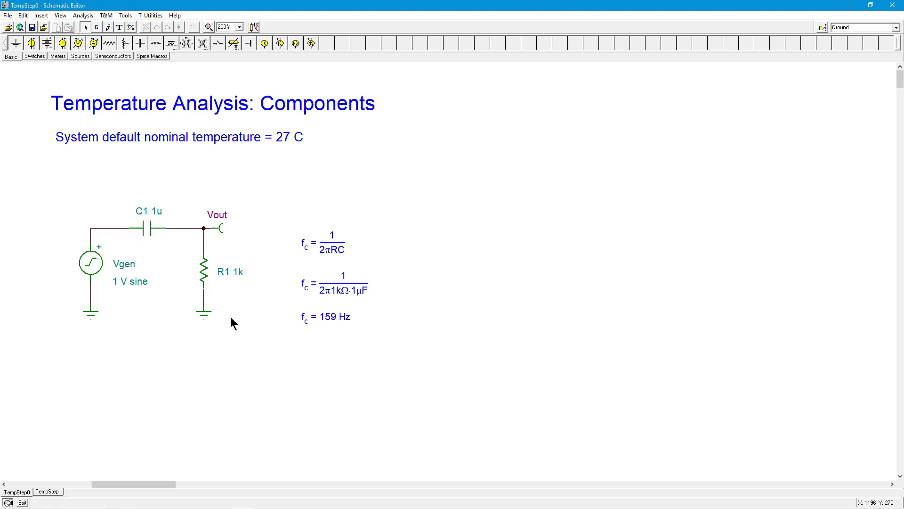
mouse_move(232, 310)
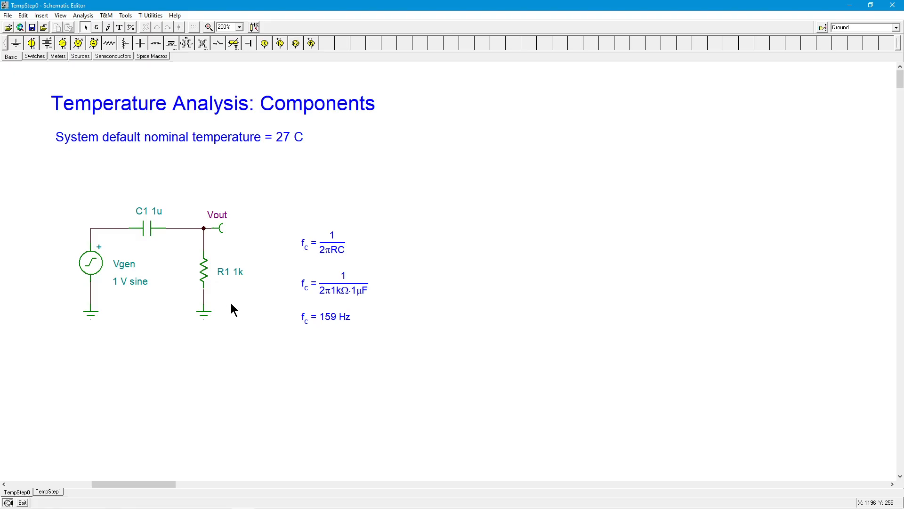
mouse_move(82, 15)
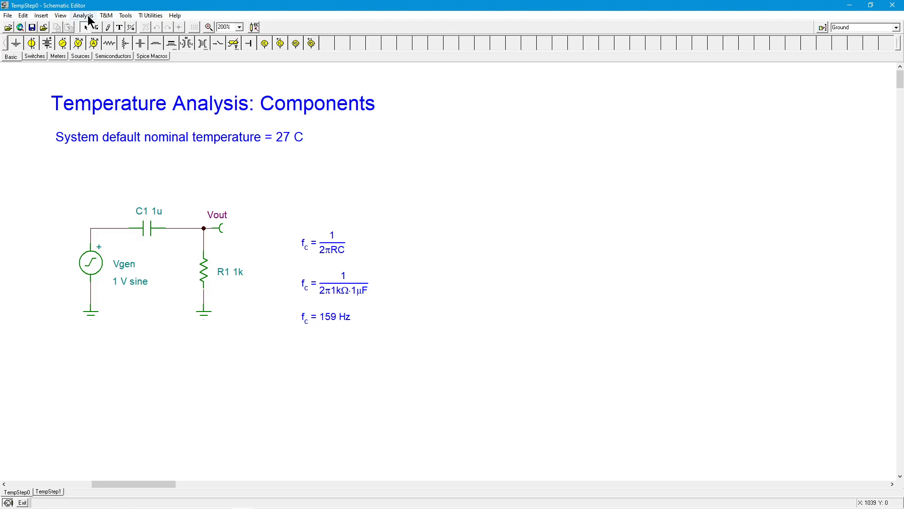
click(83, 15)
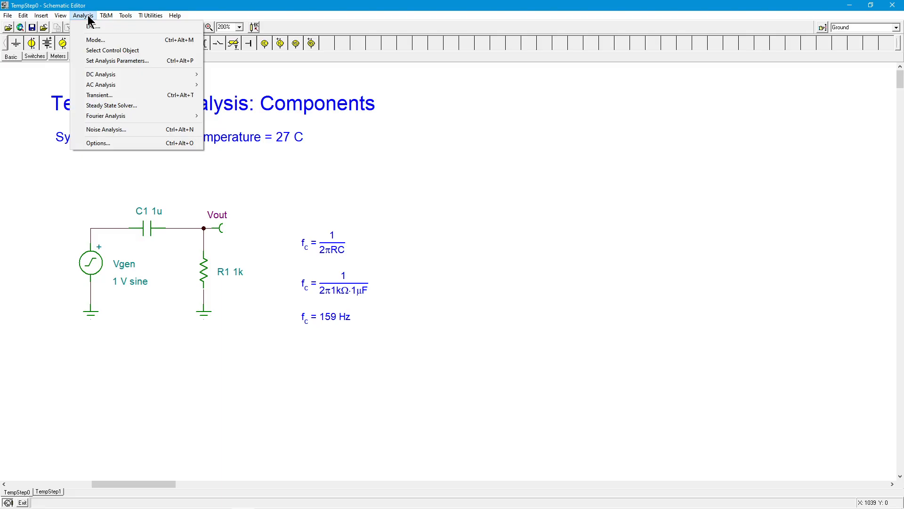
mouse_move(118, 61)
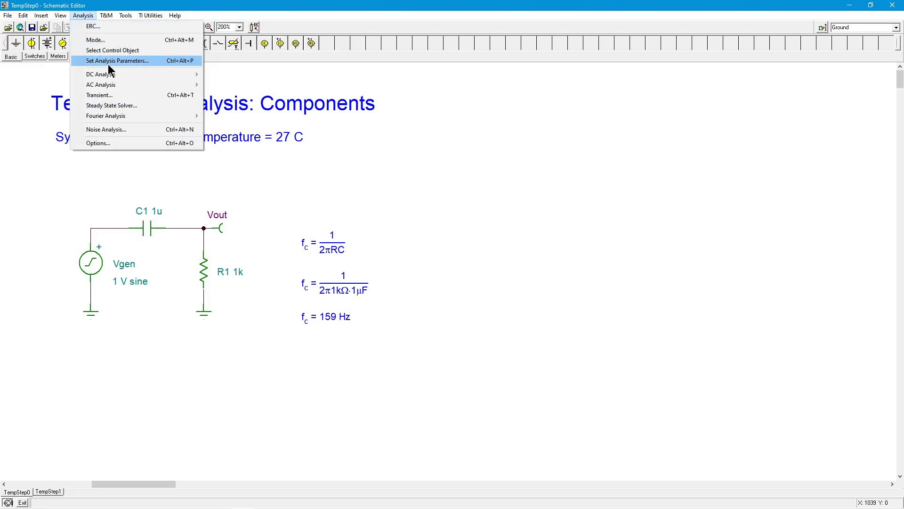
click(117, 60)
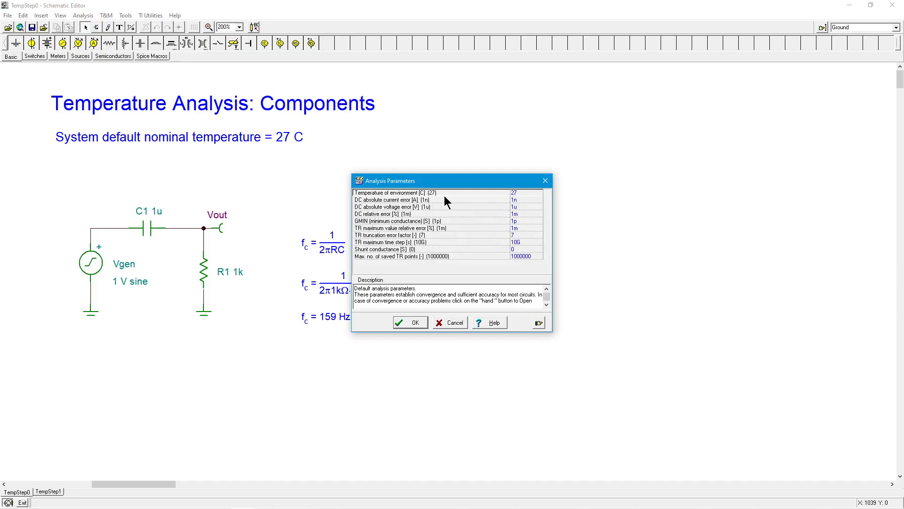
mouse_move(520, 198)
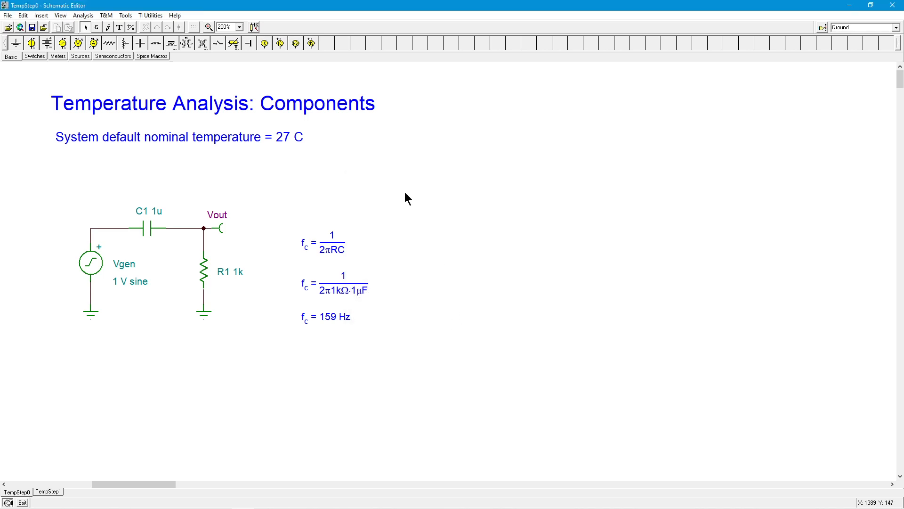
mouse_move(321, 198)
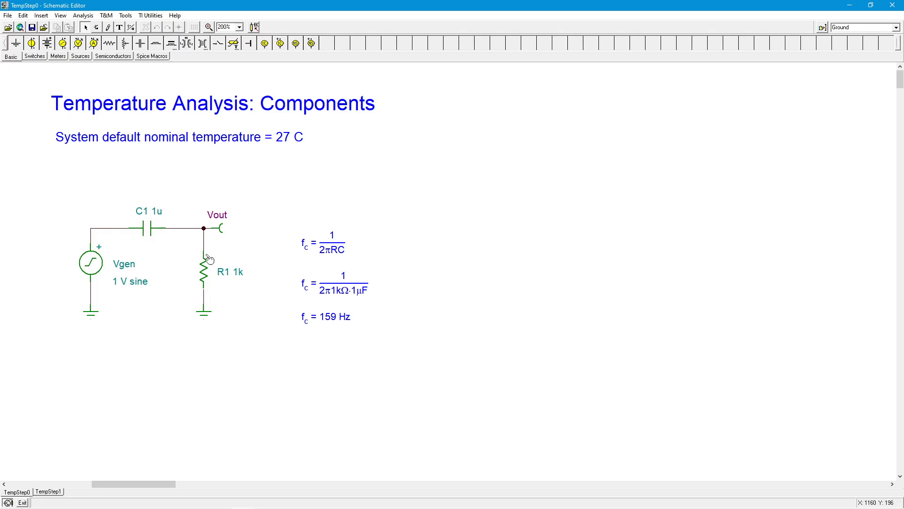
mouse_move(199, 267)
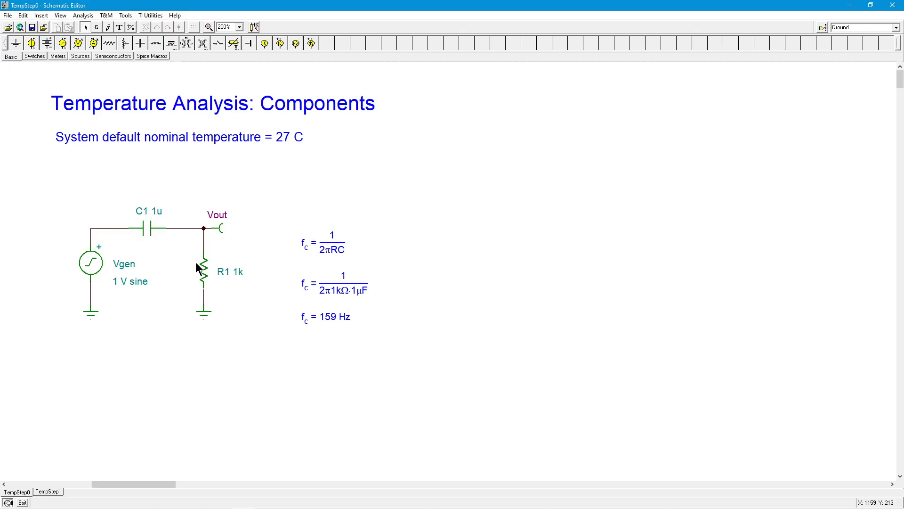
mouse_move(230, 280)
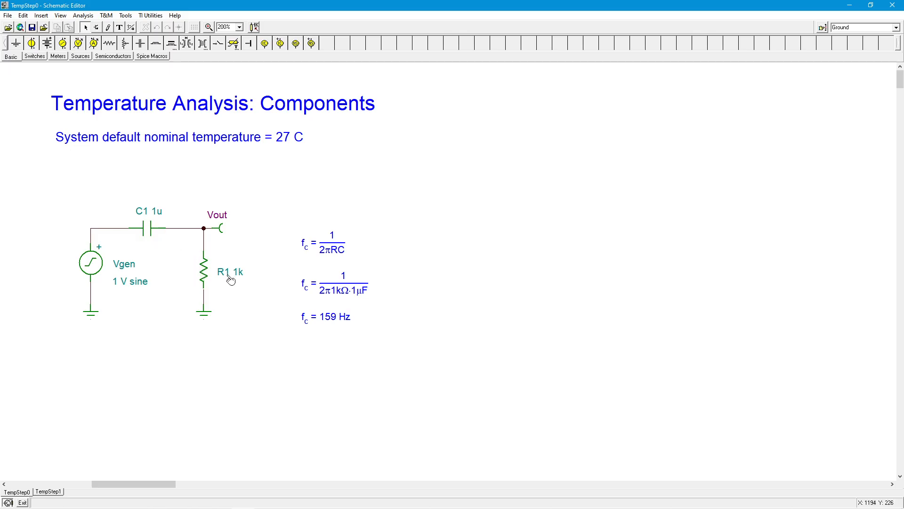
mouse_move(242, 311)
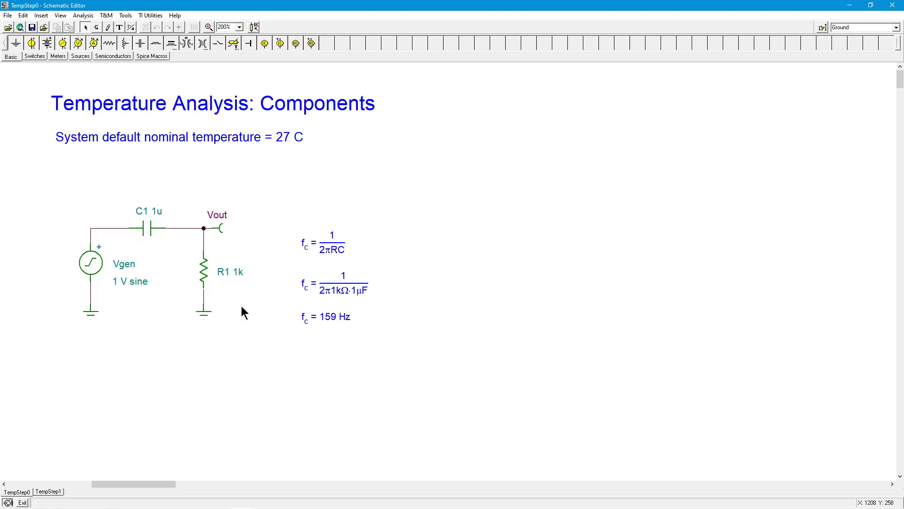
mouse_move(170, 251)
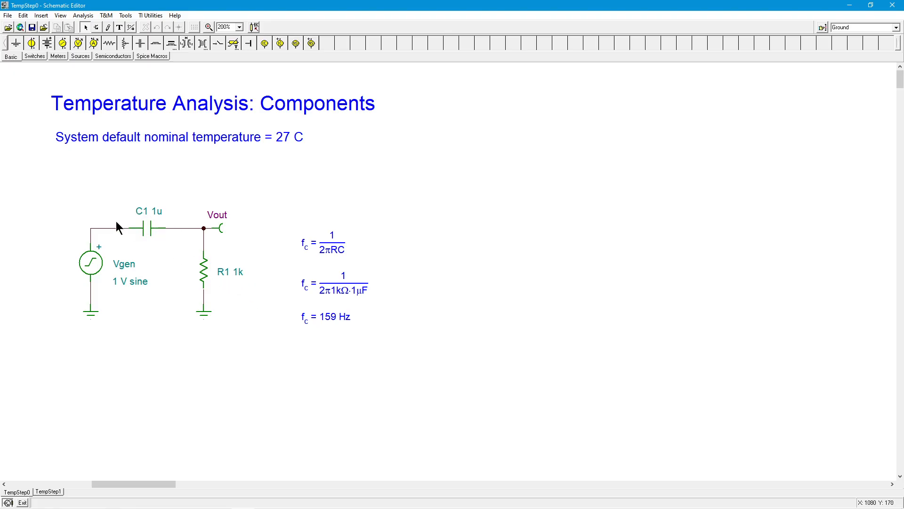
mouse_move(160, 227)
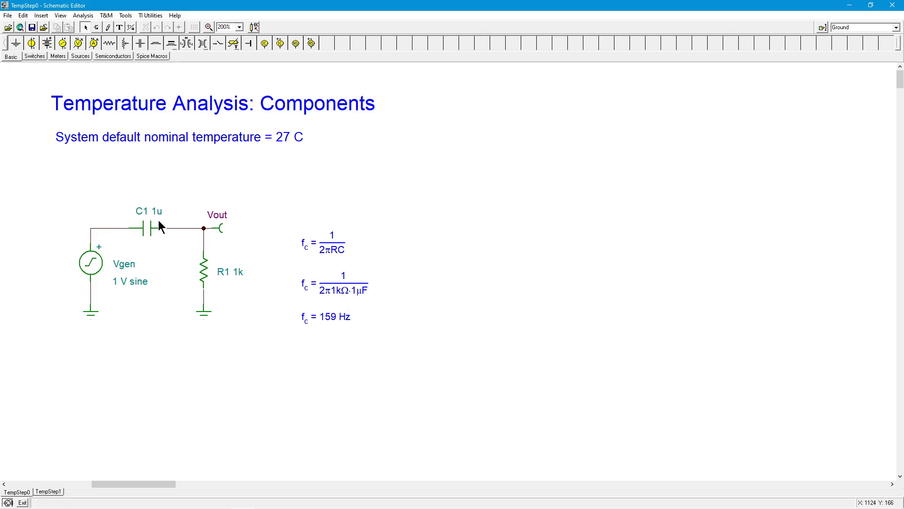
mouse_move(385, 253)
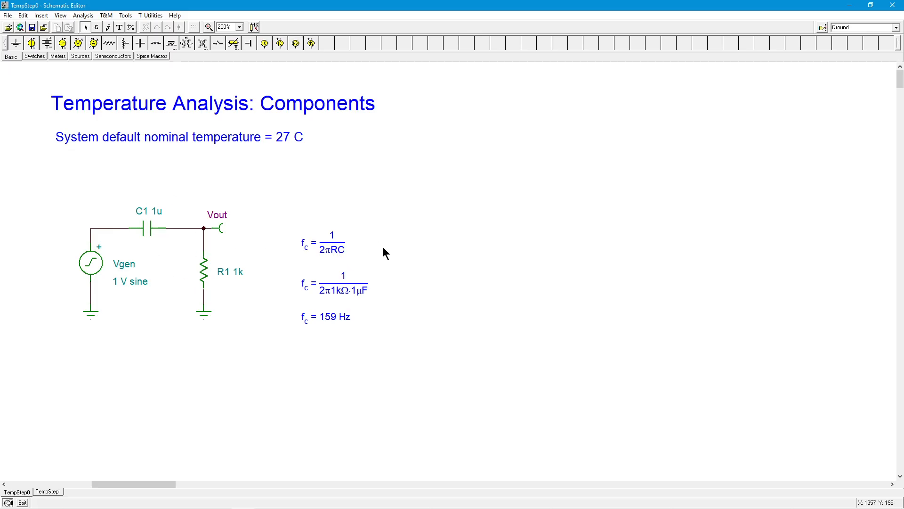
mouse_move(347, 305)
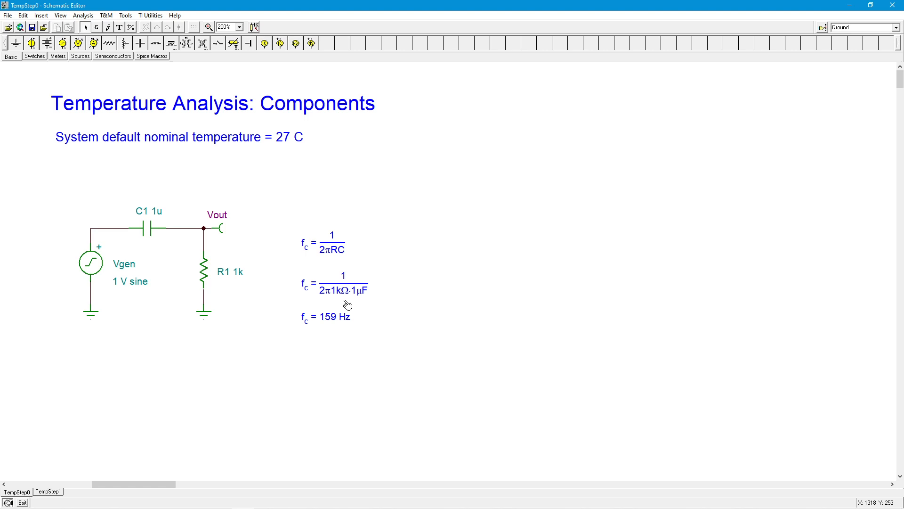
mouse_move(282, 317)
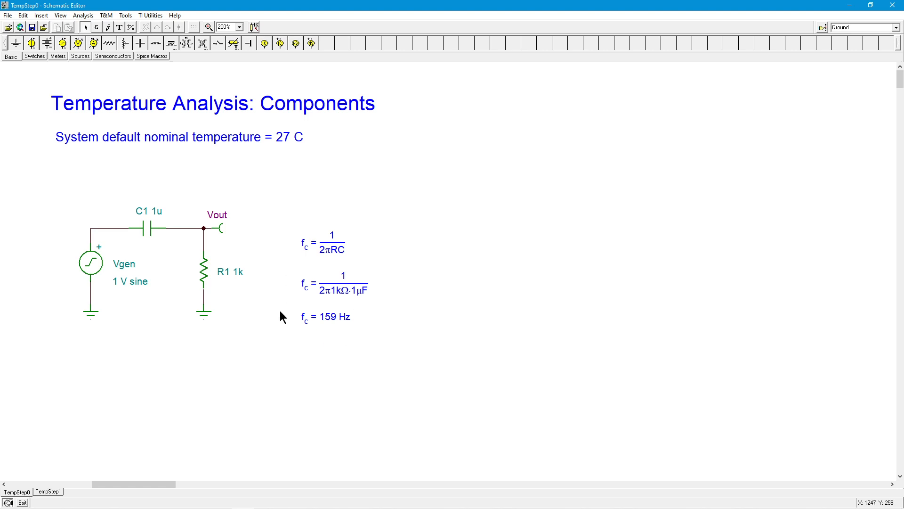
mouse_move(328, 357)
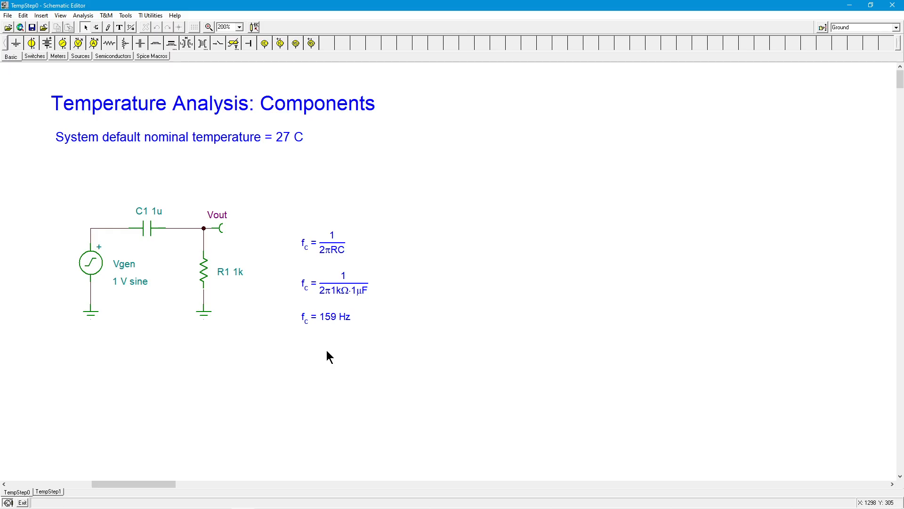
mouse_move(88, 280)
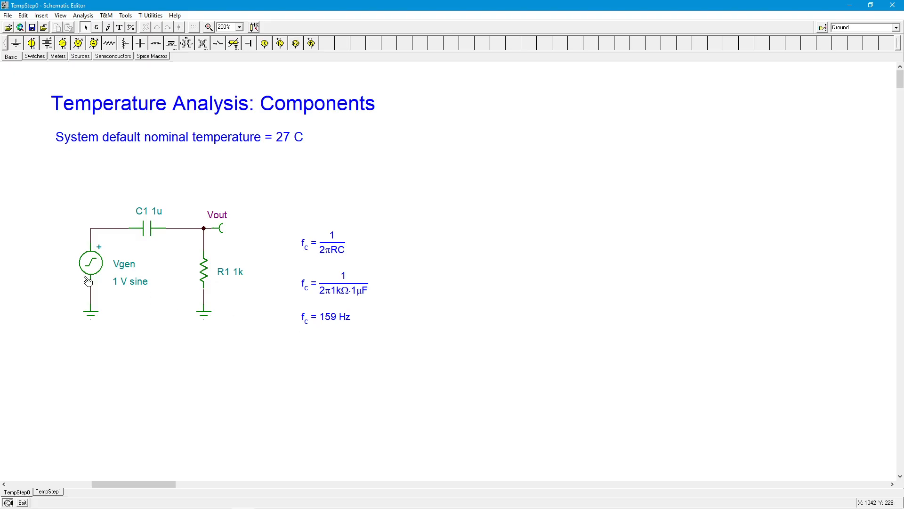
mouse_move(225, 290)
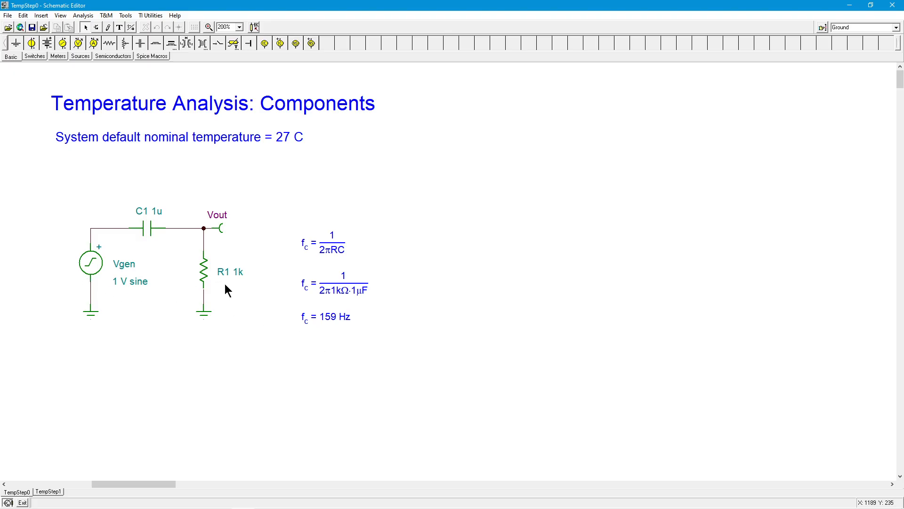
mouse_move(233, 287)
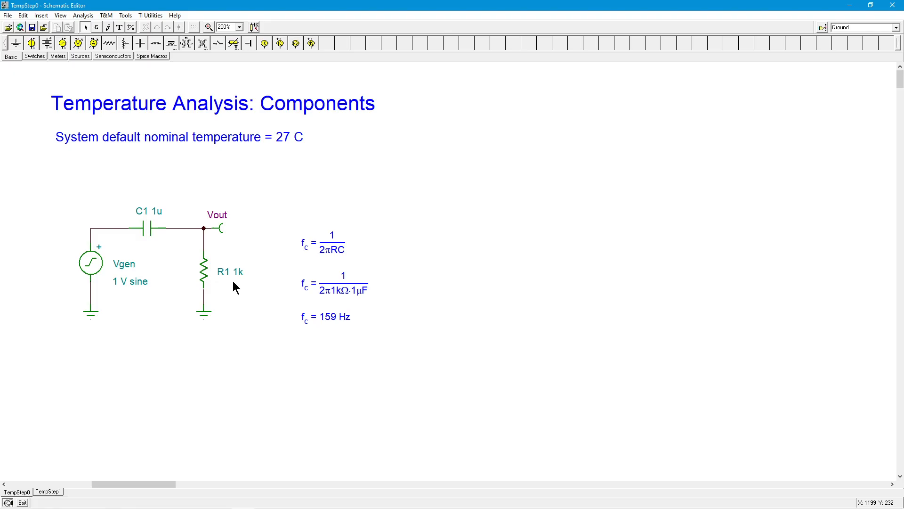
mouse_move(421, 284)
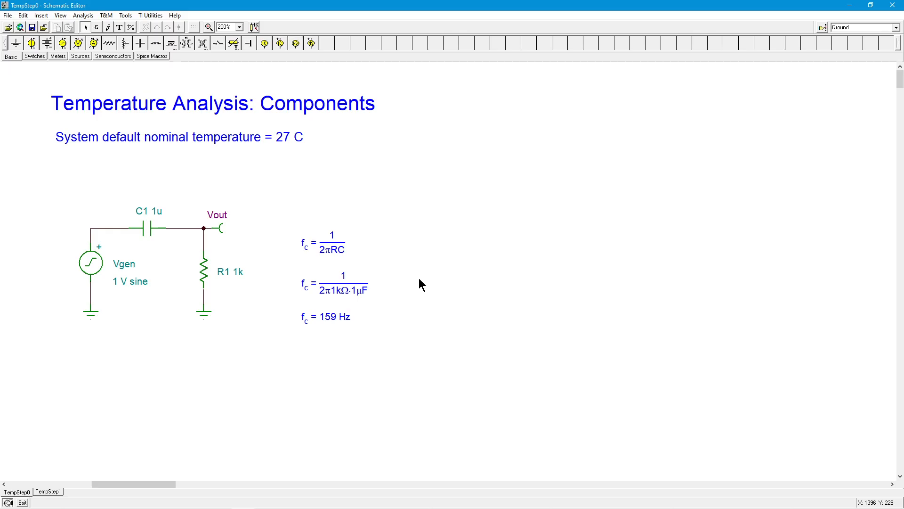
mouse_move(226, 293)
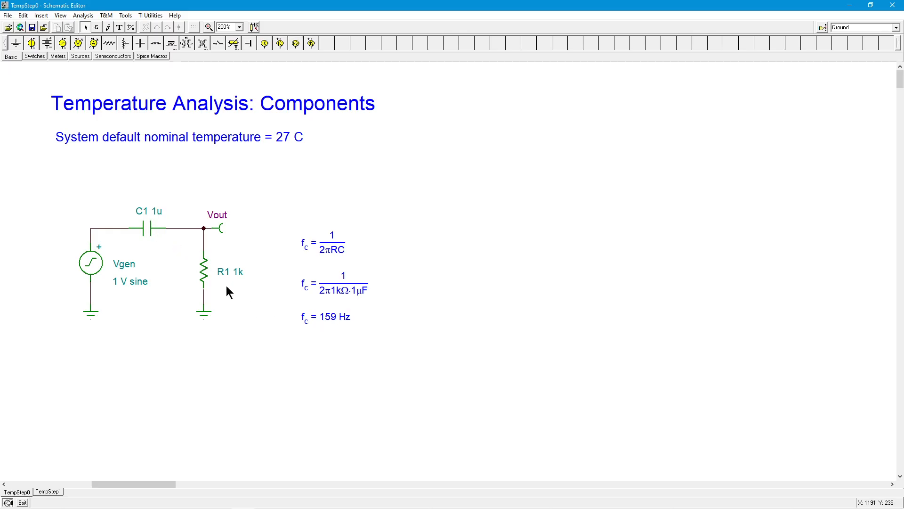
mouse_move(230, 299)
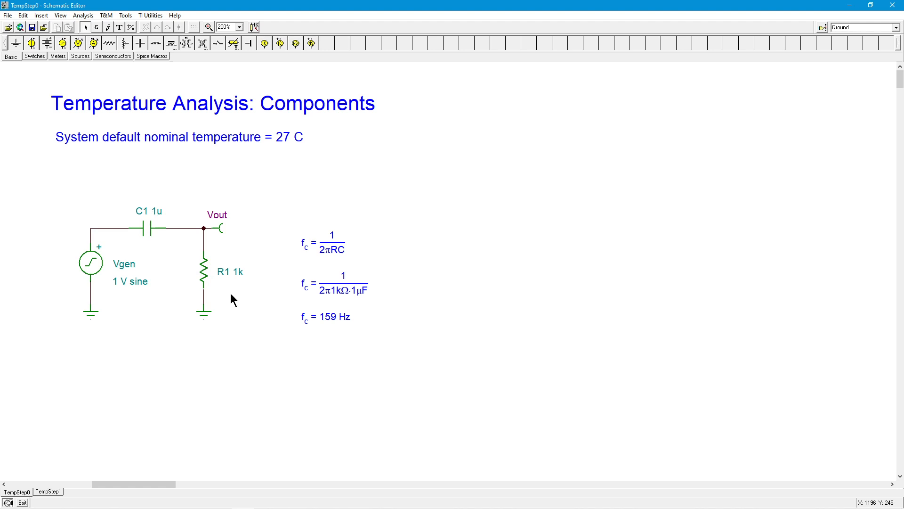
mouse_move(251, 319)
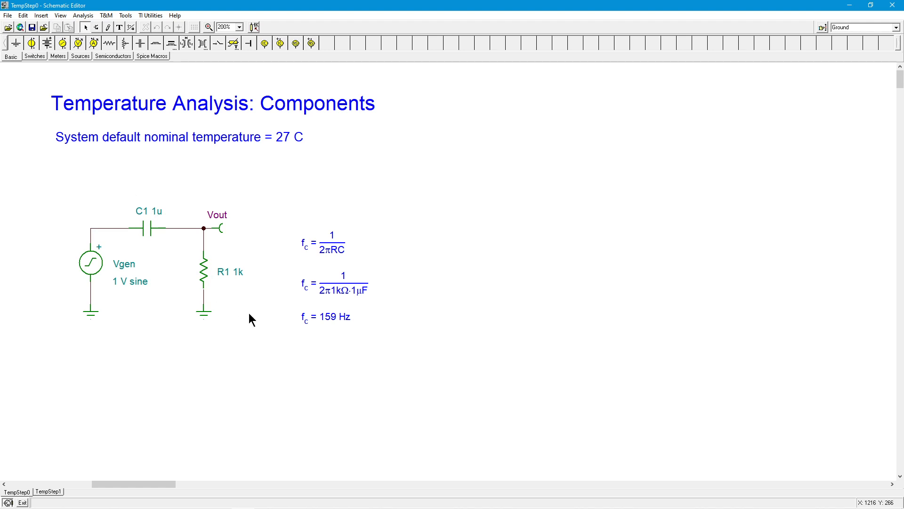
mouse_move(251, 318)
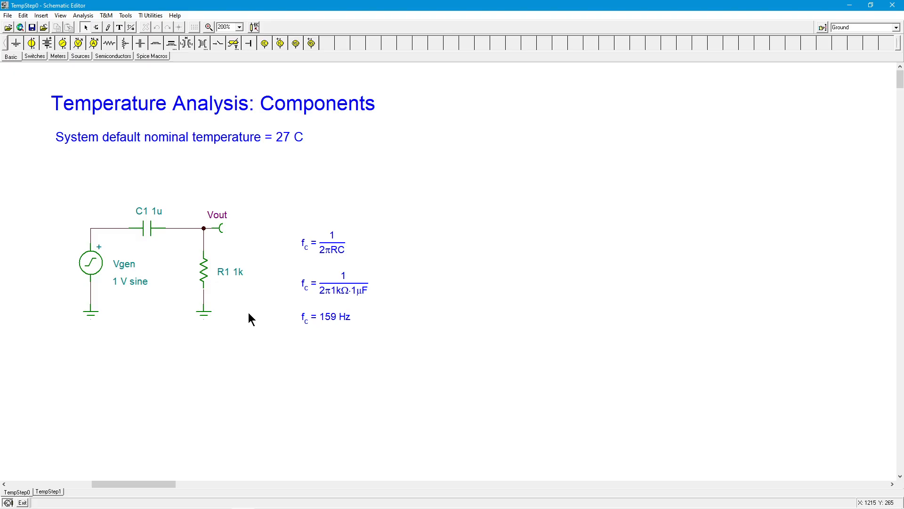
mouse_move(244, 334)
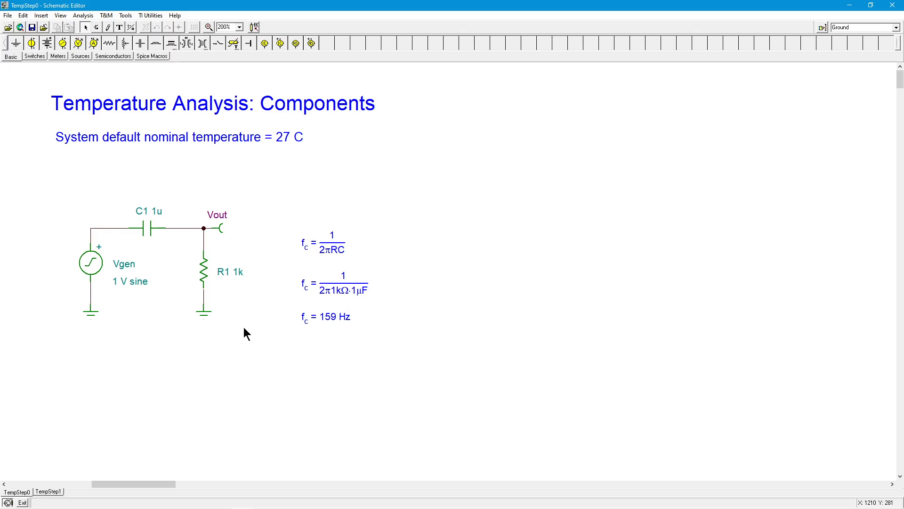
mouse_move(247, 331)
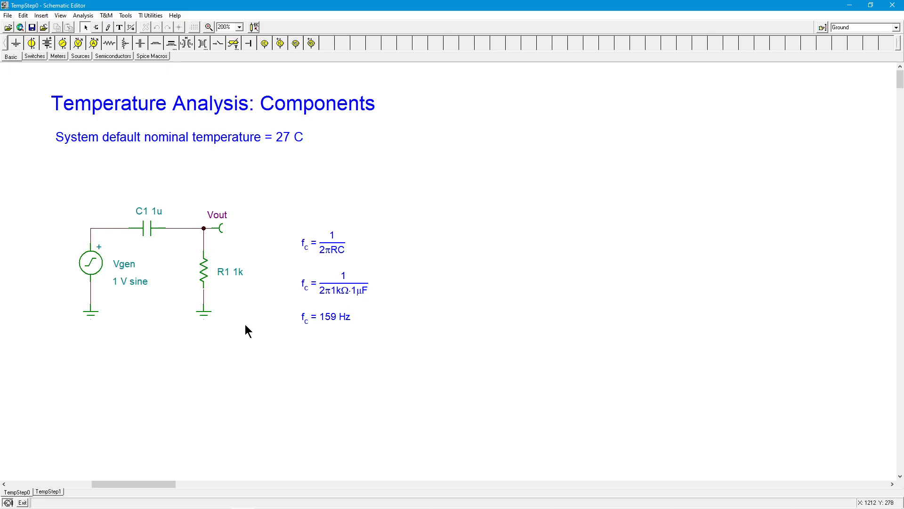
mouse_move(271, 202)
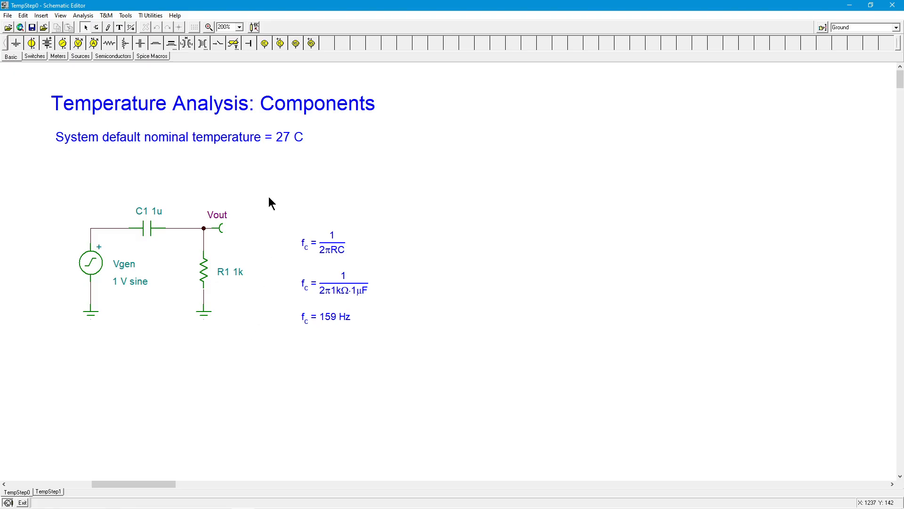
mouse_move(83, 15)
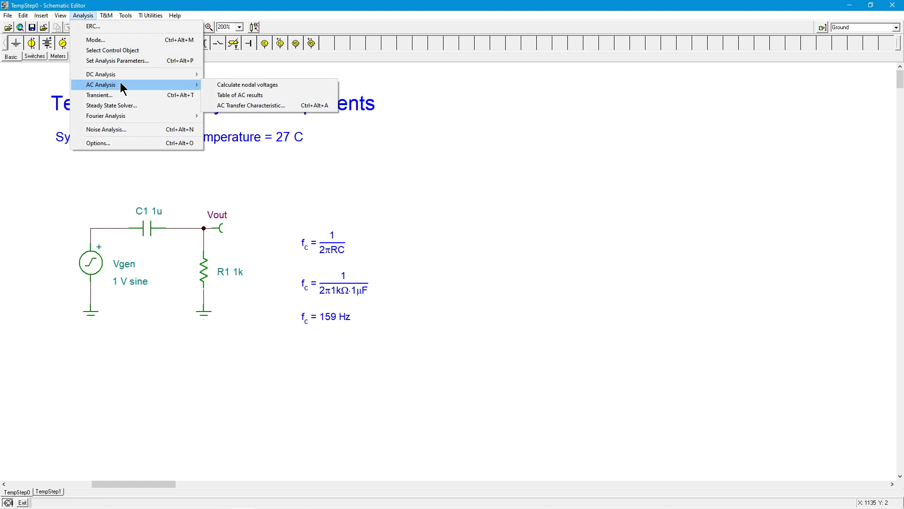
Run AC Transfer Characteristic from 10 Hz to 1MEG, 100 logarithmic points, amplitude
click(251, 105)
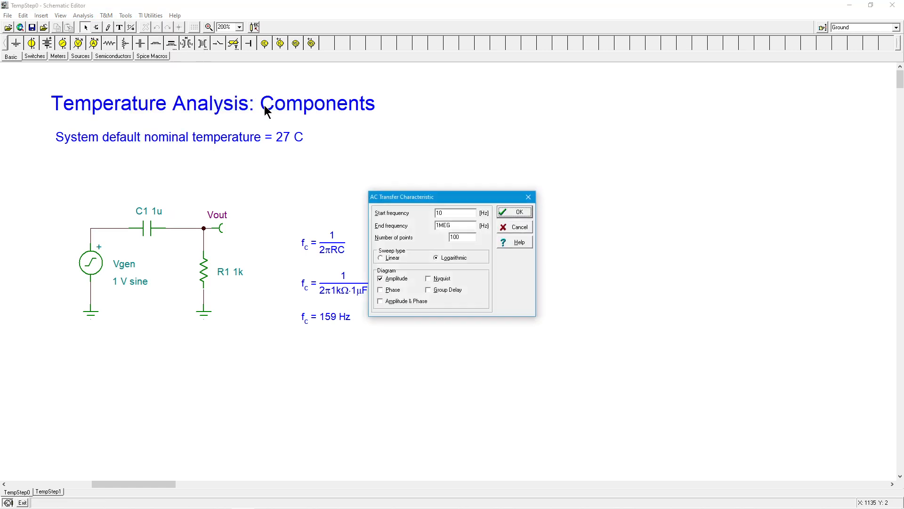
mouse_move(400, 287)
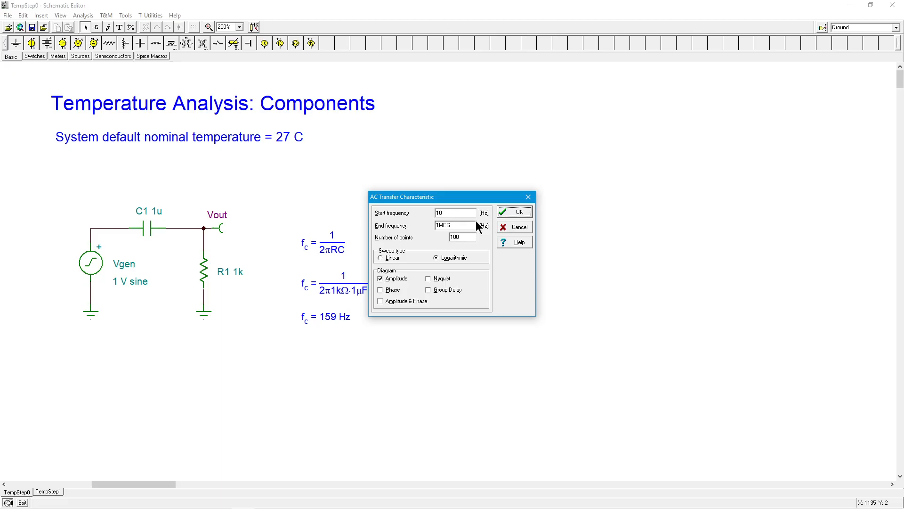
click(513, 211)
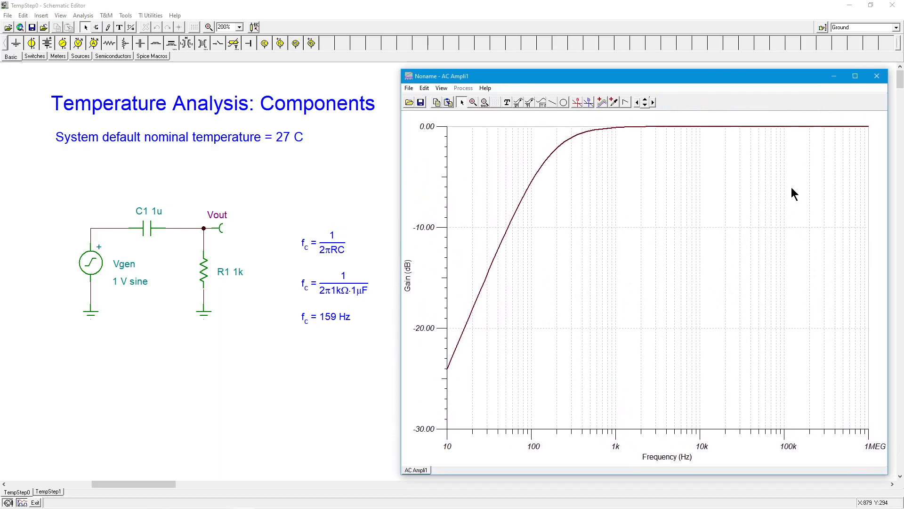
mouse_move(440, 173)
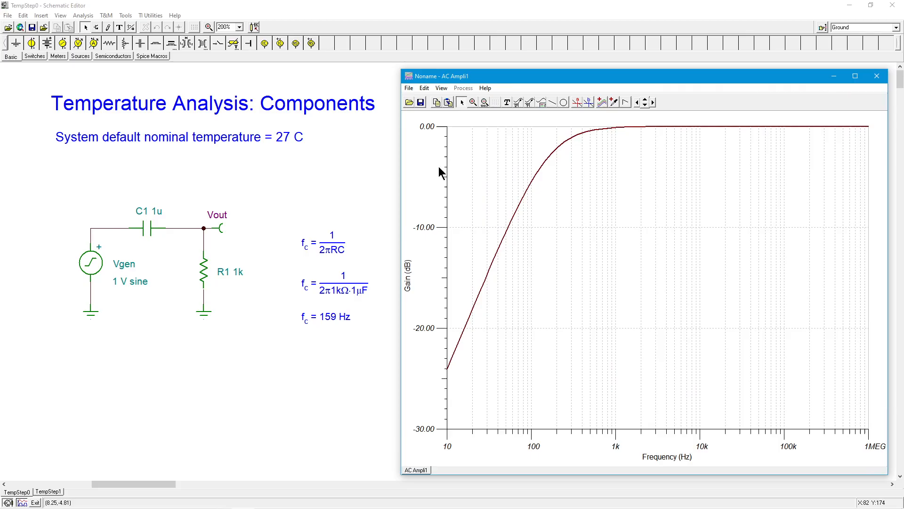
mouse_move(556, 162)
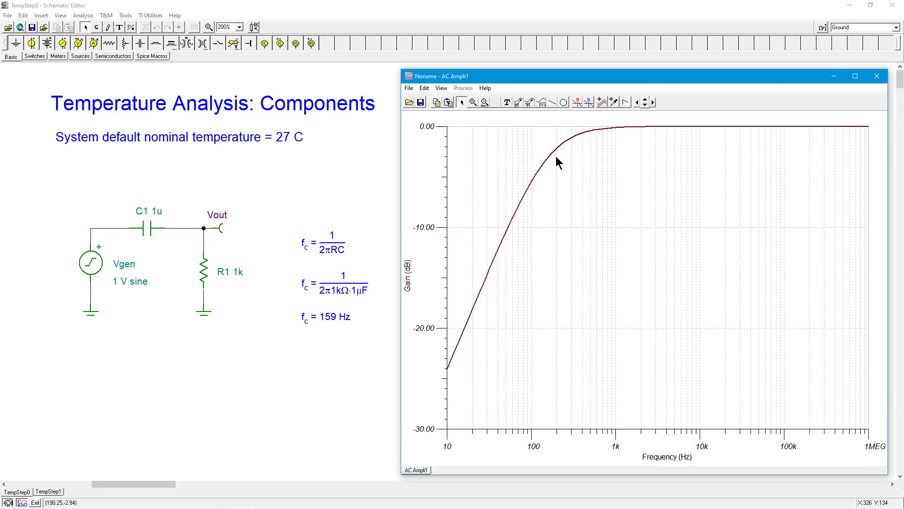
mouse_move(550, 157)
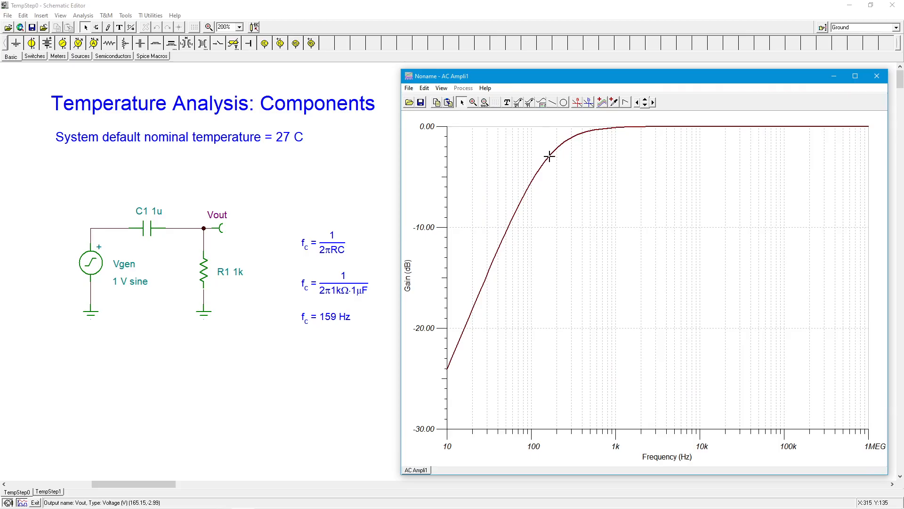
mouse_move(531, 436)
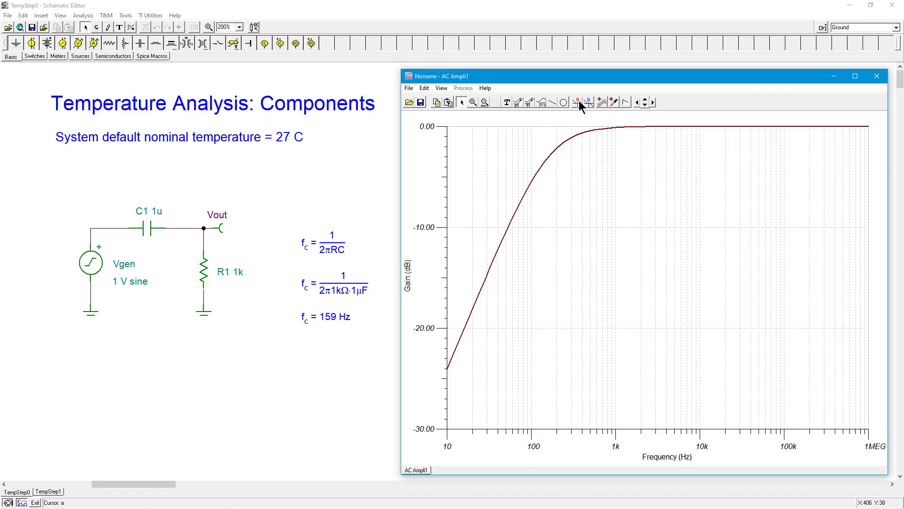
Read the cursor at about 161 Hz, −2.97 dB, then remove it and close the plot
click(576, 102)
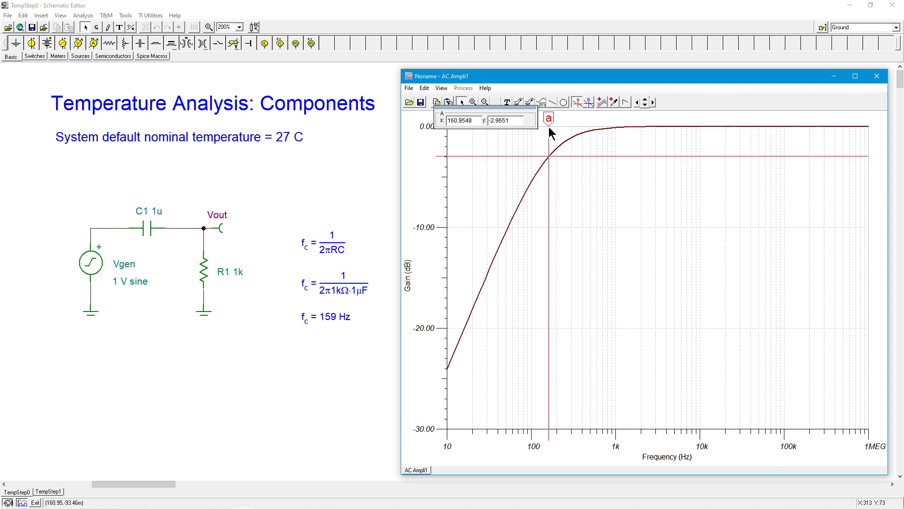
mouse_move(608, 123)
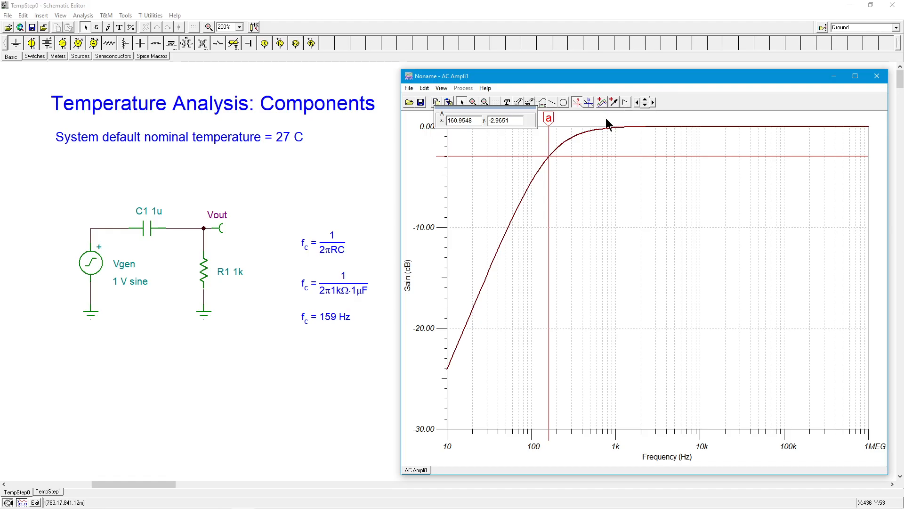
mouse_move(577, 104)
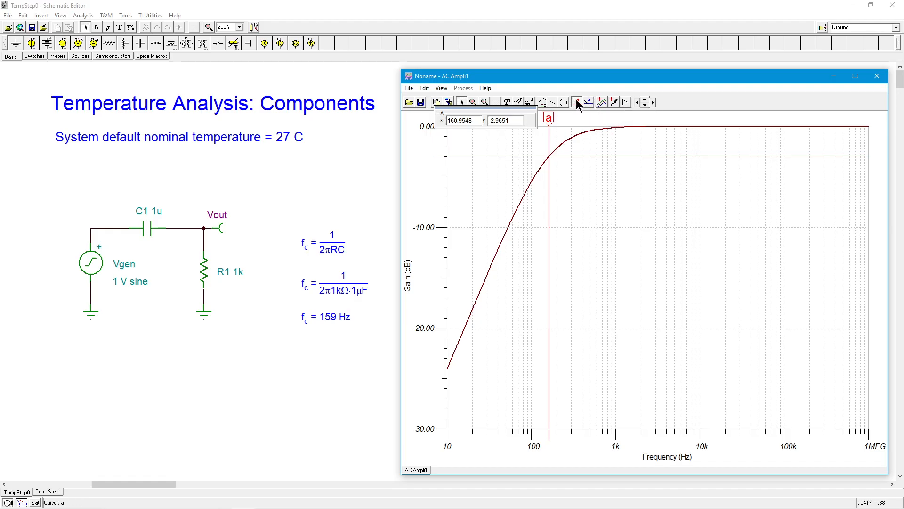
click(576, 102)
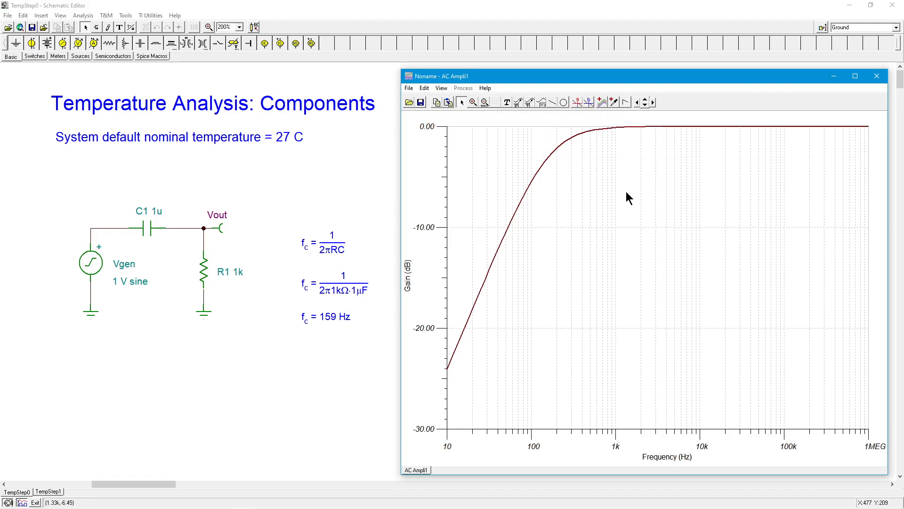
click(876, 75)
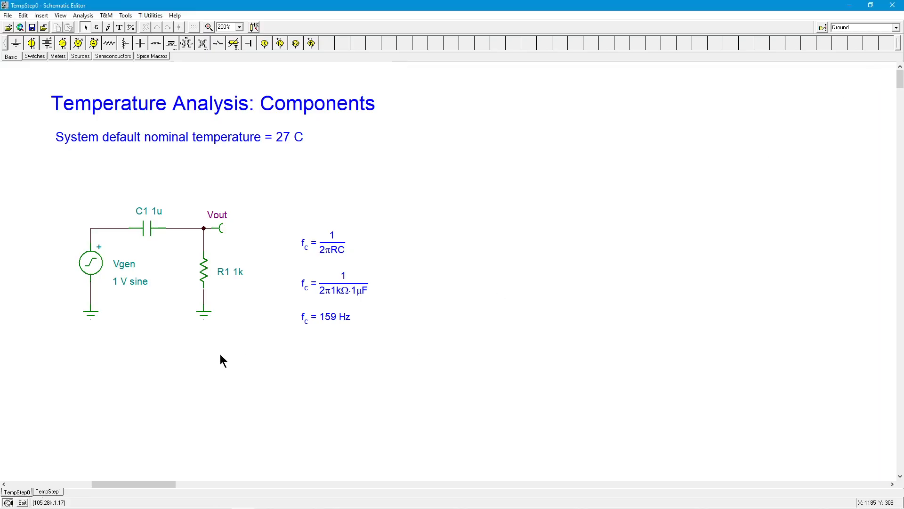
mouse_move(225, 355)
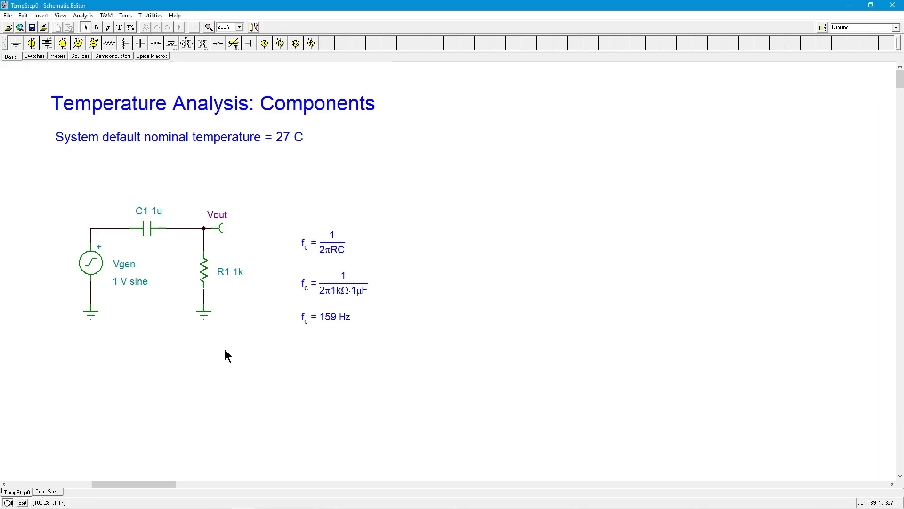
mouse_move(203, 270)
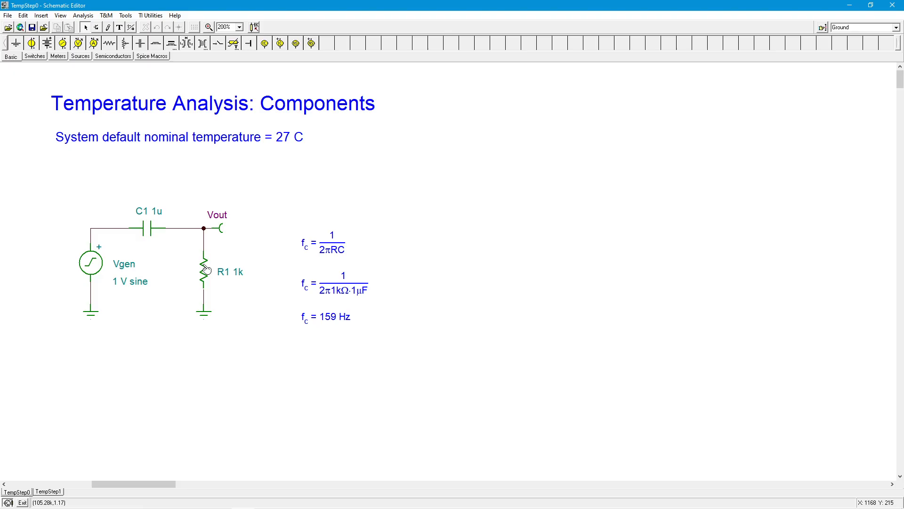
Open resistor R1's property dialog to view its temperature settings
double_click(203, 270)
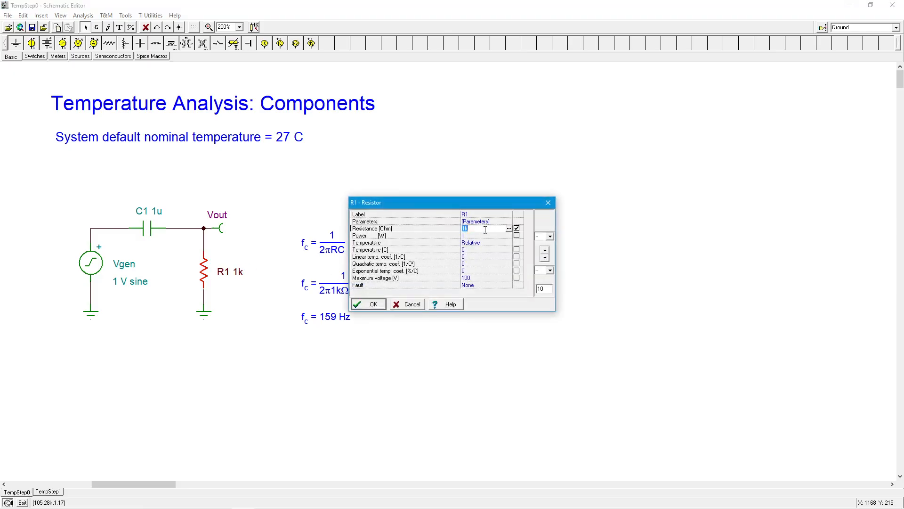
mouse_move(412, 254)
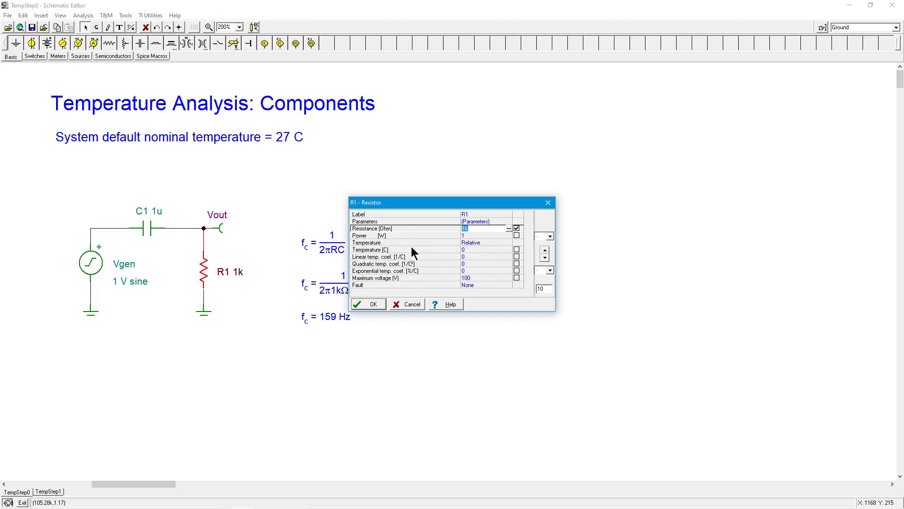
mouse_move(395, 247)
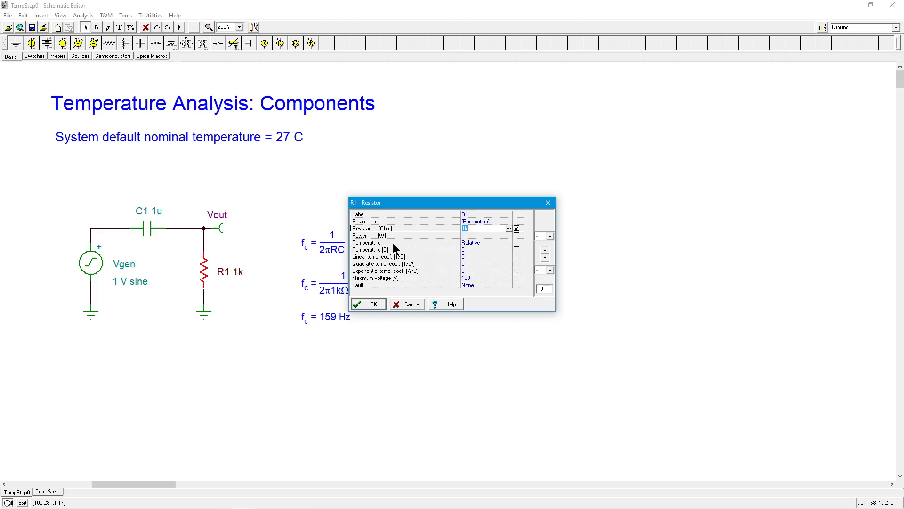
mouse_move(397, 257)
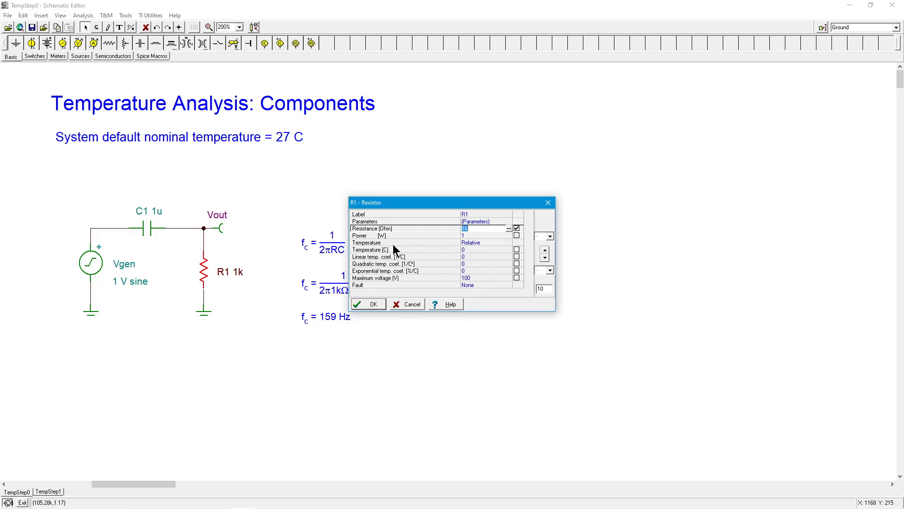
mouse_move(485, 248)
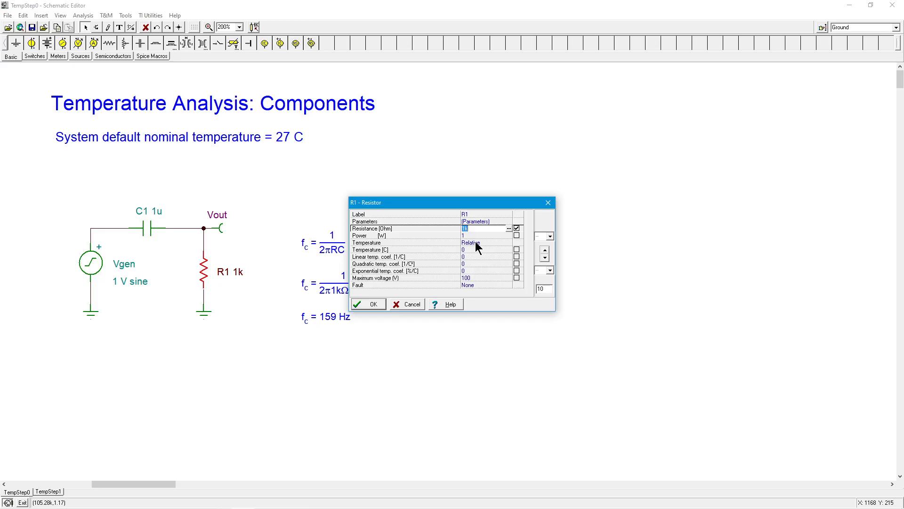
mouse_move(467, 253)
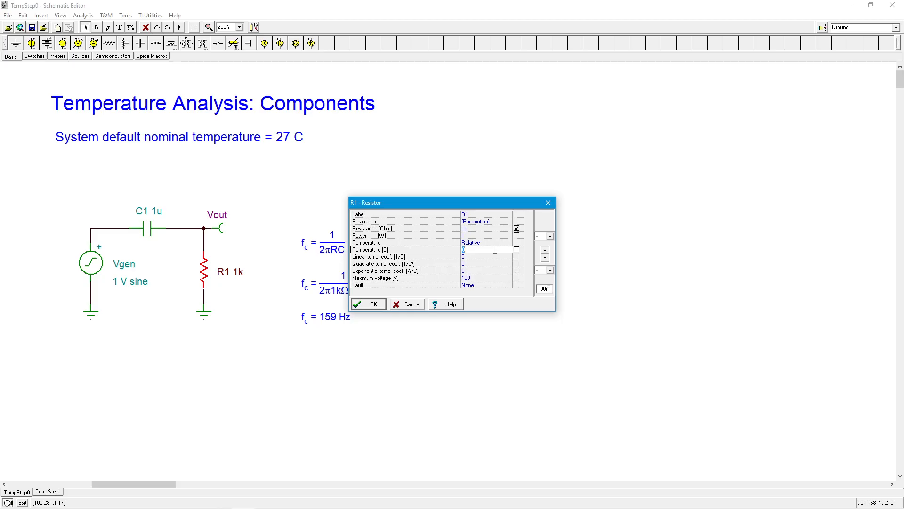
mouse_move(490, 262)
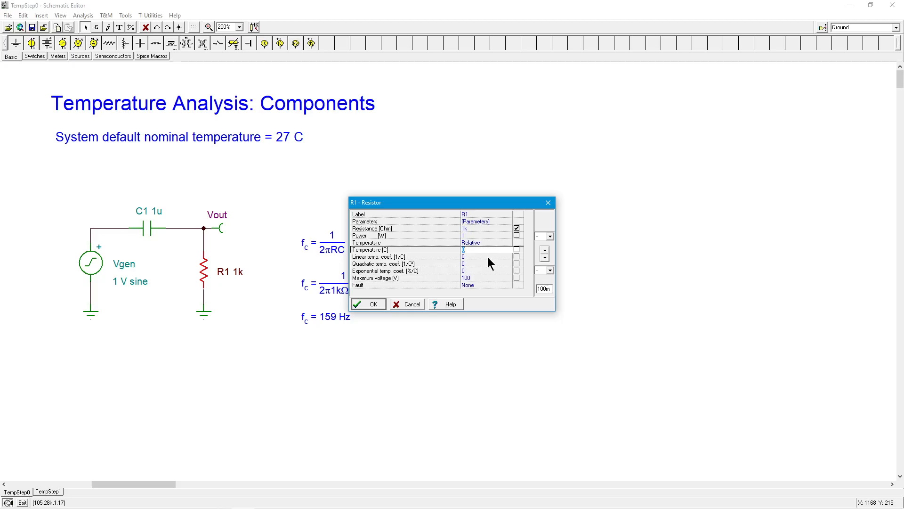
Step through R1's quadratic and exponential coefficients, ending in the linear coefficient field
click(487, 264)
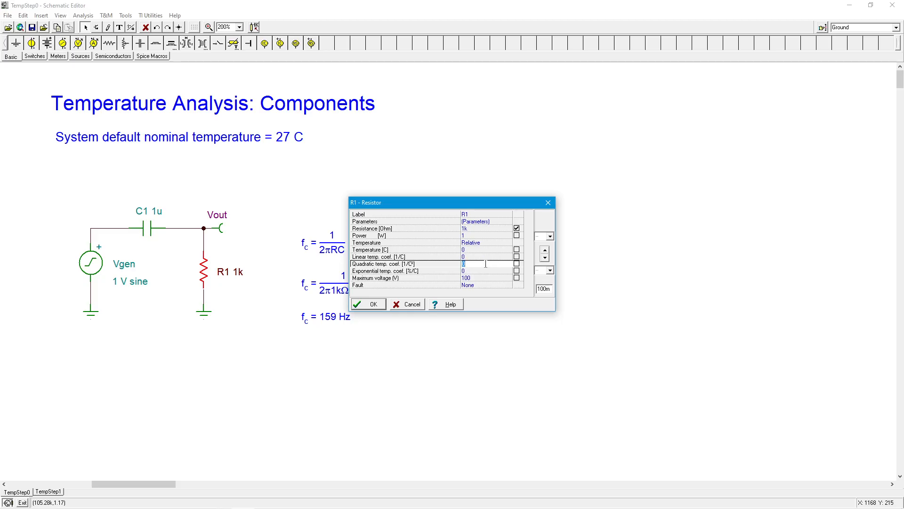
click(487, 271)
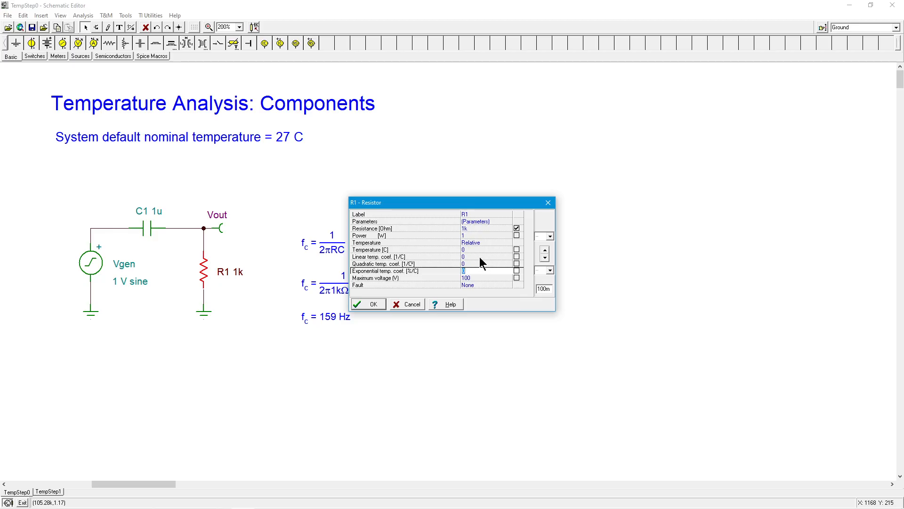
click(487, 257)
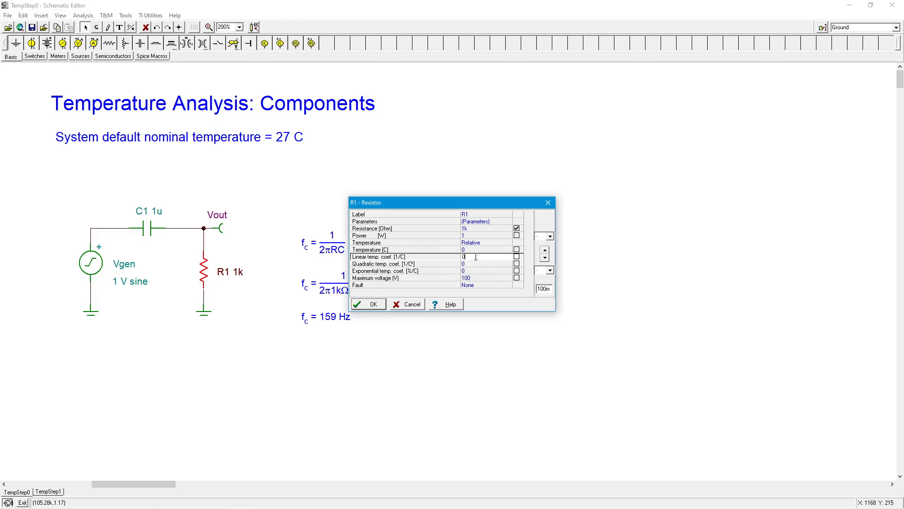
Set R1's linear temperature coefficient to 0.01 per °C and confirm
text(0.01)
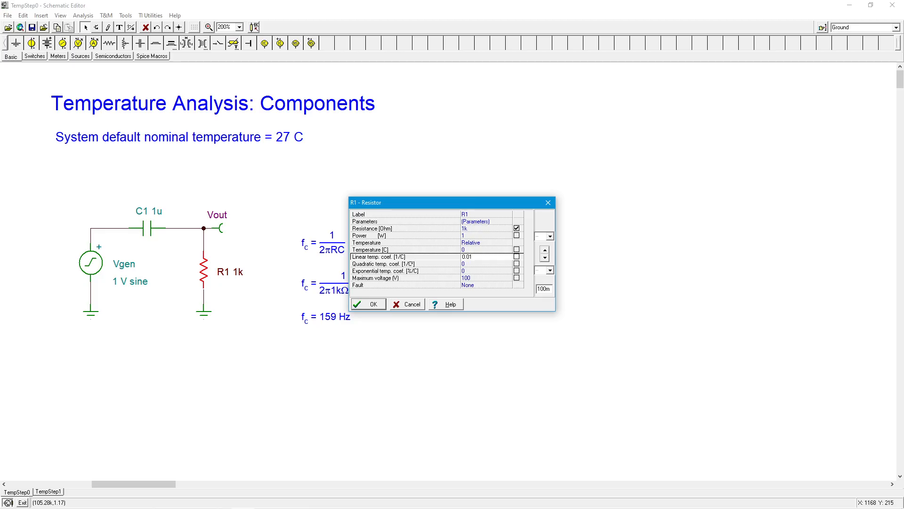
click(488, 257)
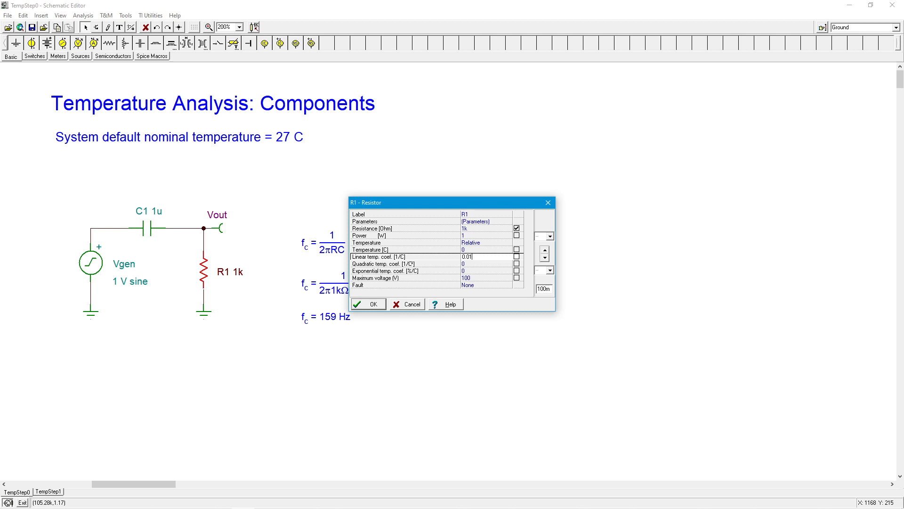
mouse_move(478, 265)
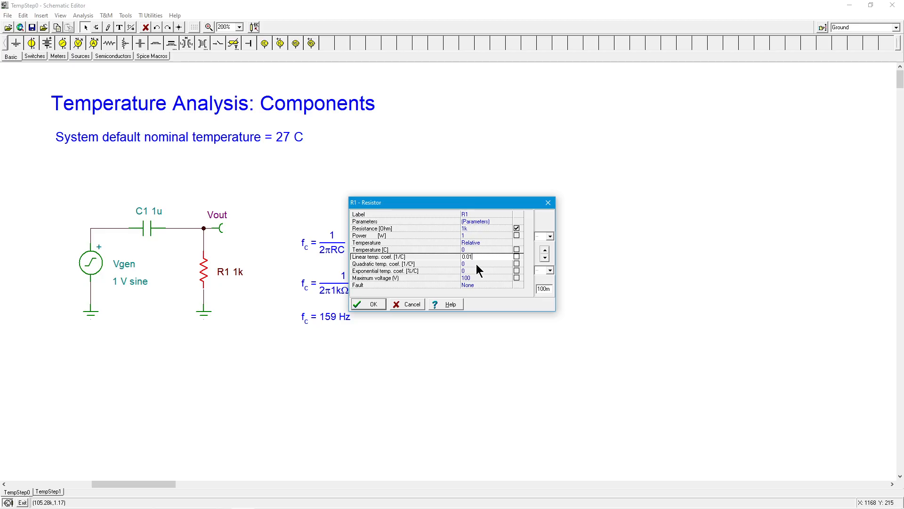
mouse_move(385, 264)
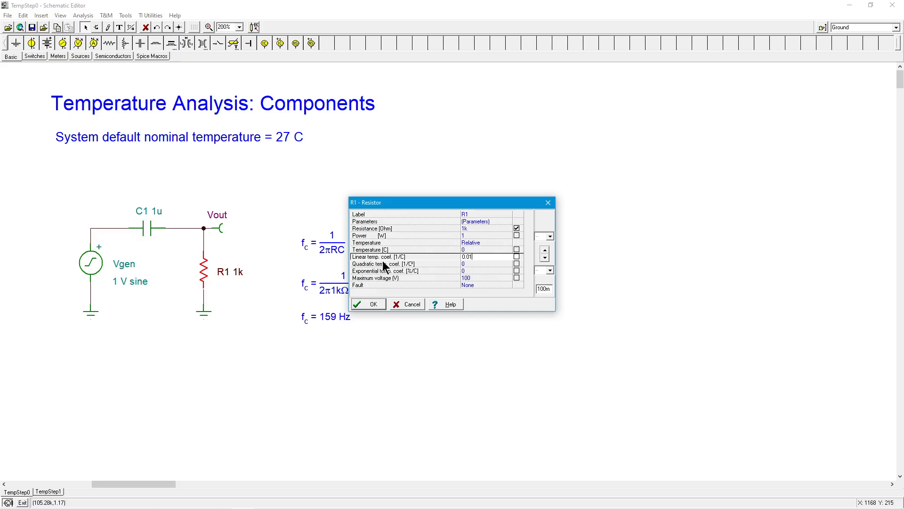
mouse_move(435, 268)
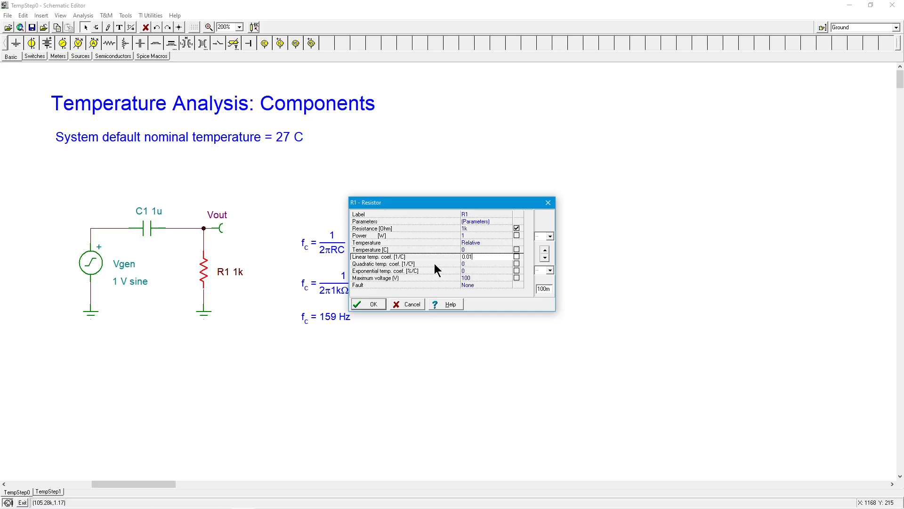
mouse_move(410, 277)
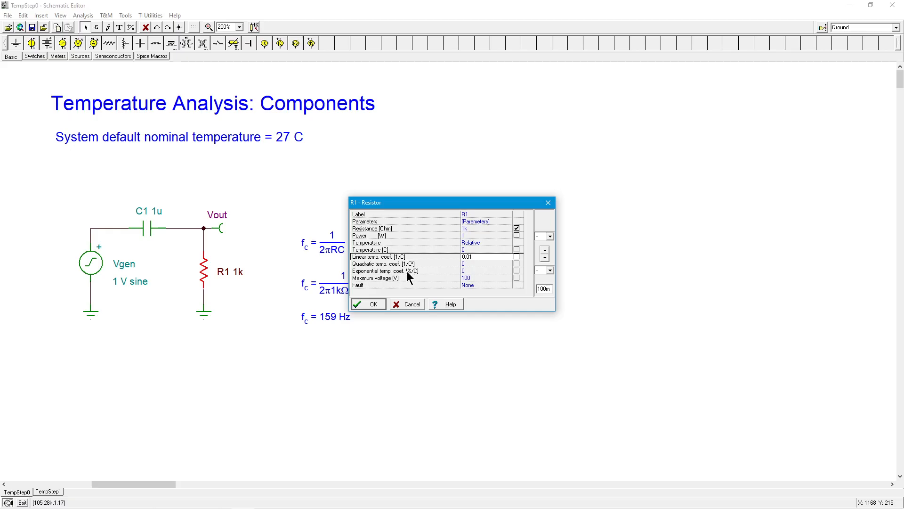
mouse_move(486, 275)
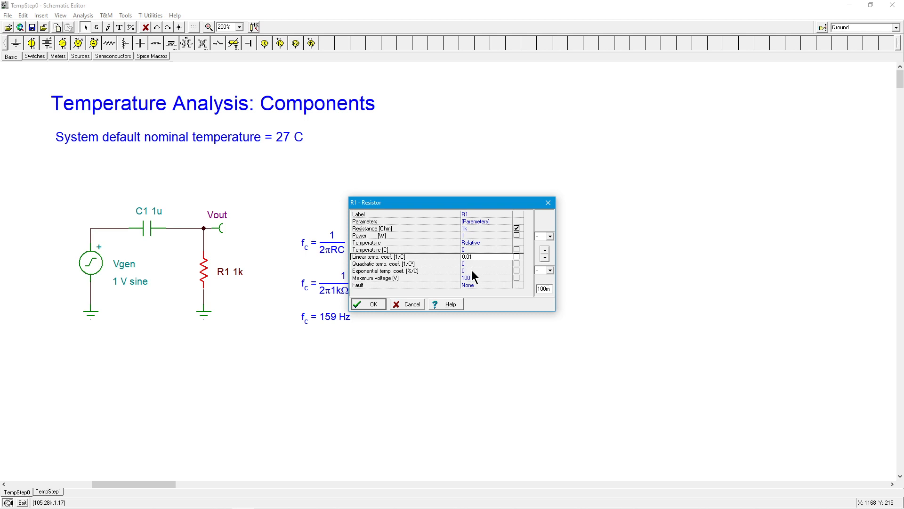
mouse_move(367, 312)
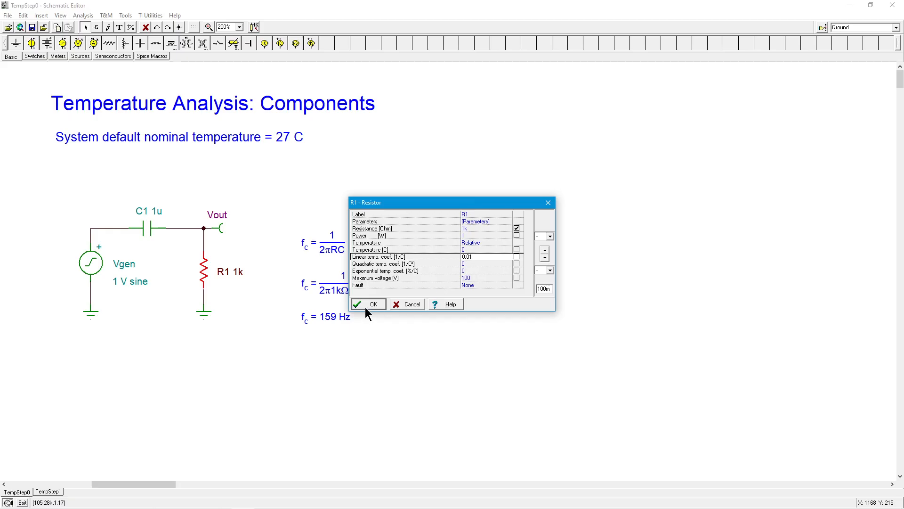
click(368, 304)
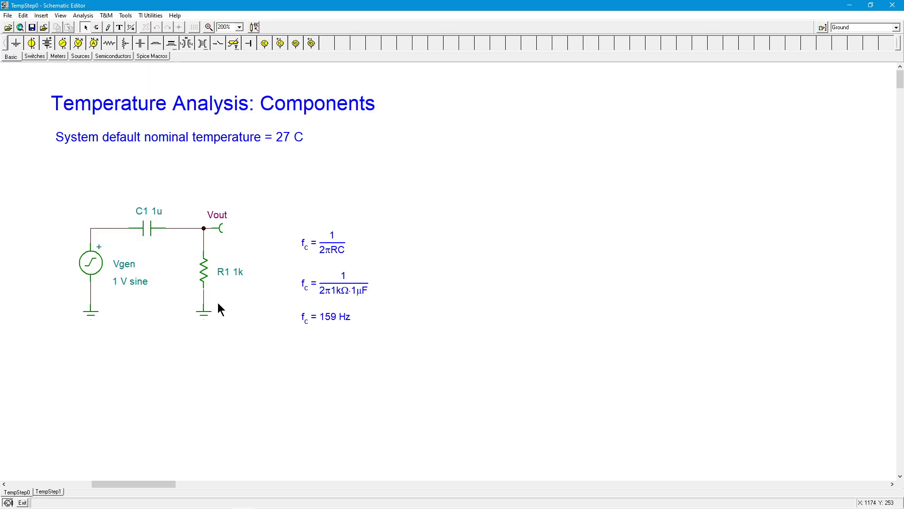
mouse_move(272, 282)
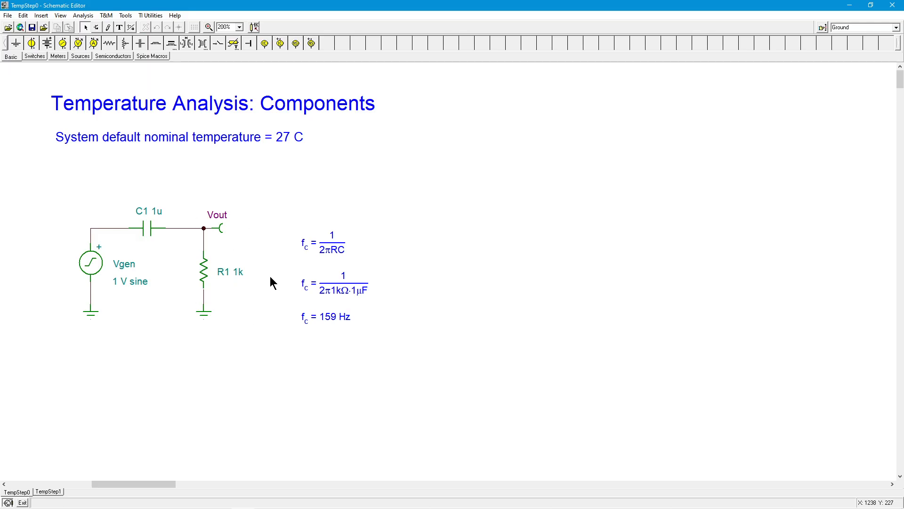
Choose Mode... from the Analysis menu
click(82, 15)
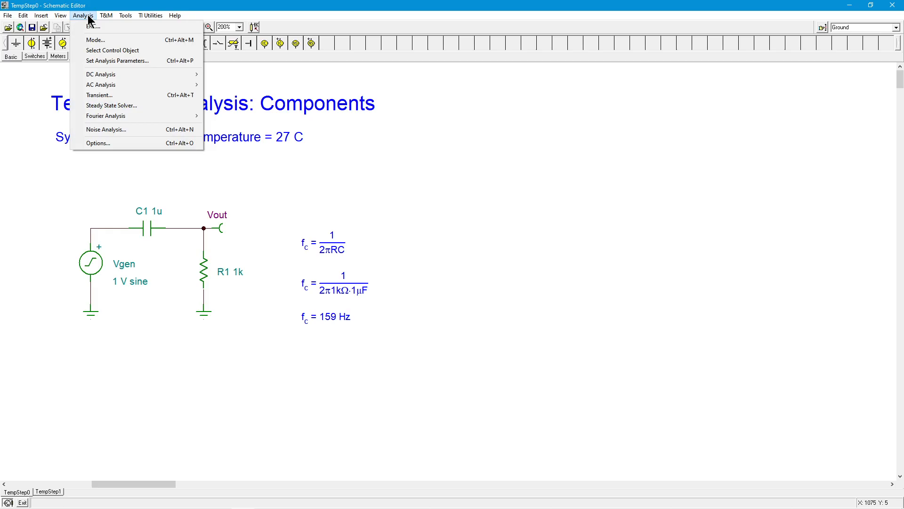
mouse_move(95, 40)
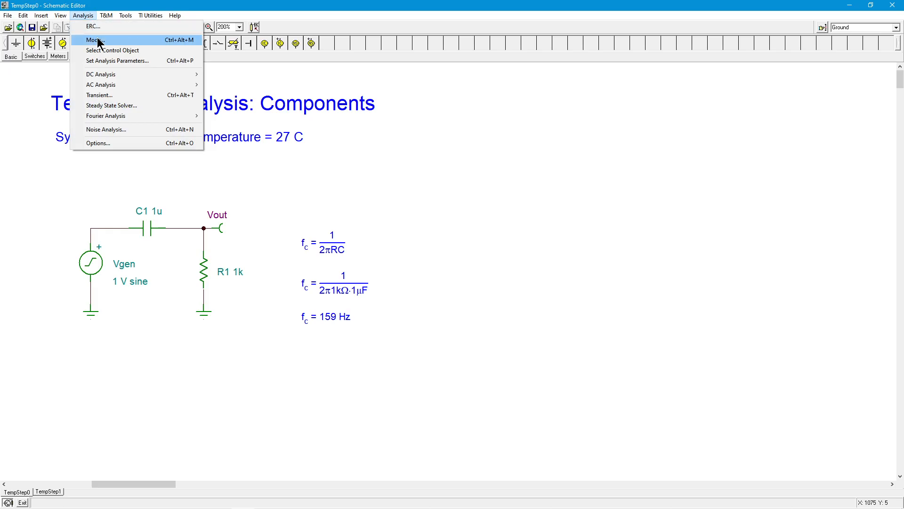
mouse_move(115, 46)
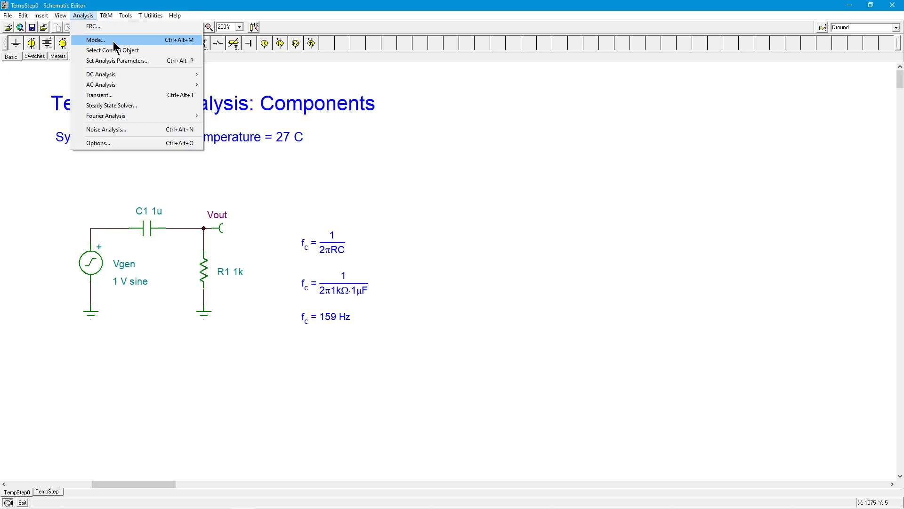
click(95, 40)
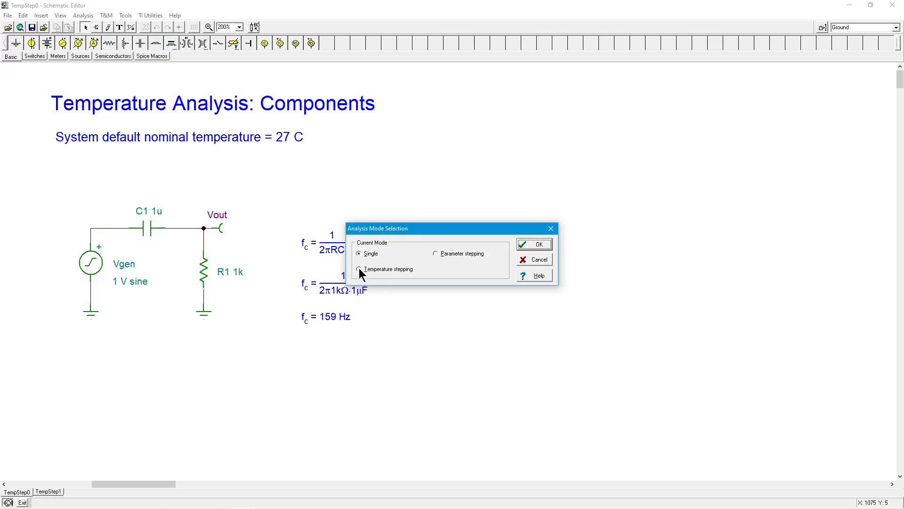
Select Temperature stepping, 0 to 40 °C over 3 cases
click(360, 269)
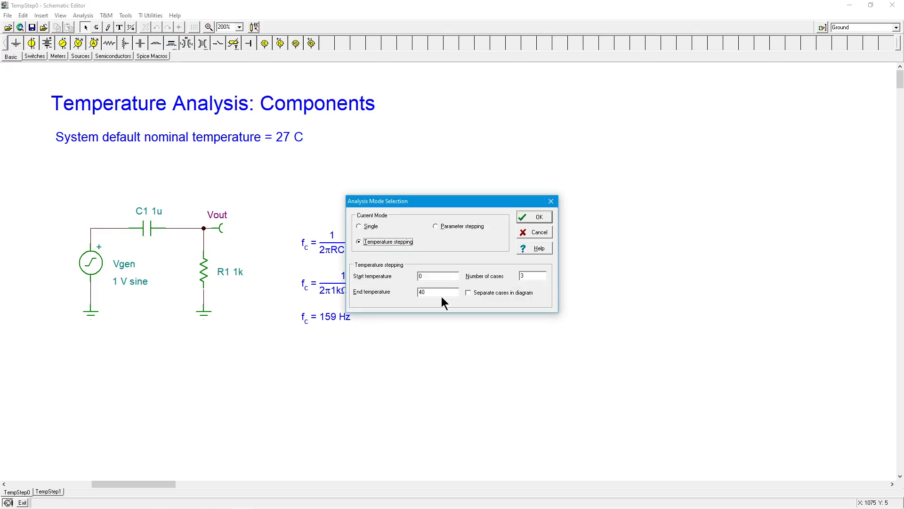
mouse_move(456, 274)
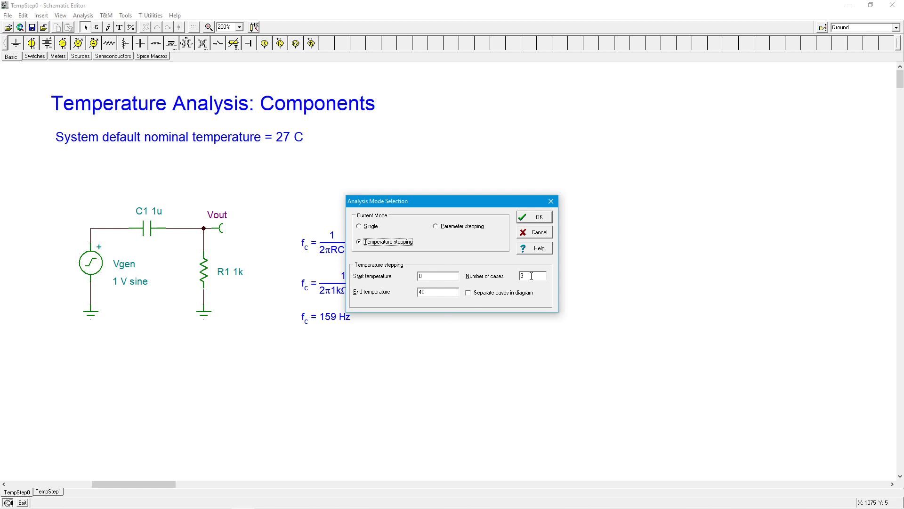
mouse_move(436, 275)
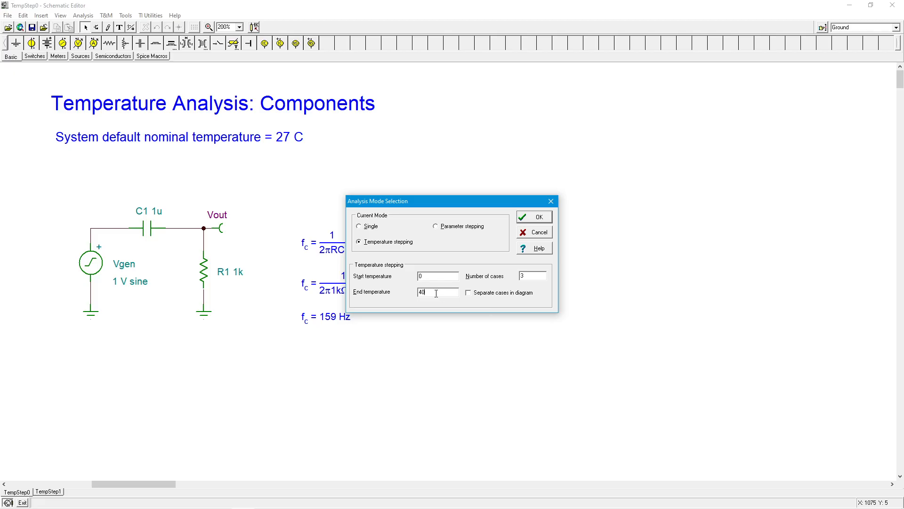
mouse_move(239, 164)
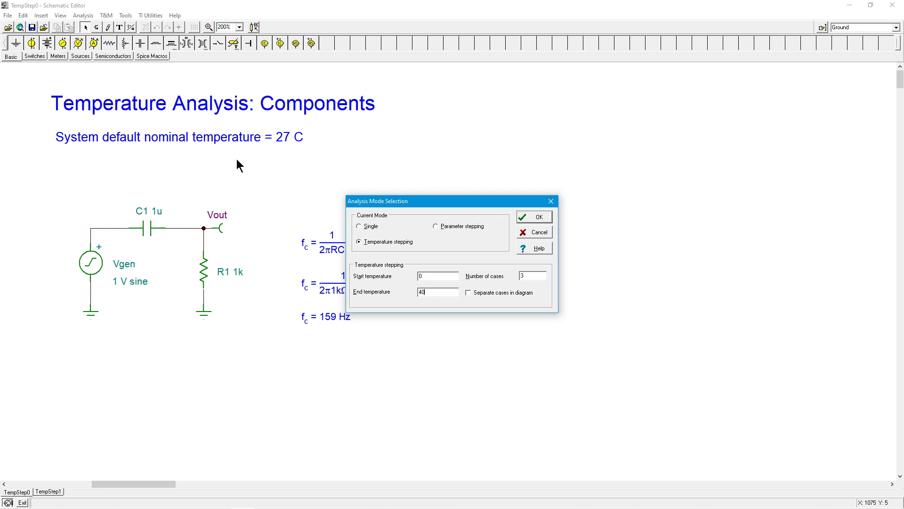
mouse_move(283, 150)
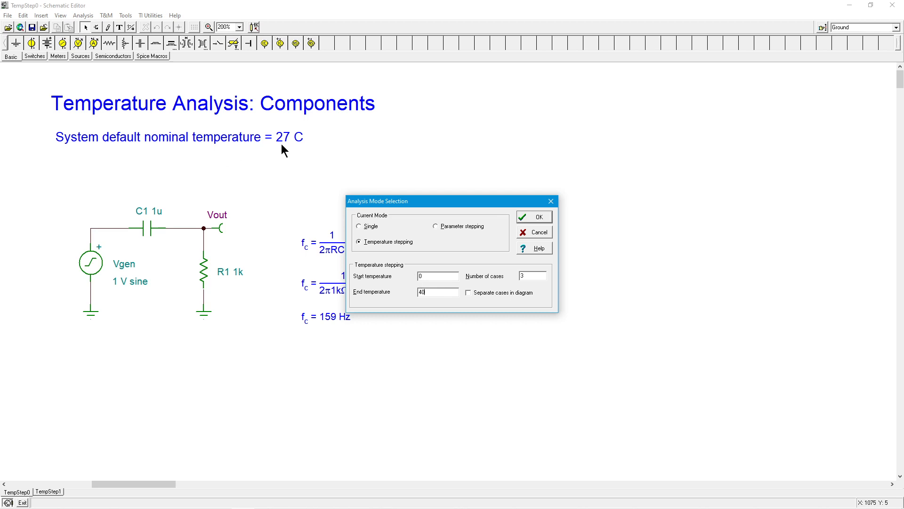
mouse_move(287, 183)
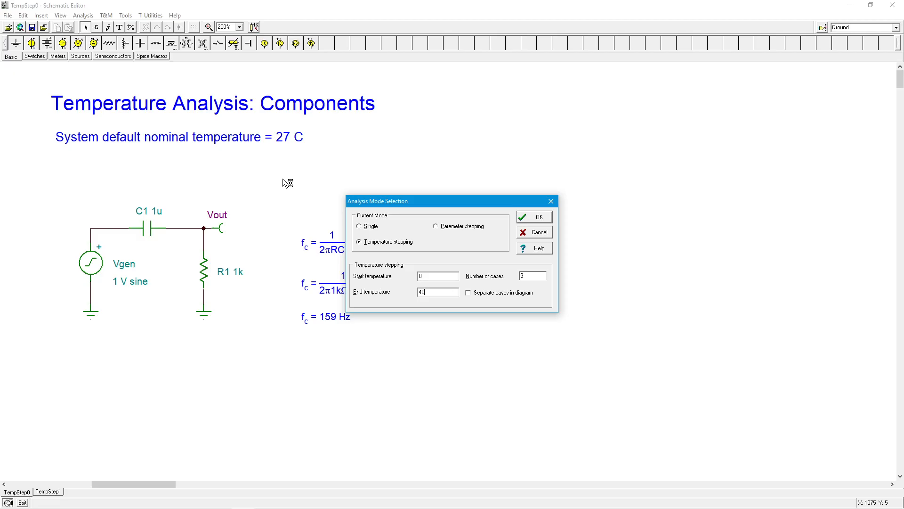
mouse_move(468, 185)
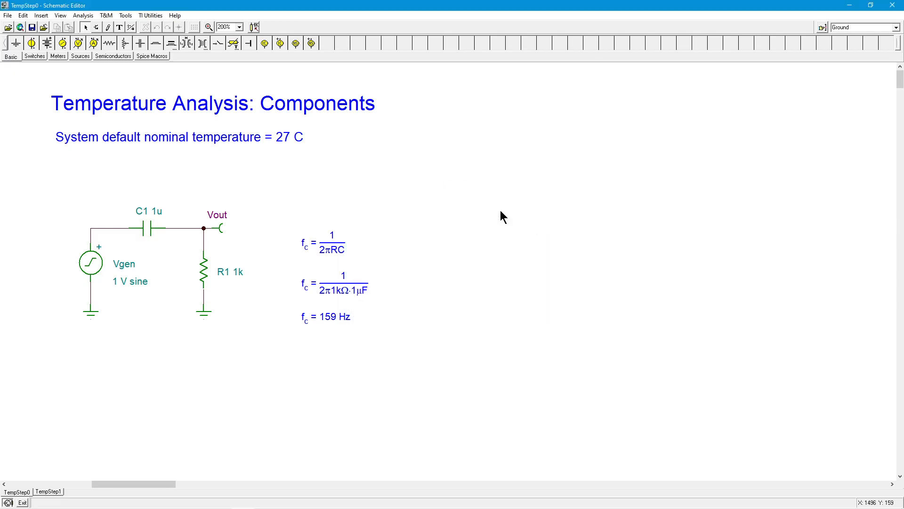
click(83, 16)
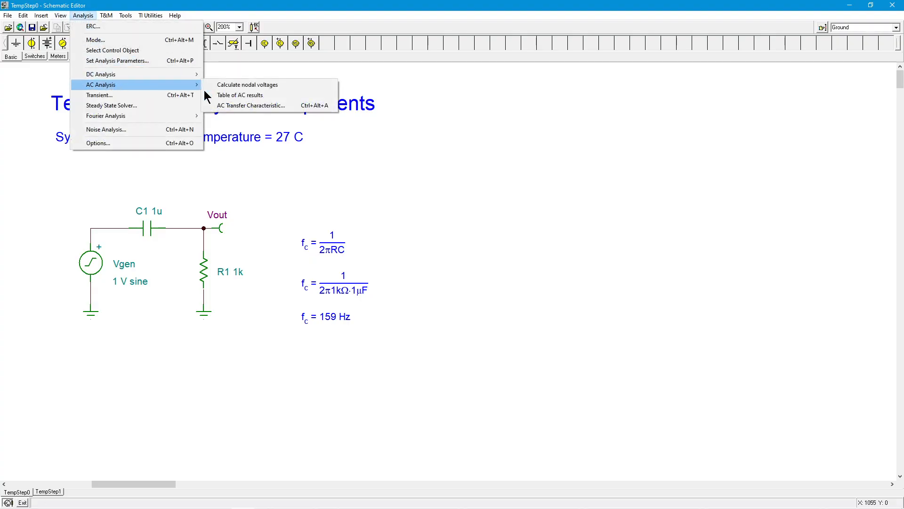
click(252, 105)
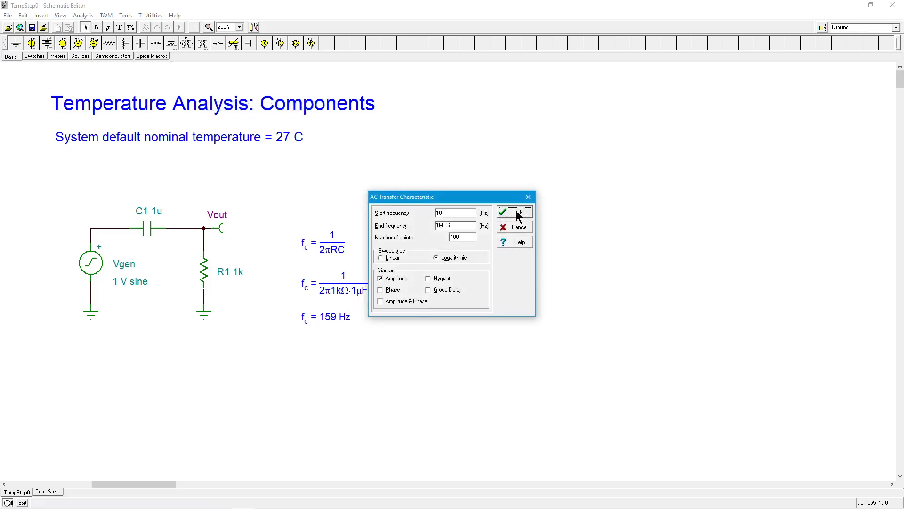
click(514, 212)
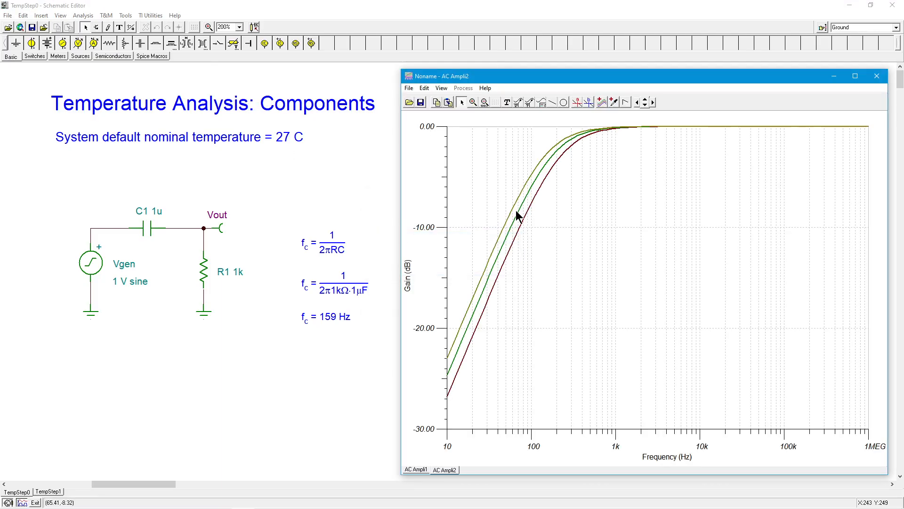
mouse_move(594, 173)
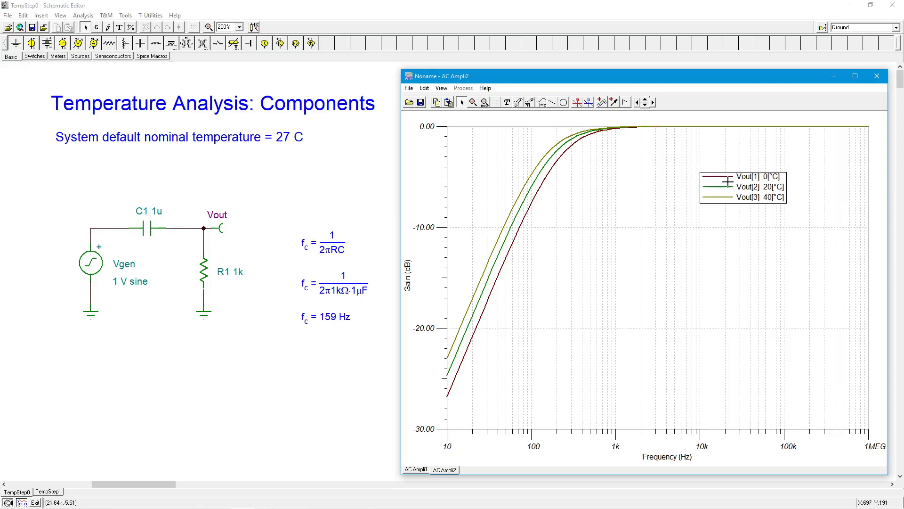
mouse_move(535, 197)
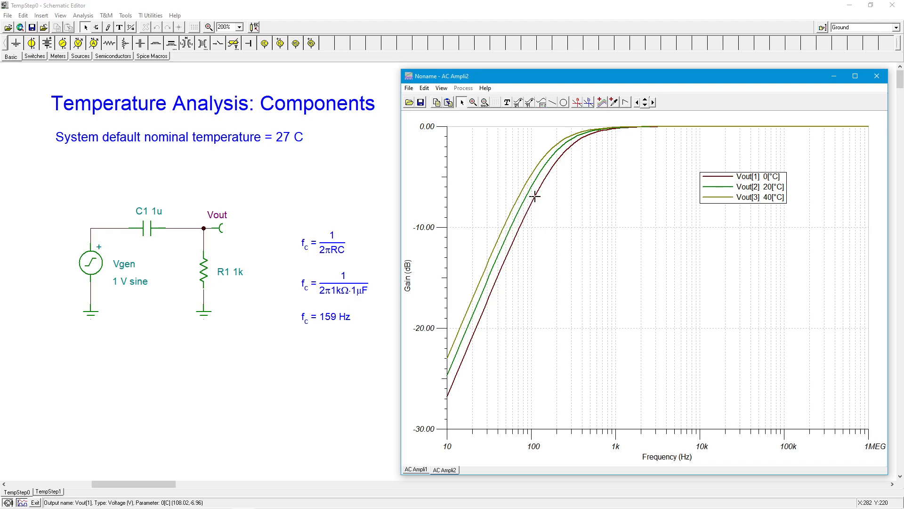
mouse_move(656, 197)
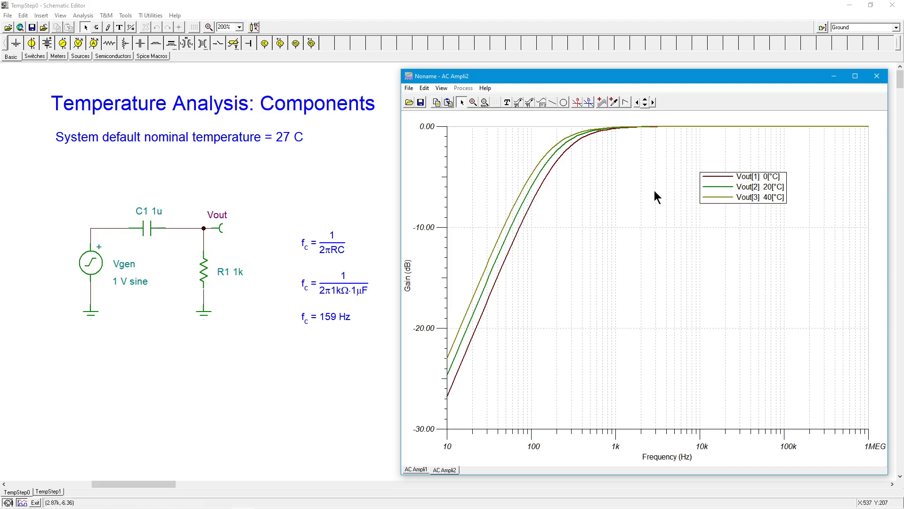
mouse_move(553, 206)
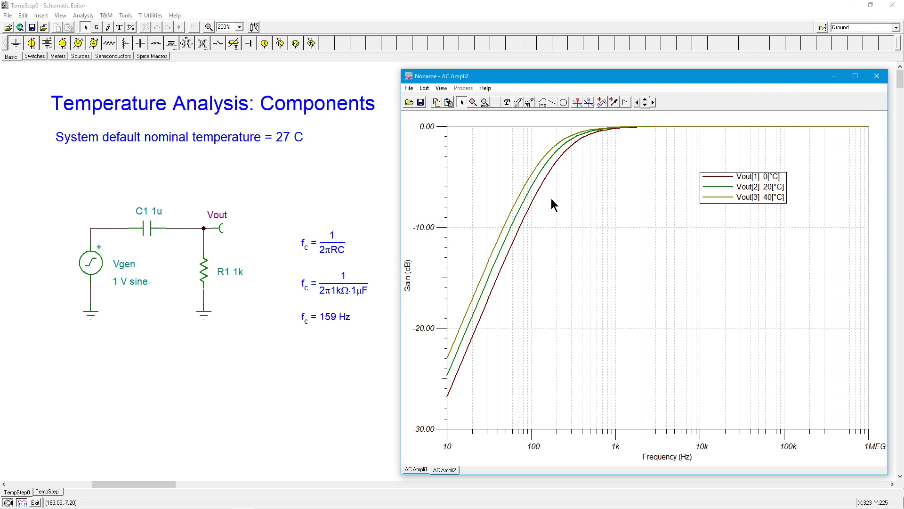
mouse_move(747, 200)
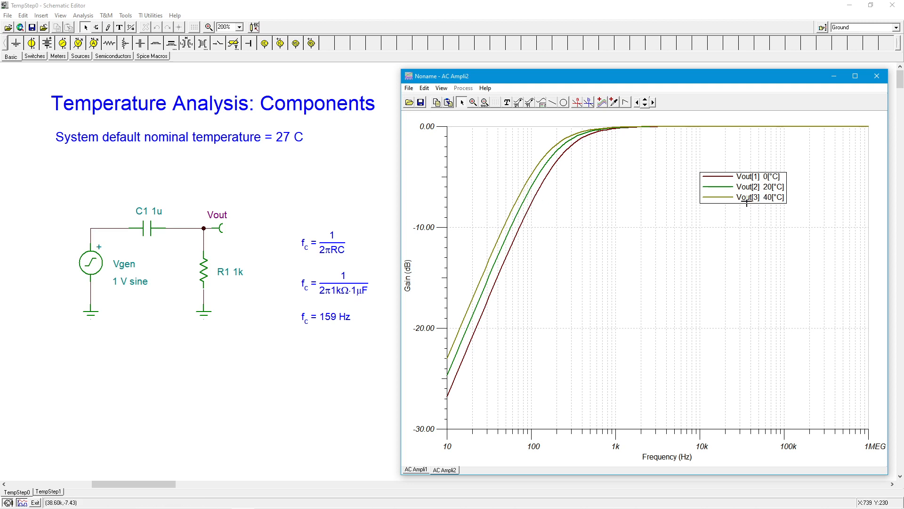
mouse_move(541, 163)
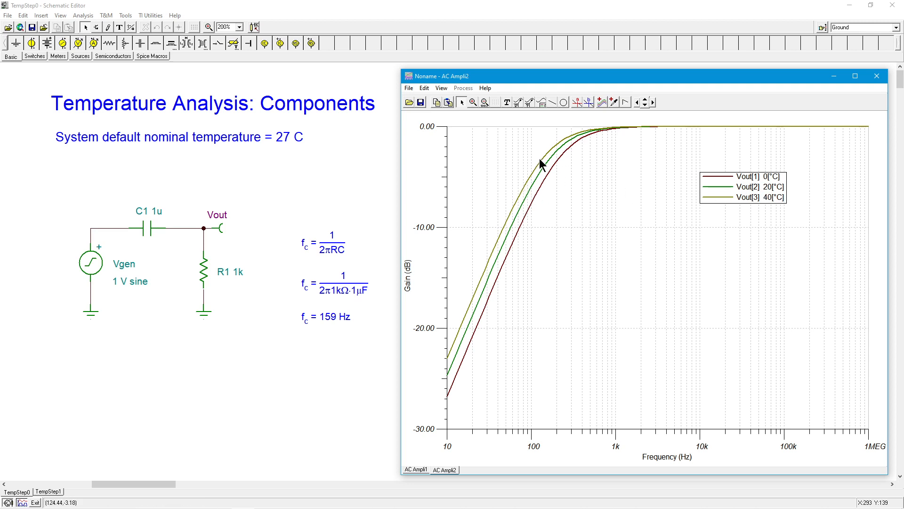
mouse_move(580, 193)
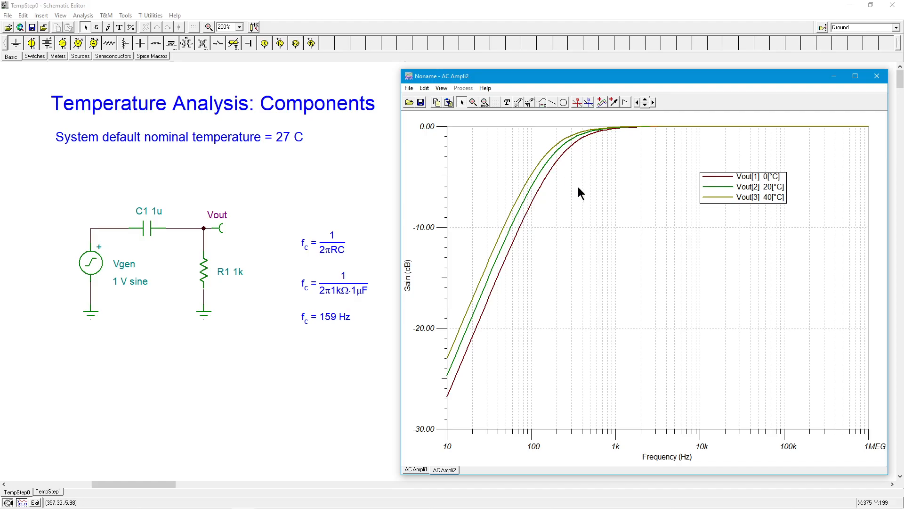
mouse_move(588, 161)
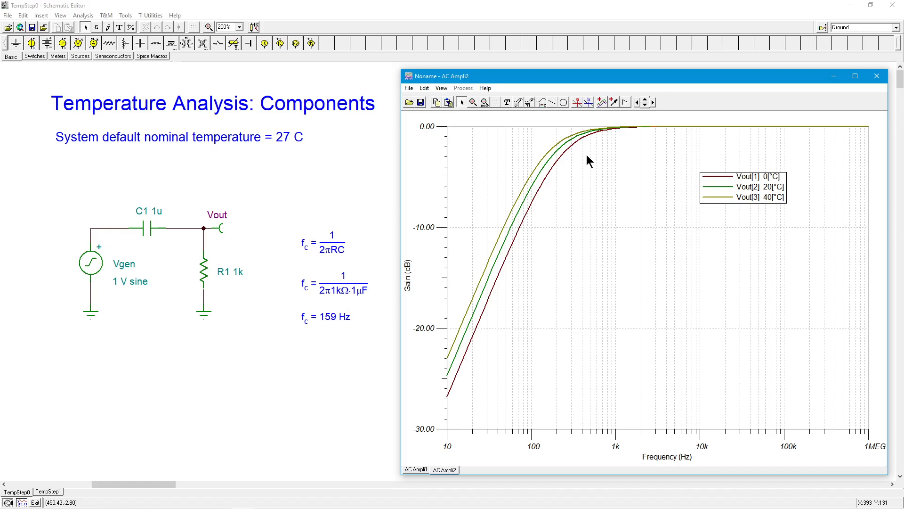
mouse_move(407, 313)
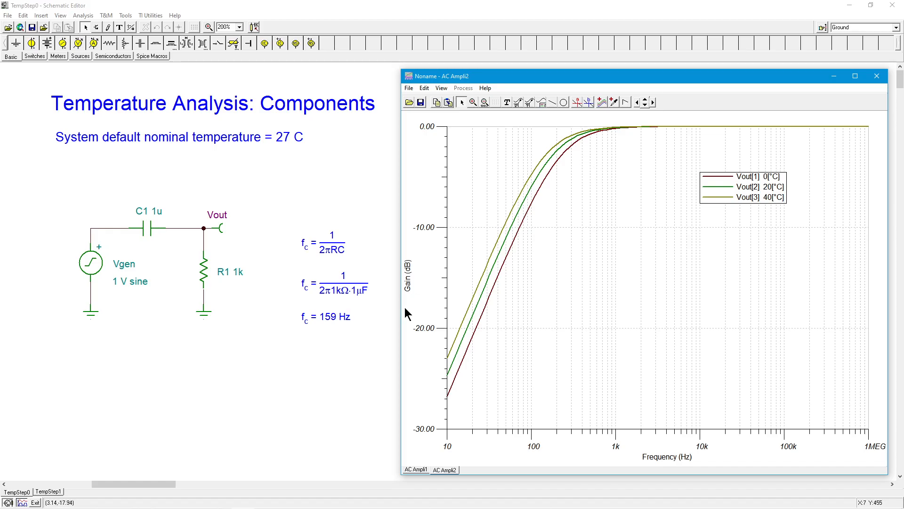
mouse_move(337, 249)
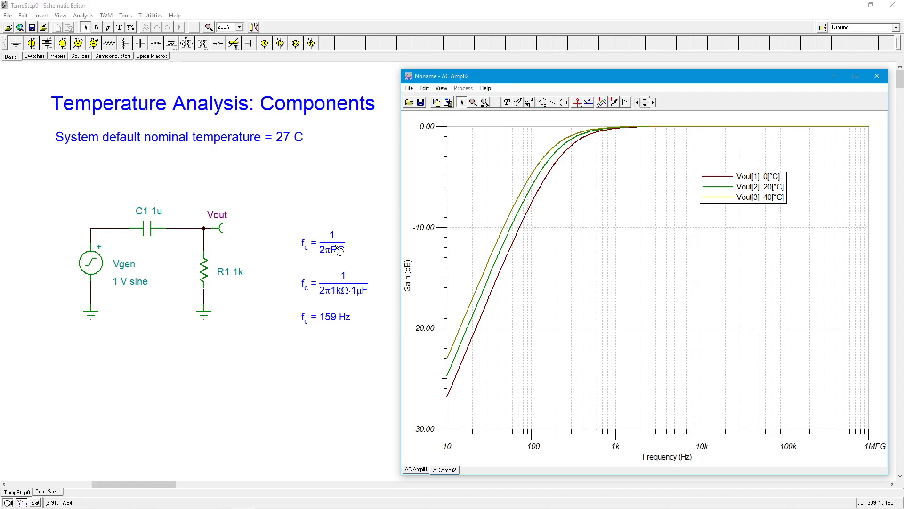
mouse_move(556, 163)
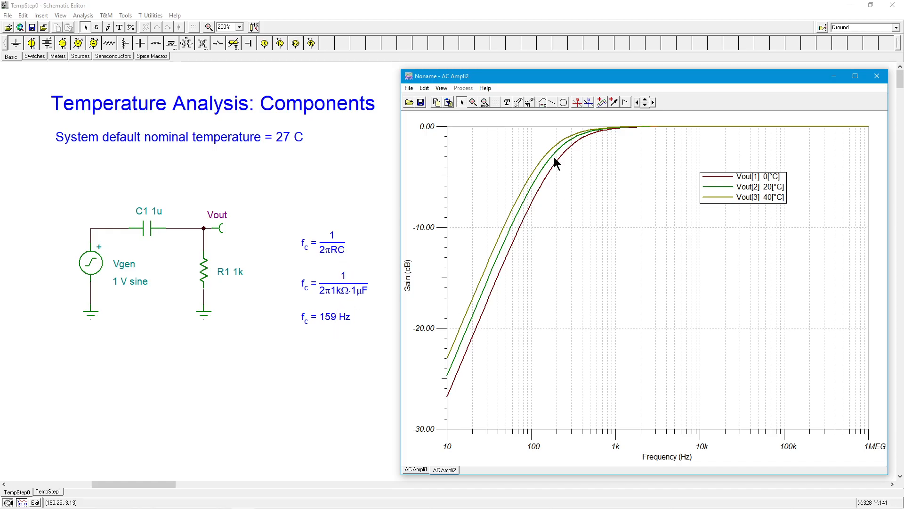
mouse_move(552, 143)
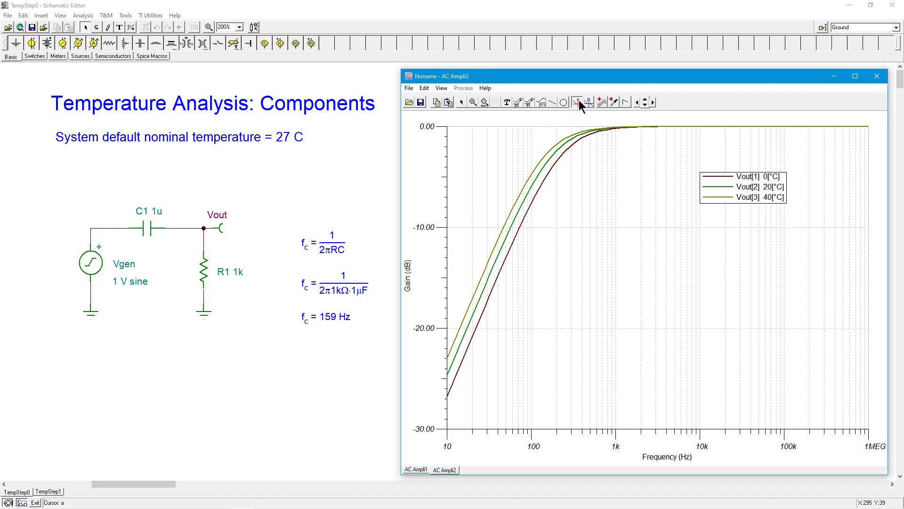
mouse_move(558, 154)
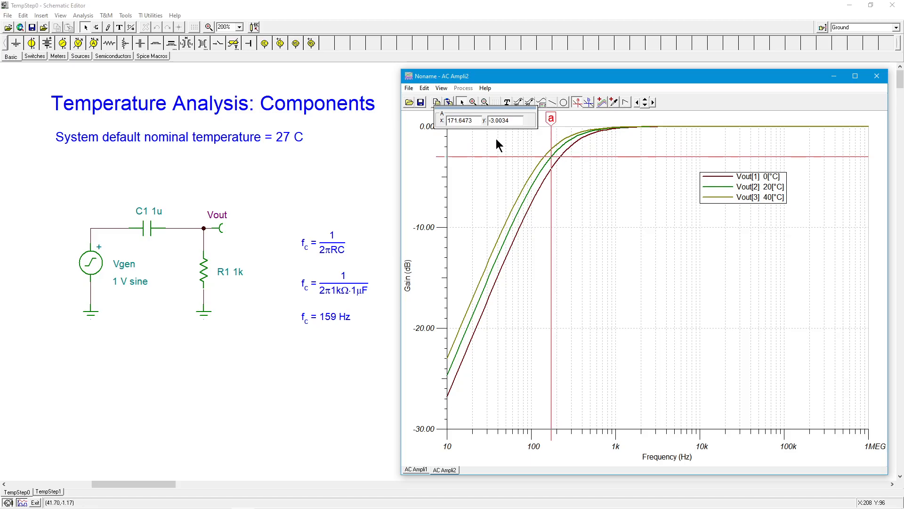
mouse_move(462, 136)
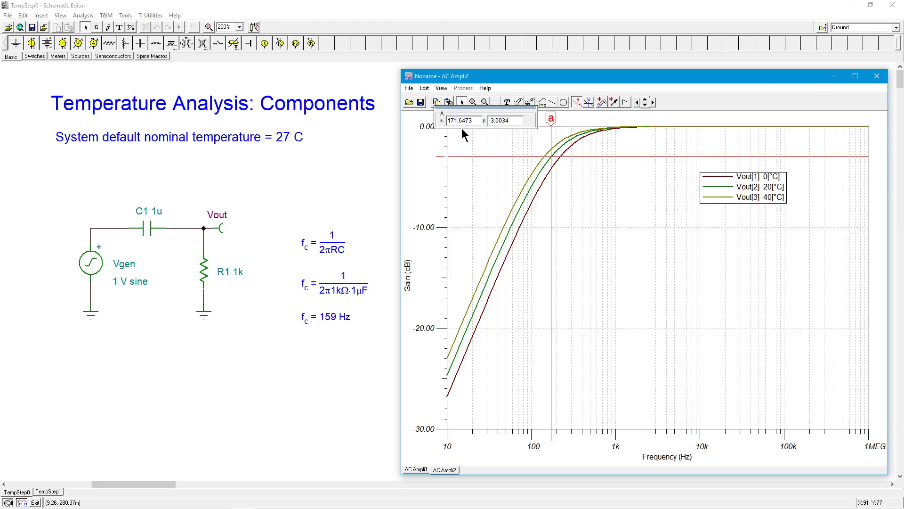
mouse_move(232, 288)
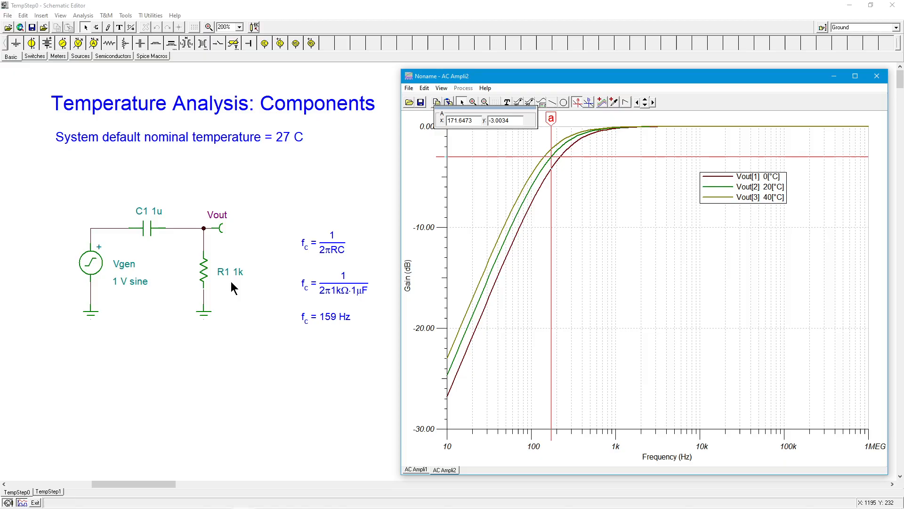
mouse_move(283, 147)
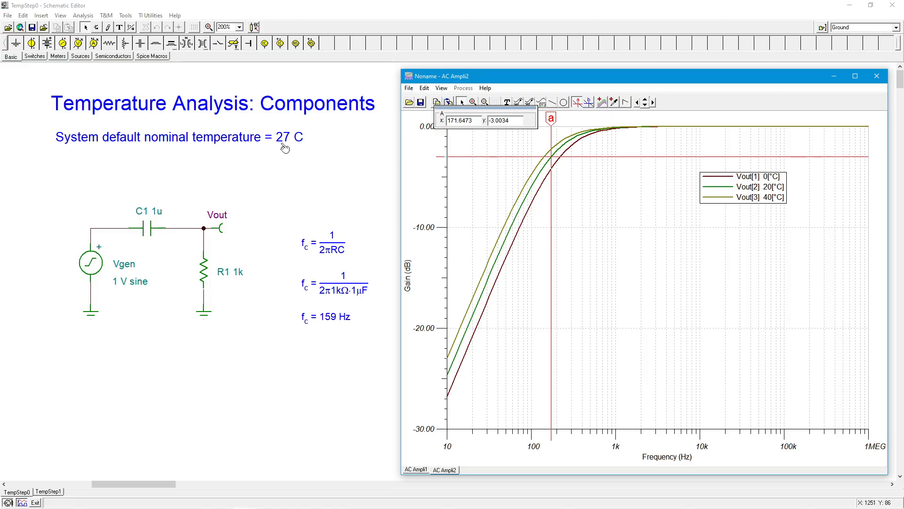
mouse_move(558, 172)
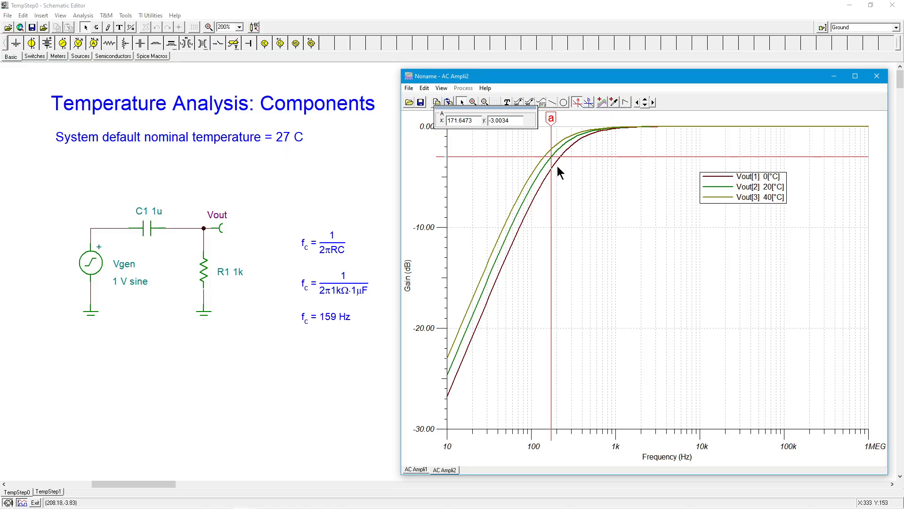
mouse_move(558, 174)
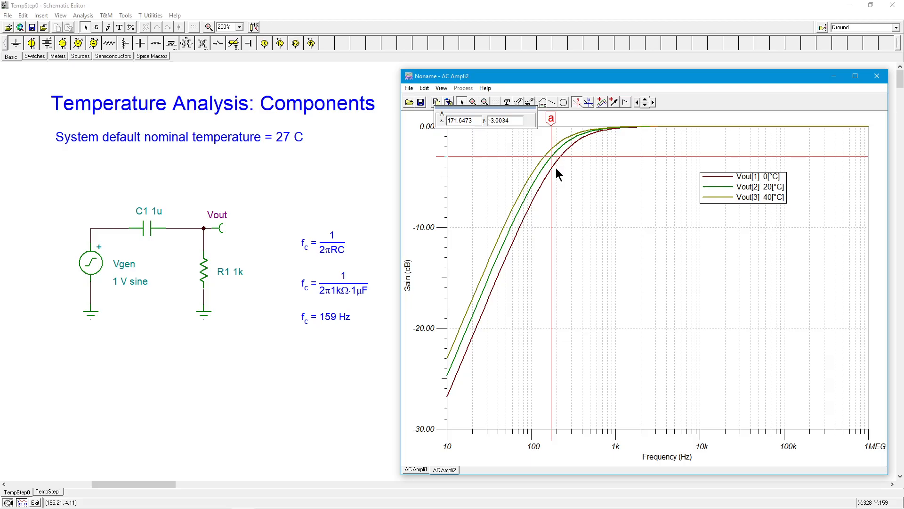
mouse_move(354, 316)
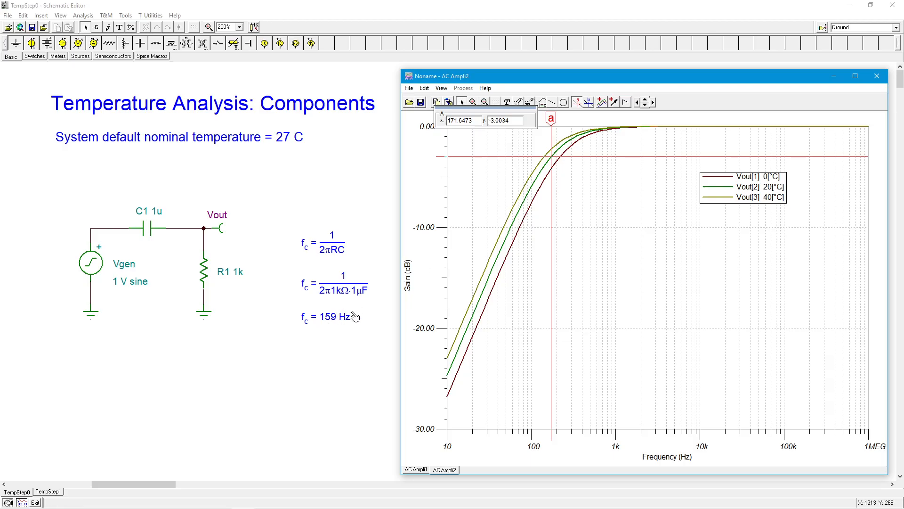
mouse_move(542, 144)
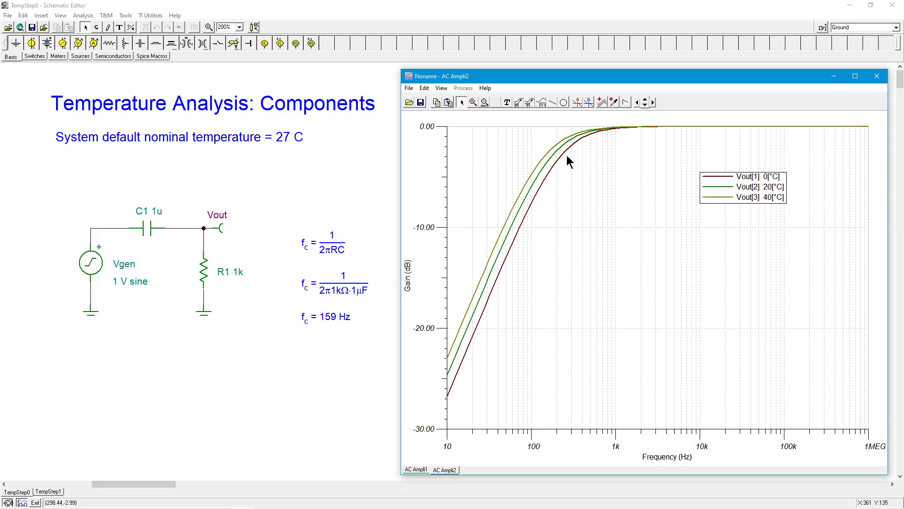
mouse_move(594, 147)
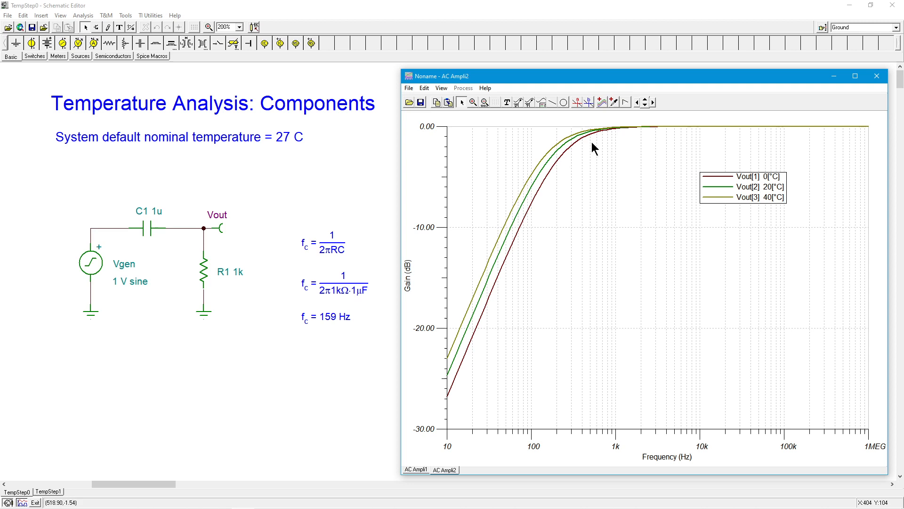
mouse_move(830, 195)
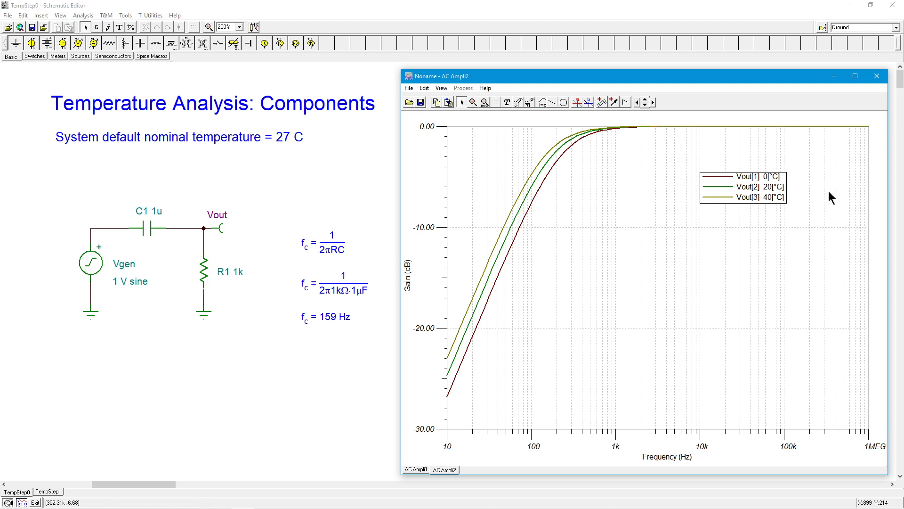
Close the AC gain plot after reading about 172 Hz at −3.00 dB
click(877, 75)
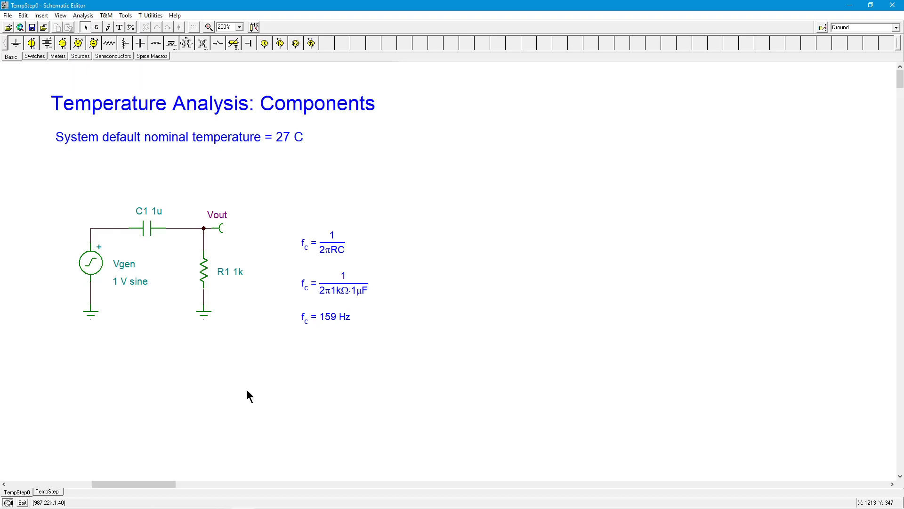
mouse_move(148, 229)
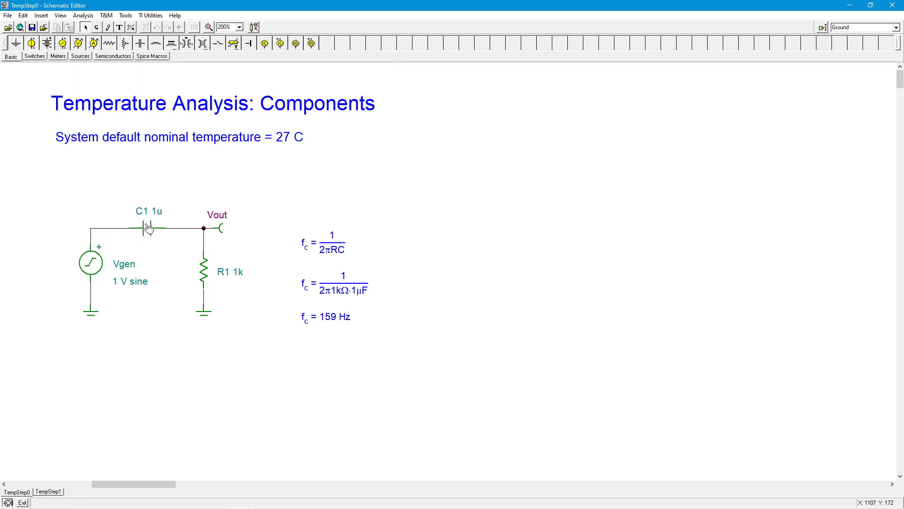
Enter 10m as capacitor C1's linear temperature coefficient and confirm
double_click(147, 228)
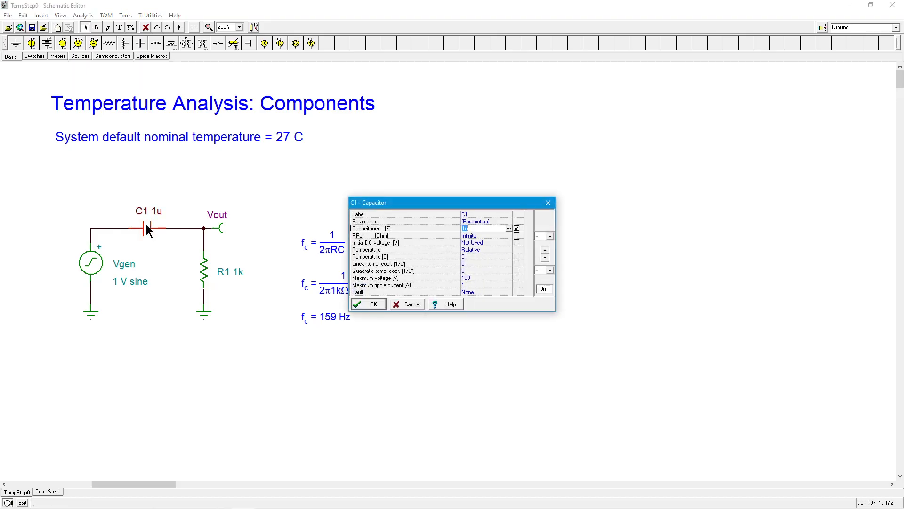
mouse_move(476, 256)
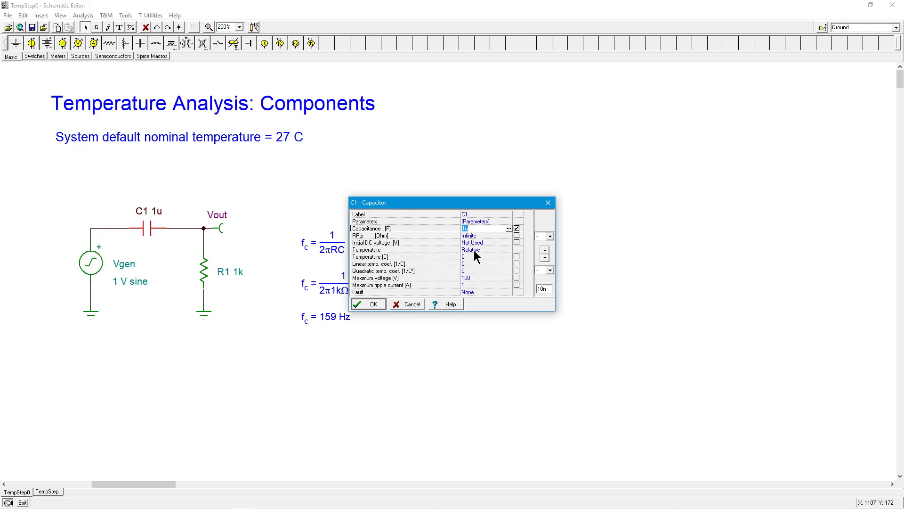
mouse_move(470, 271)
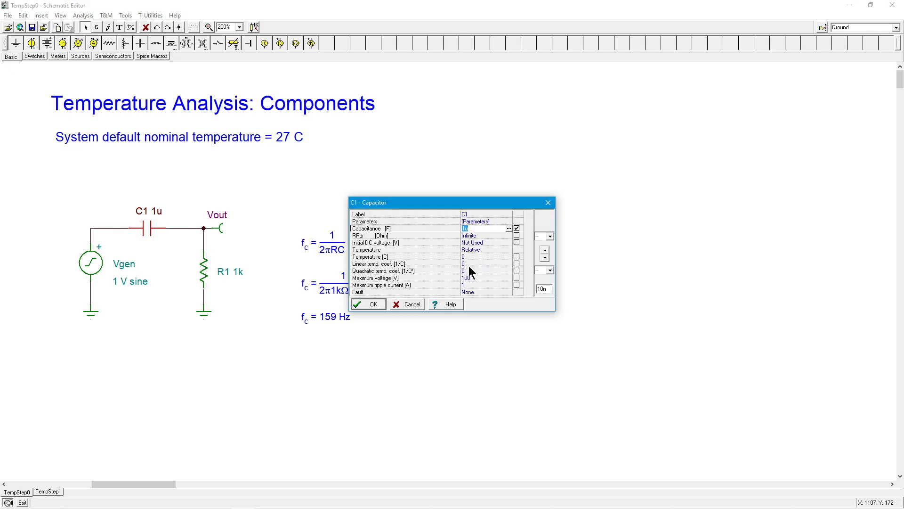
click(487, 264)
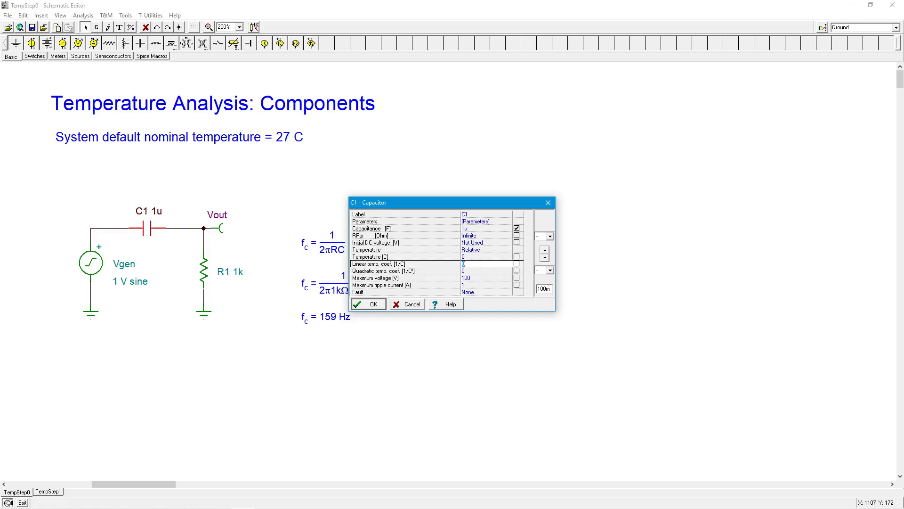
text(10m)
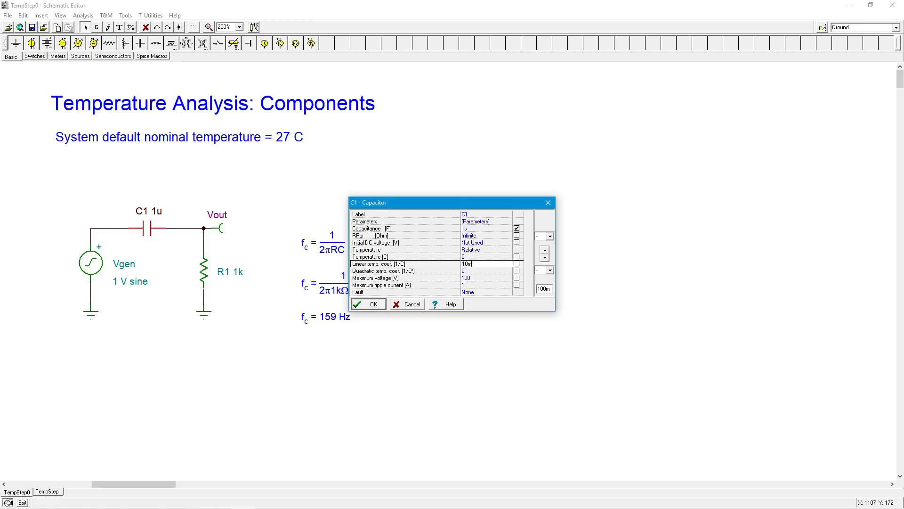
mouse_move(398, 278)
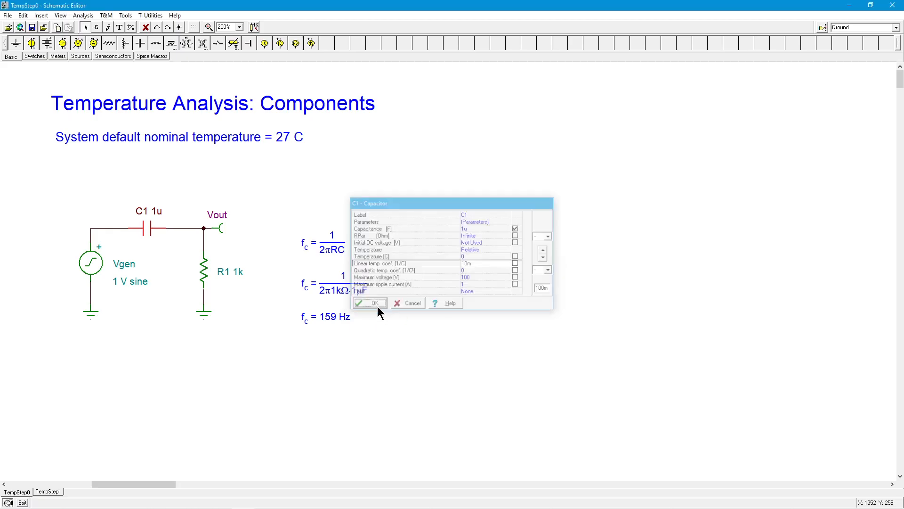
click(370, 303)
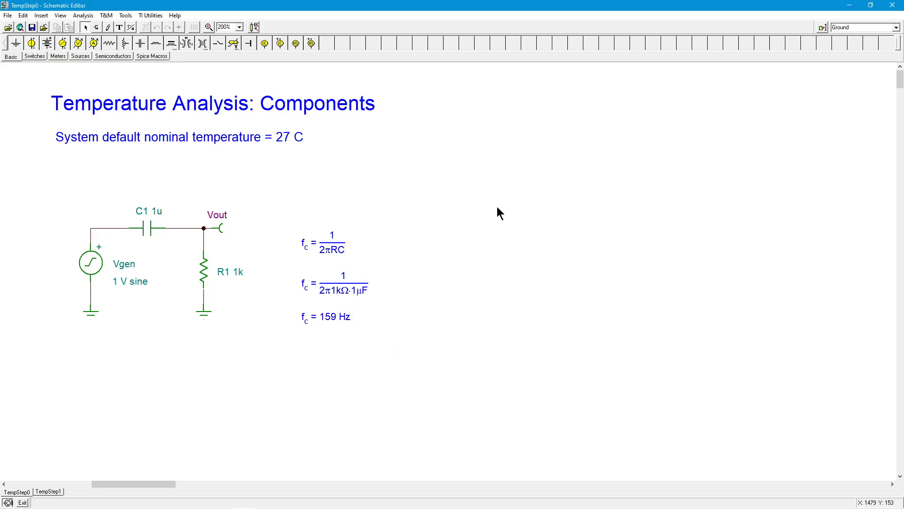
mouse_move(206, 242)
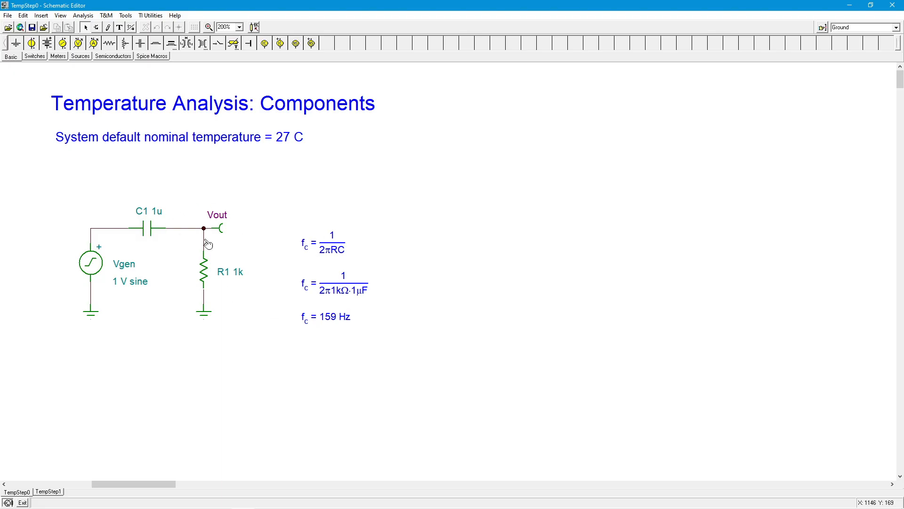
mouse_move(273, 220)
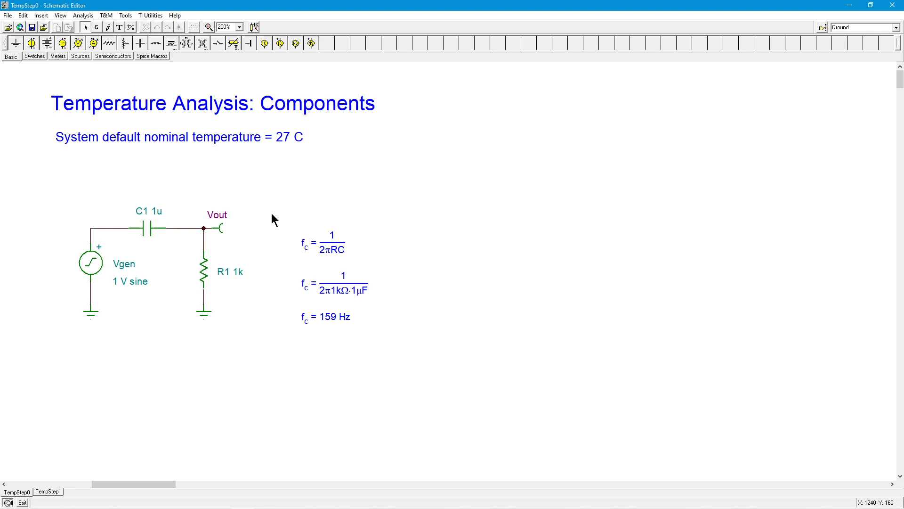
mouse_move(193, 165)
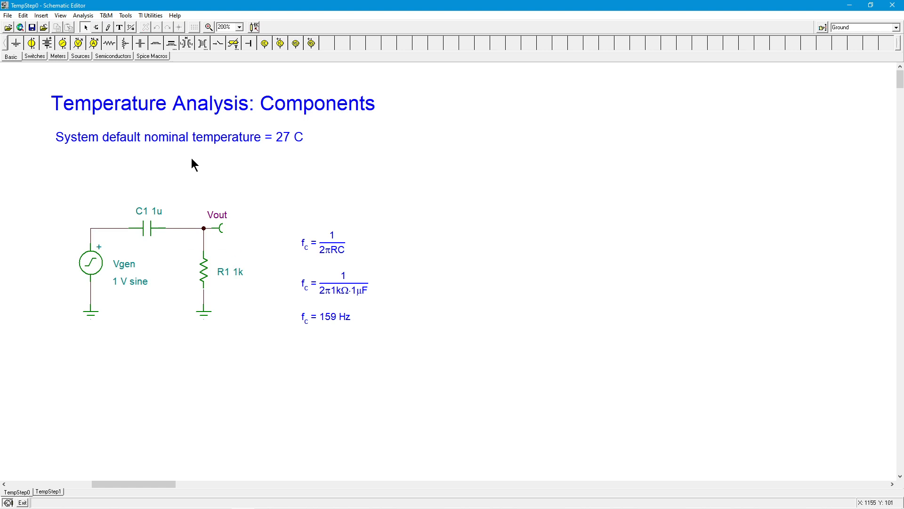
Run AC Transfer Characteristic and view the AC Ampli3 plot with 0, 20, 40 °C curves
click(83, 15)
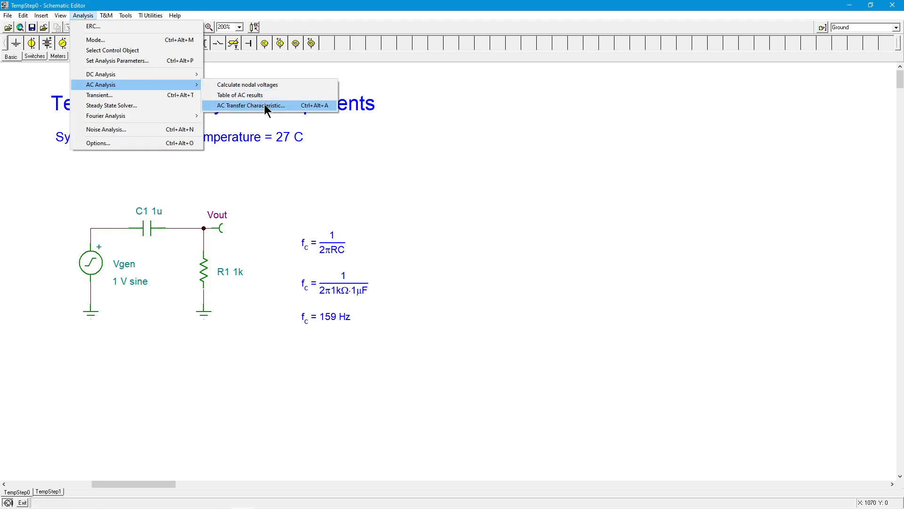
click(250, 105)
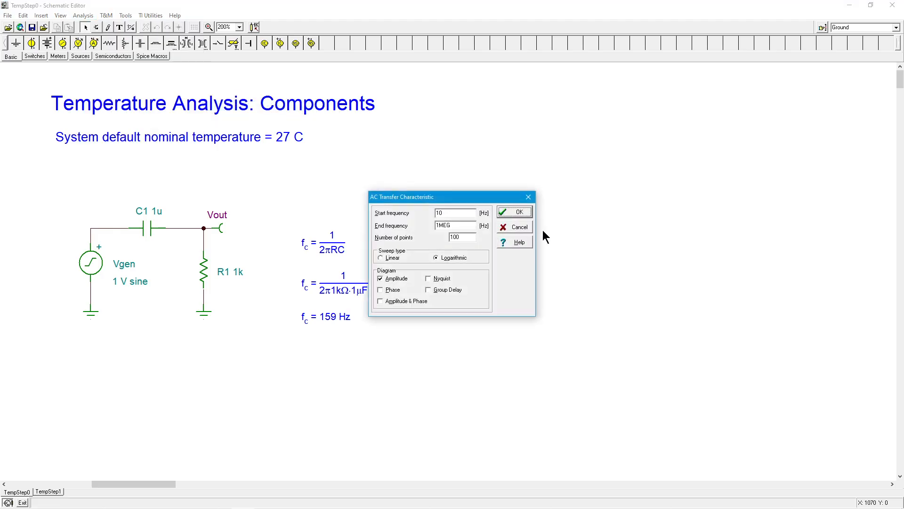
click(512, 211)
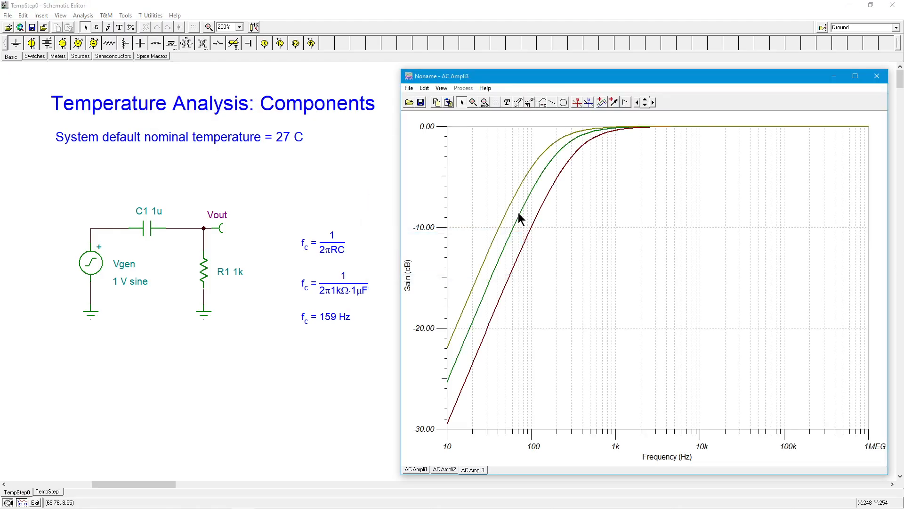
mouse_move(540, 281)
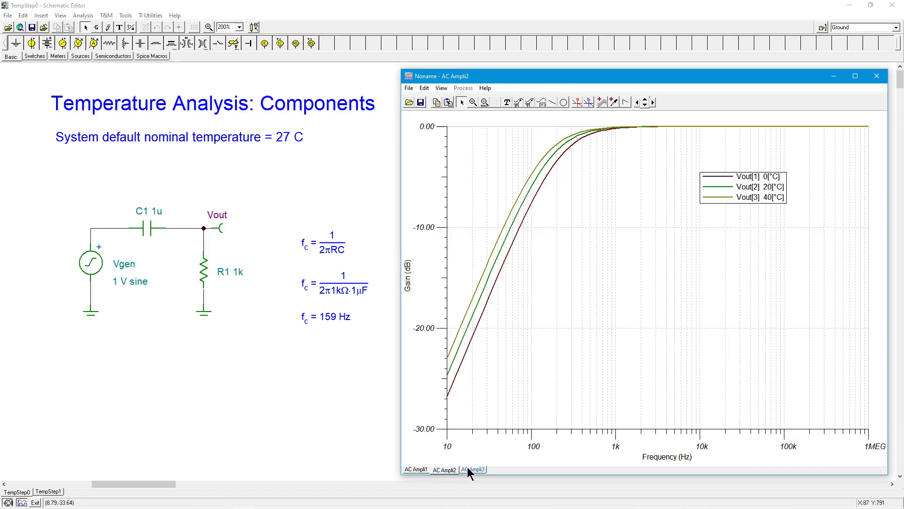
click(473, 469)
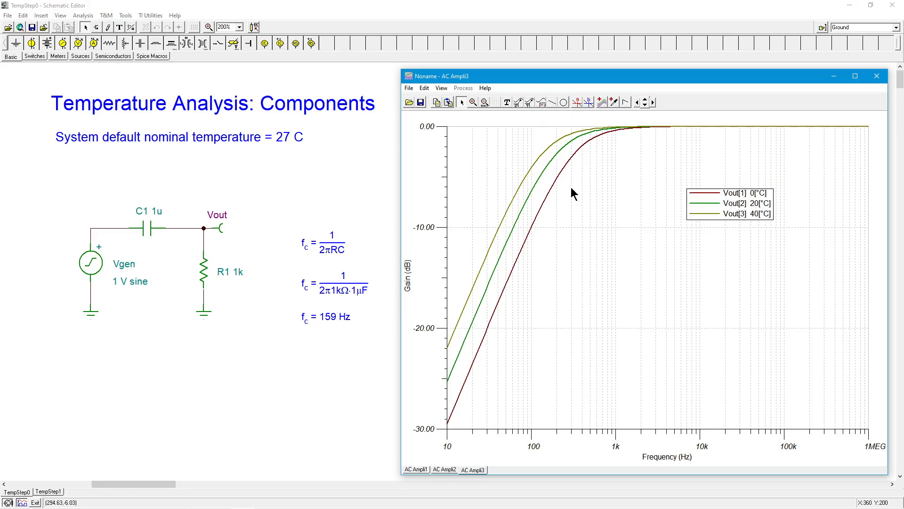
mouse_move(642, 148)
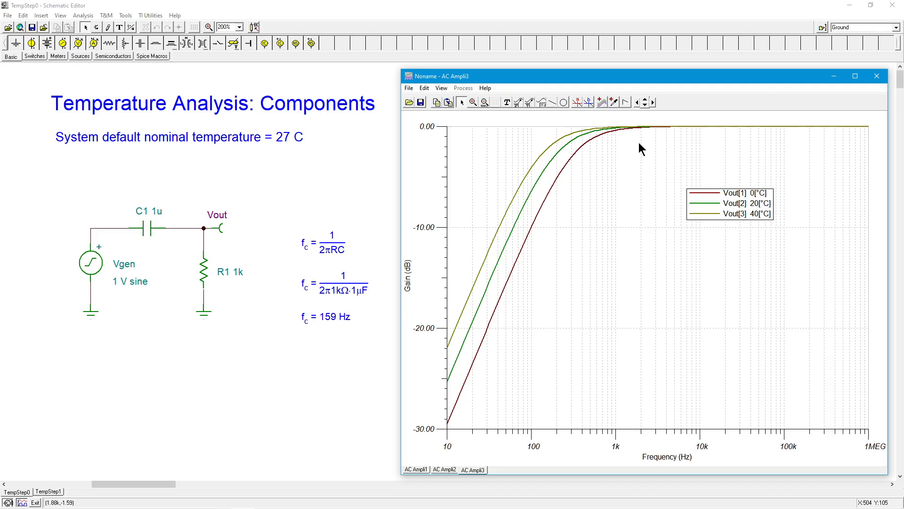
mouse_move(706, 198)
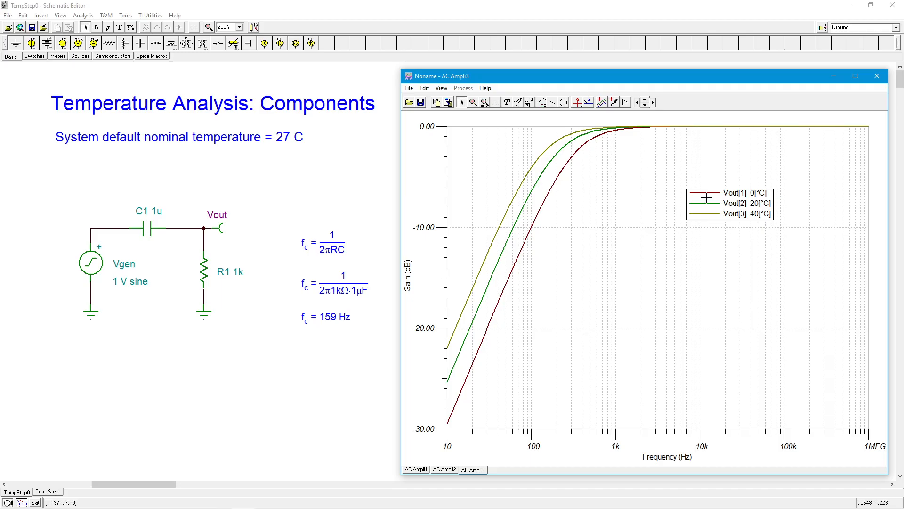
mouse_move(568, 184)
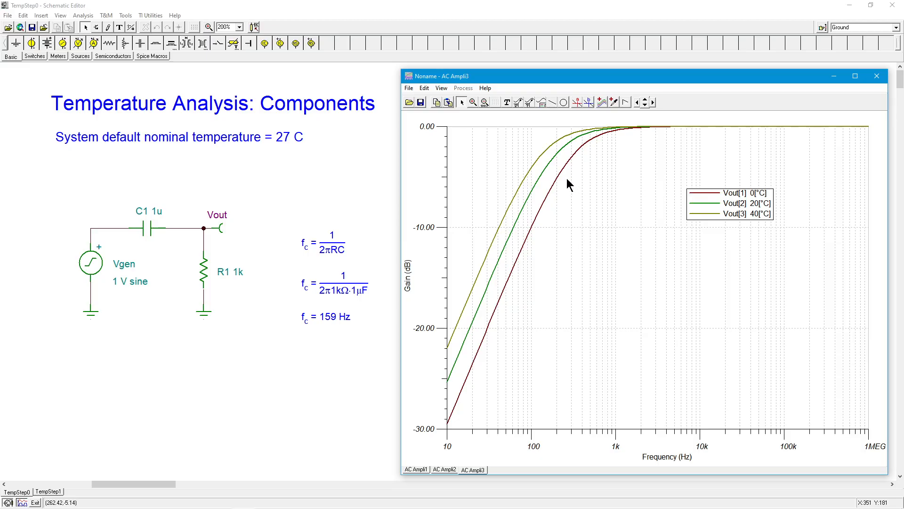
mouse_move(744, 190)
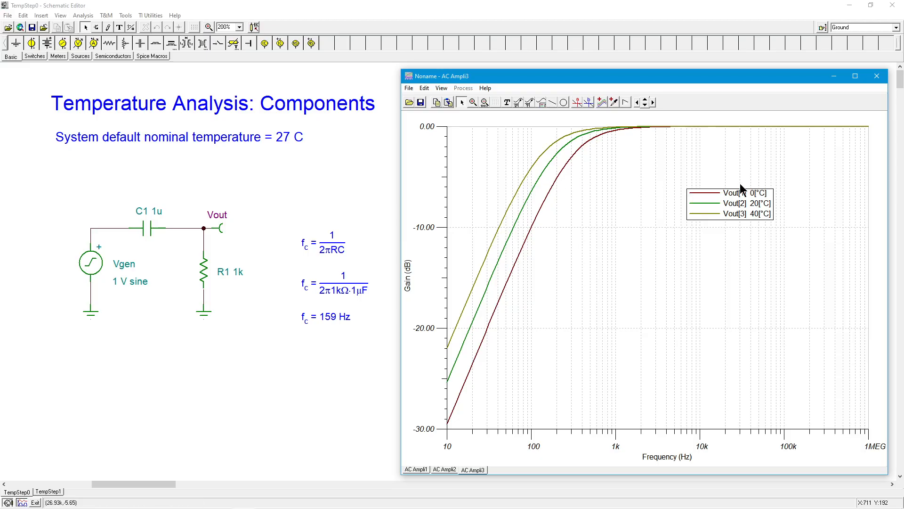
mouse_move(715, 207)
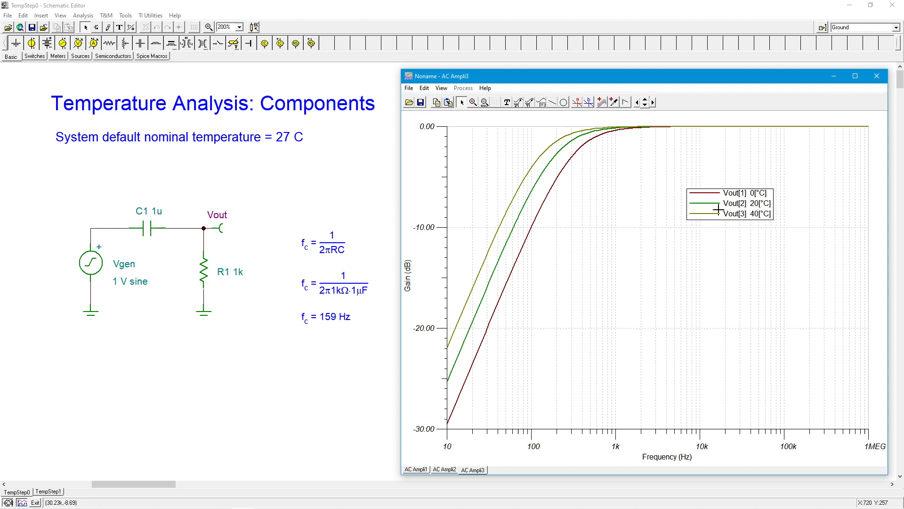
mouse_move(543, 150)
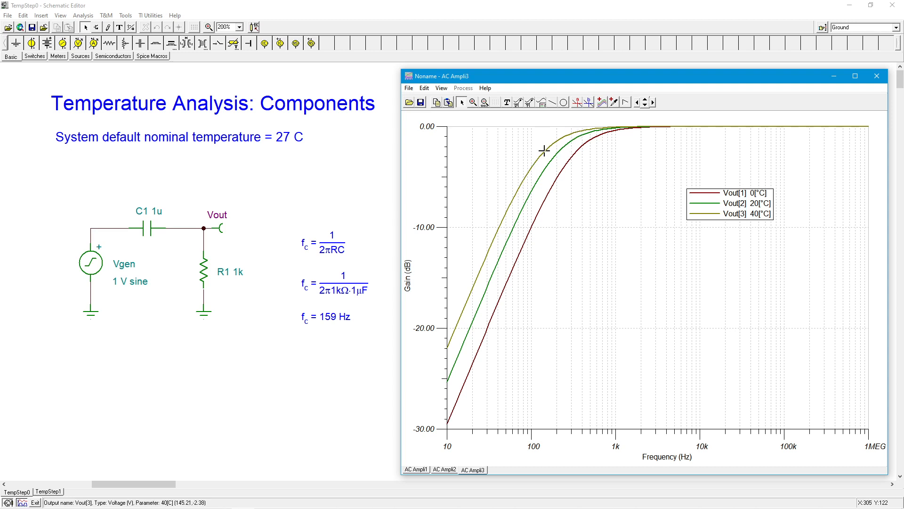
mouse_move(528, 168)
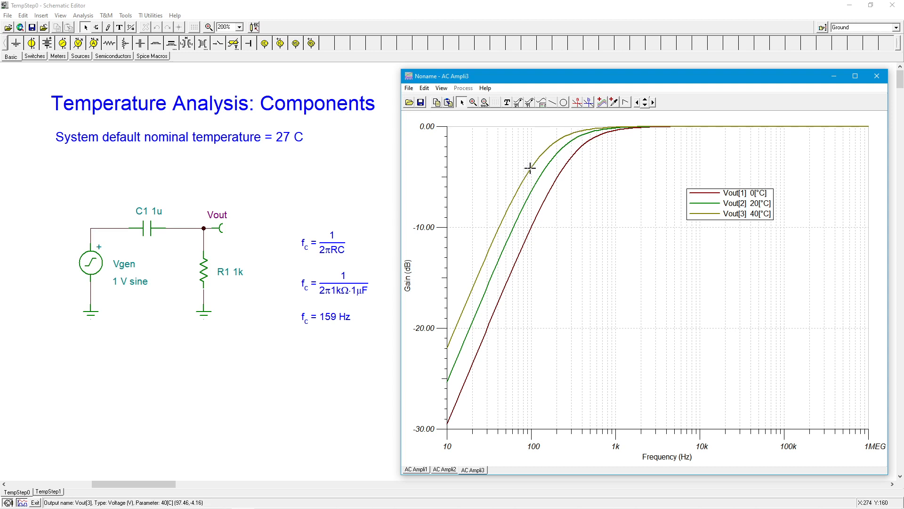
mouse_move(532, 167)
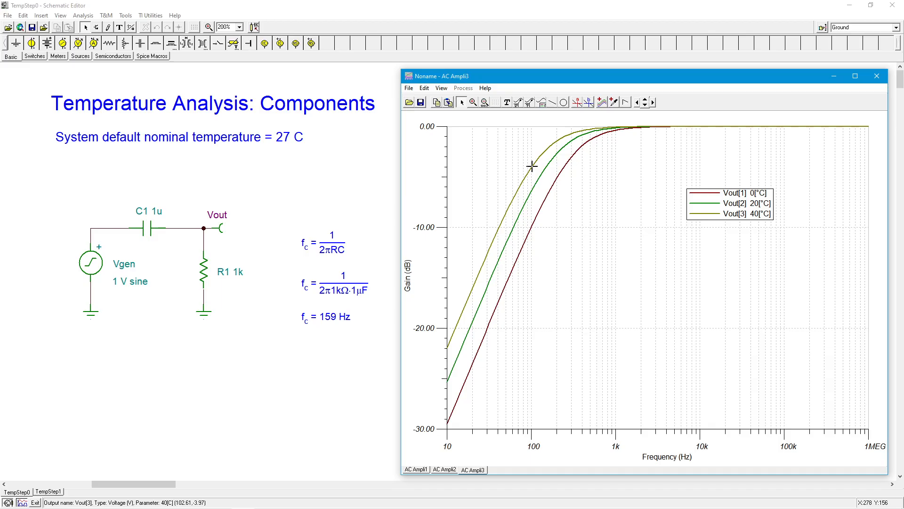
mouse_move(379, 321)
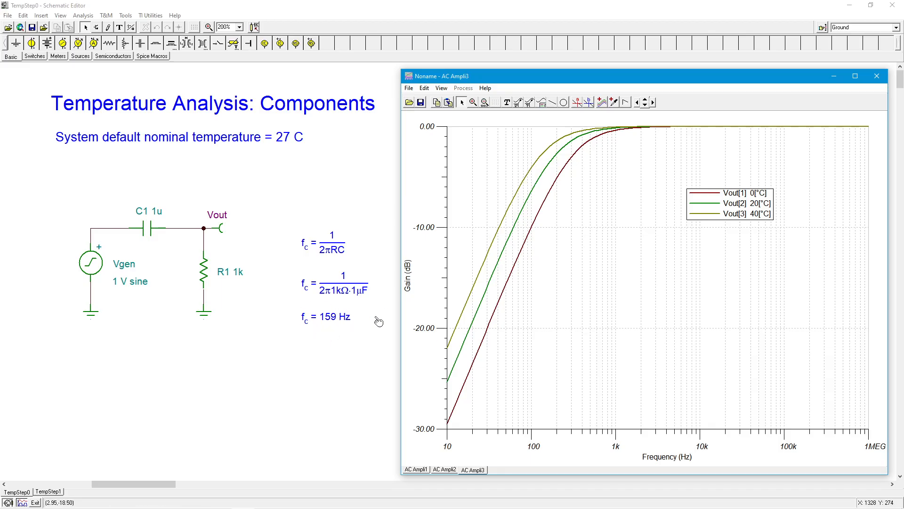
mouse_move(560, 175)
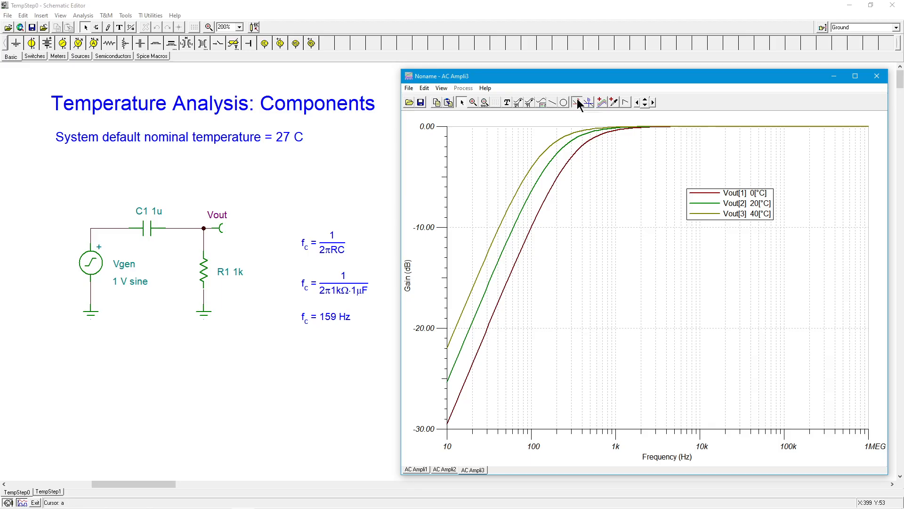
Place a cursor marker reading about 298 Hz at −3.02 dB, then close the plot
click(583, 103)
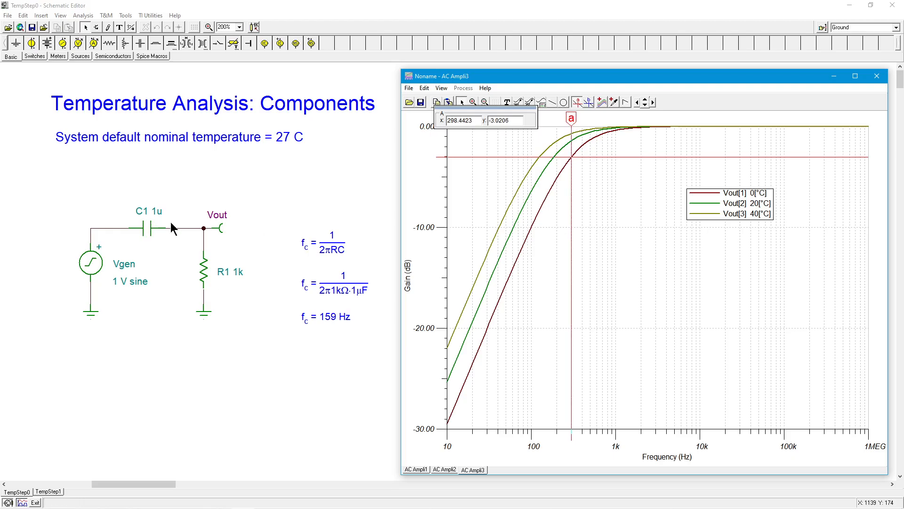
mouse_move(652, 270)
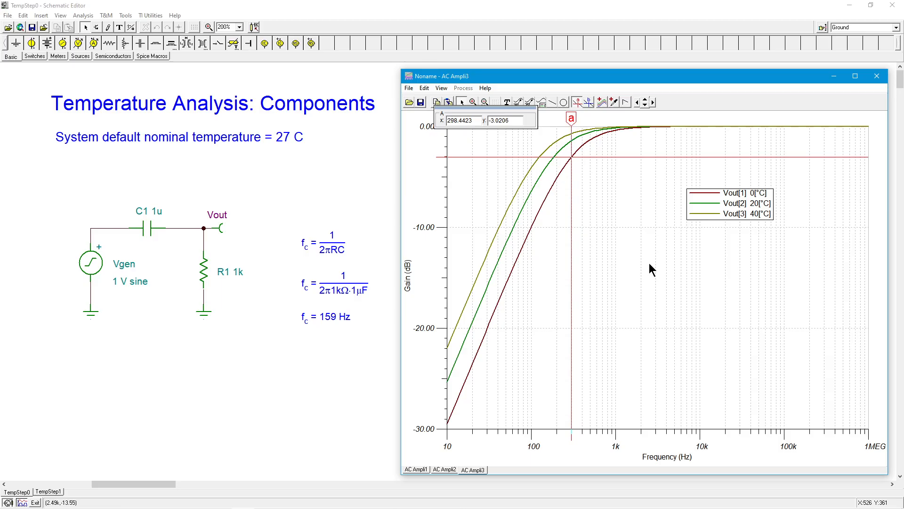
mouse_move(516, 260)
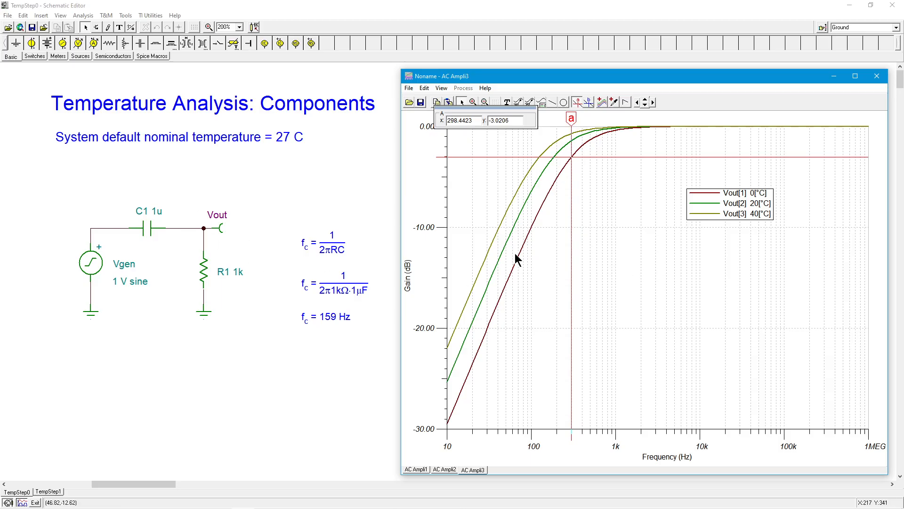
mouse_move(876, 75)
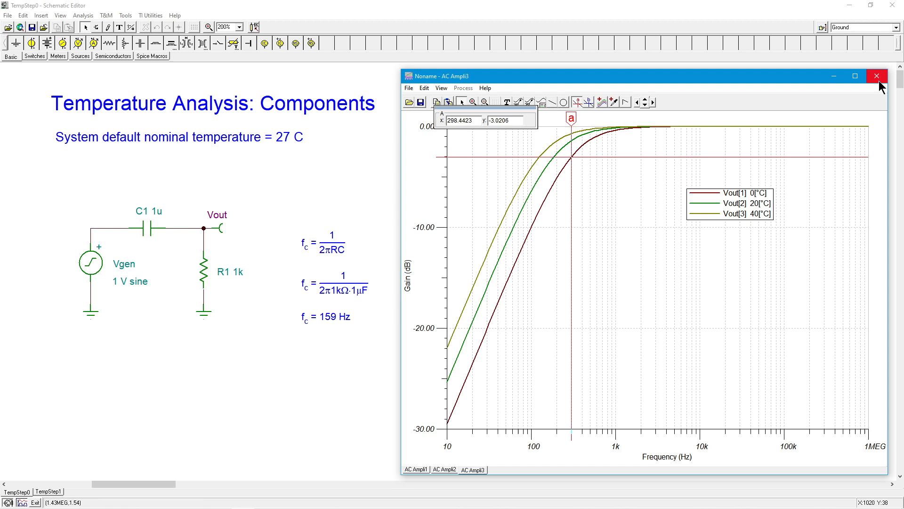
click(876, 76)
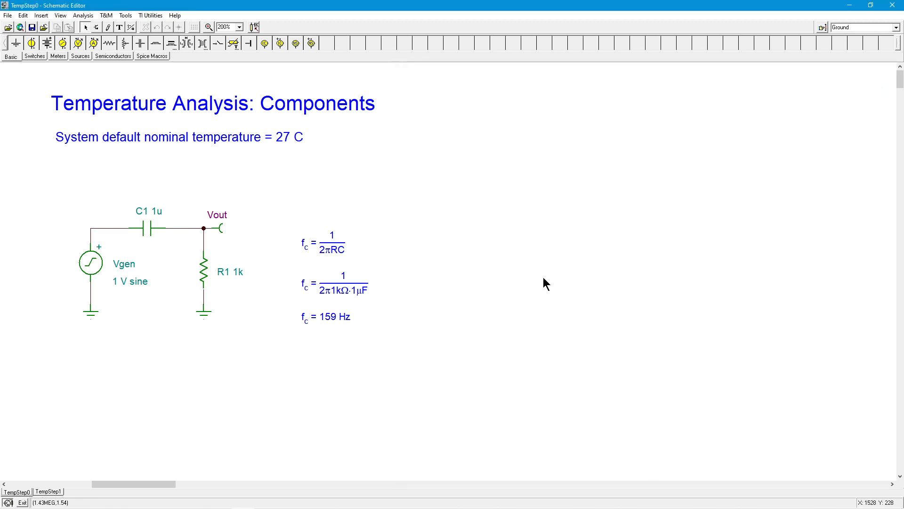
mouse_move(118, 205)
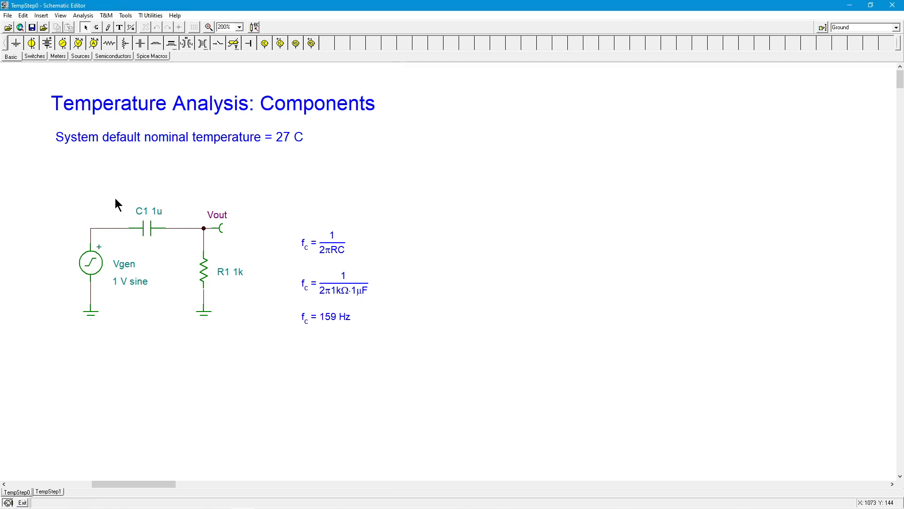
mouse_move(282, 275)
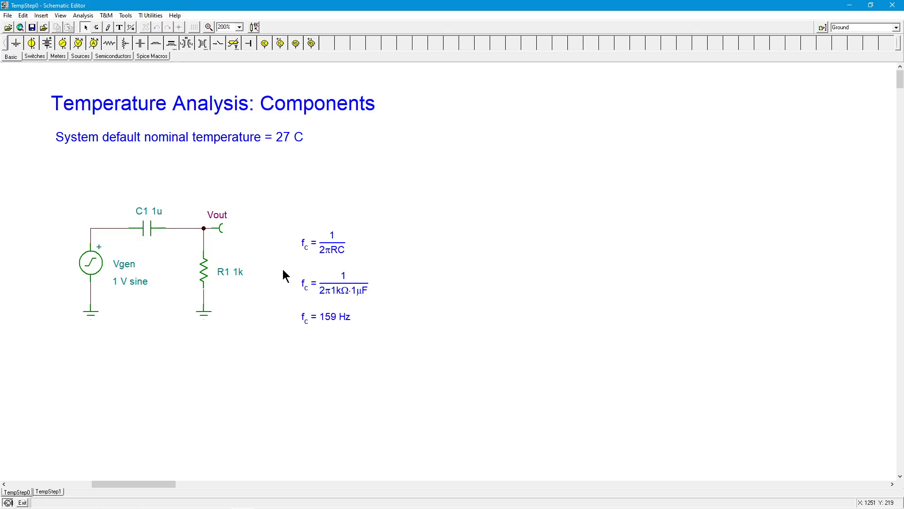
mouse_move(519, 337)
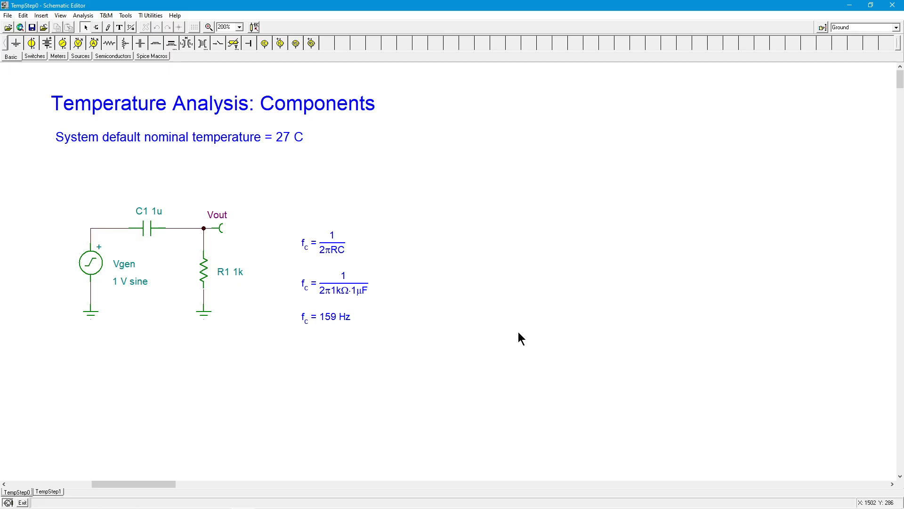
mouse_move(519, 338)
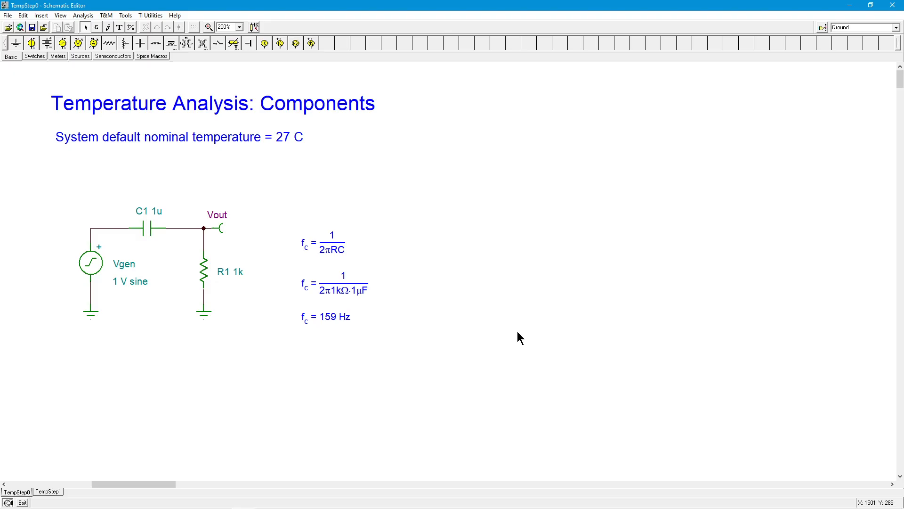
mouse_move(455, 316)
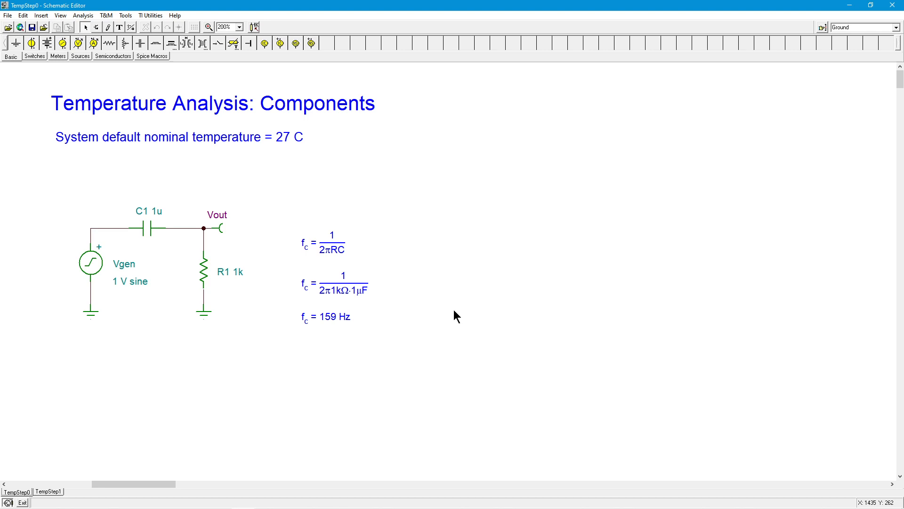
Go to the TempStep1 page with the 12 V, 10k/20k divider
click(48, 491)
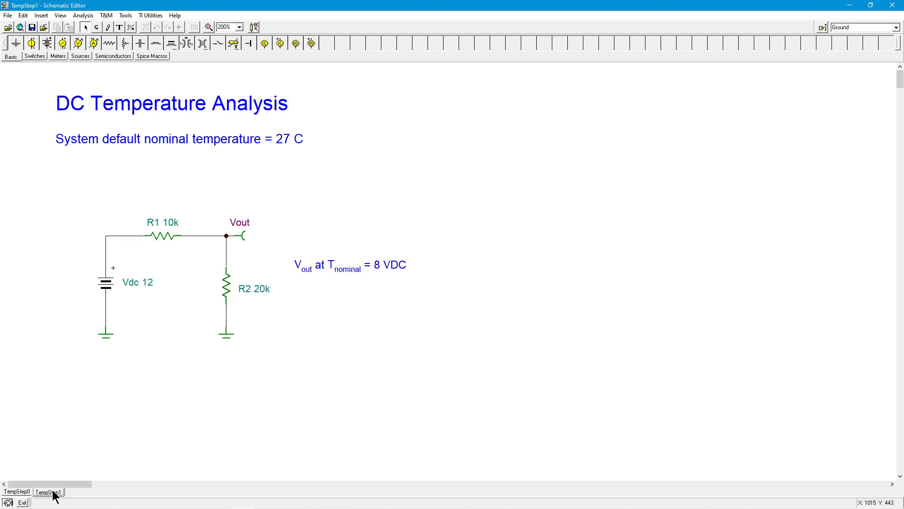
mouse_move(283, 294)
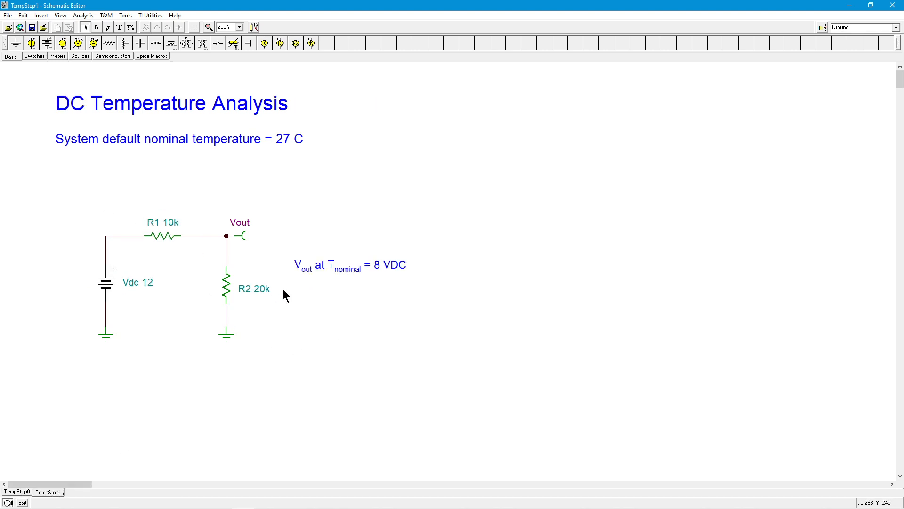
mouse_move(384, 335)
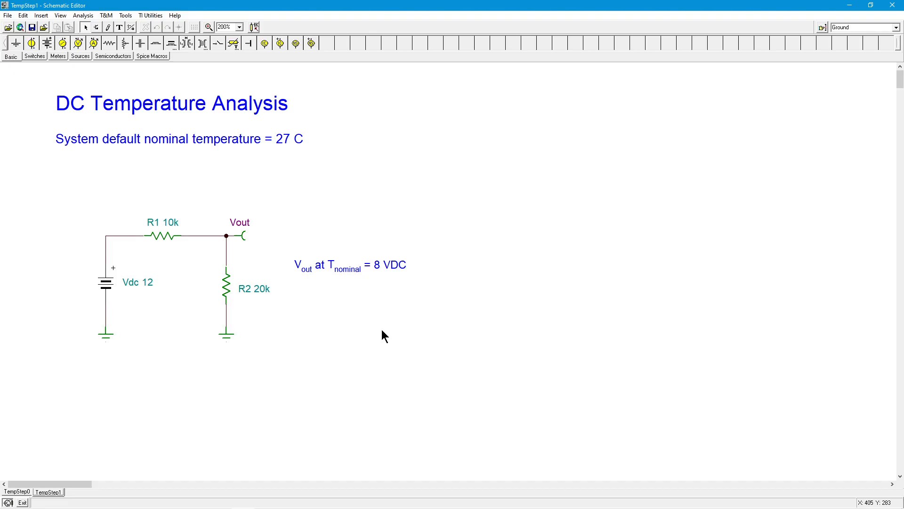
mouse_move(175, 252)
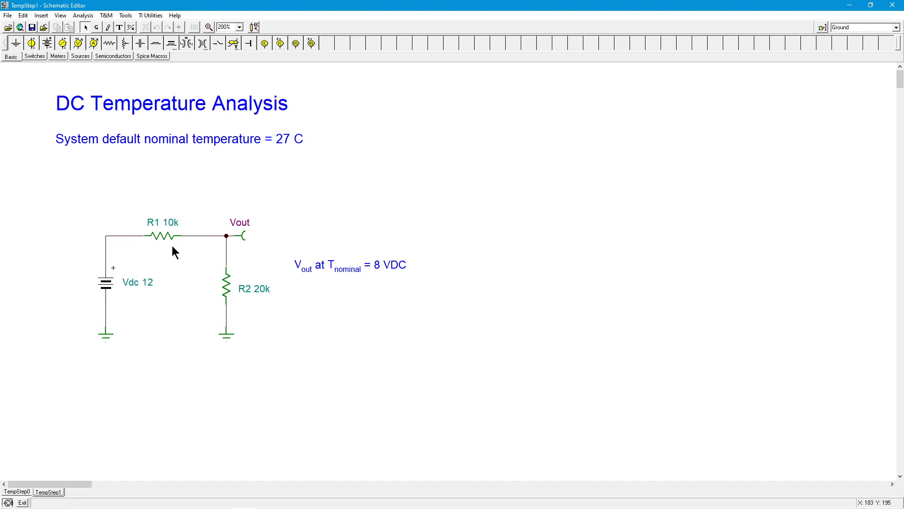
mouse_move(131, 278)
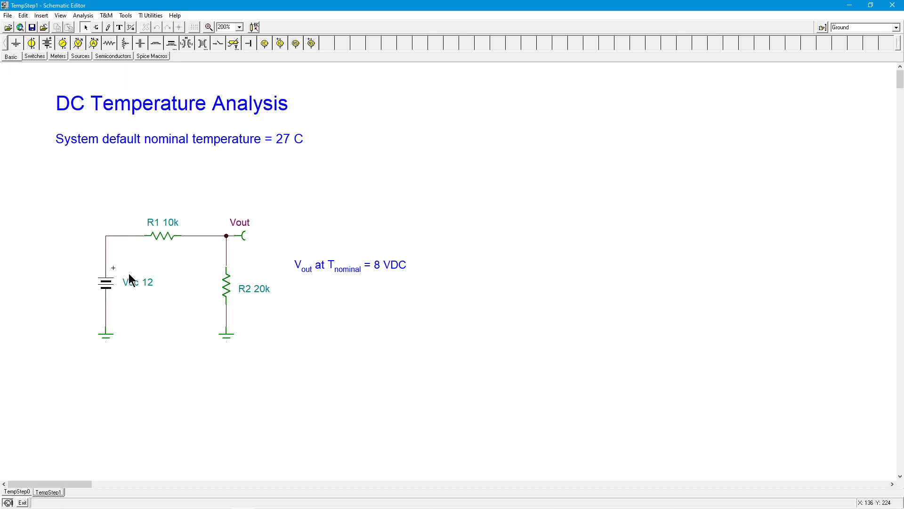
mouse_move(240, 293)
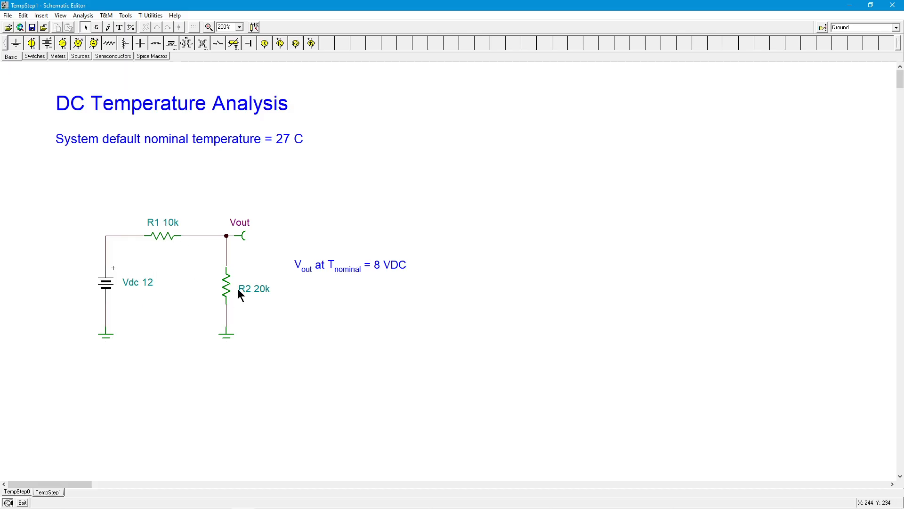
mouse_move(300, 291)
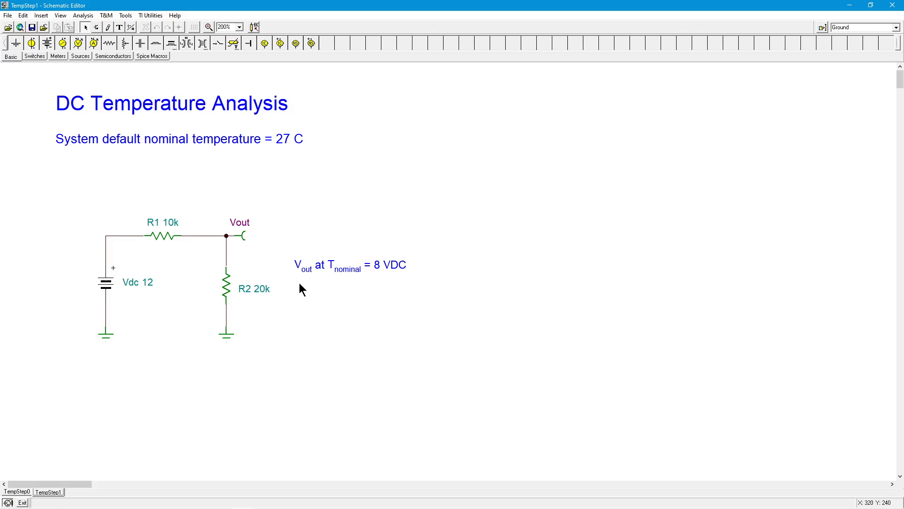
mouse_move(135, 294)
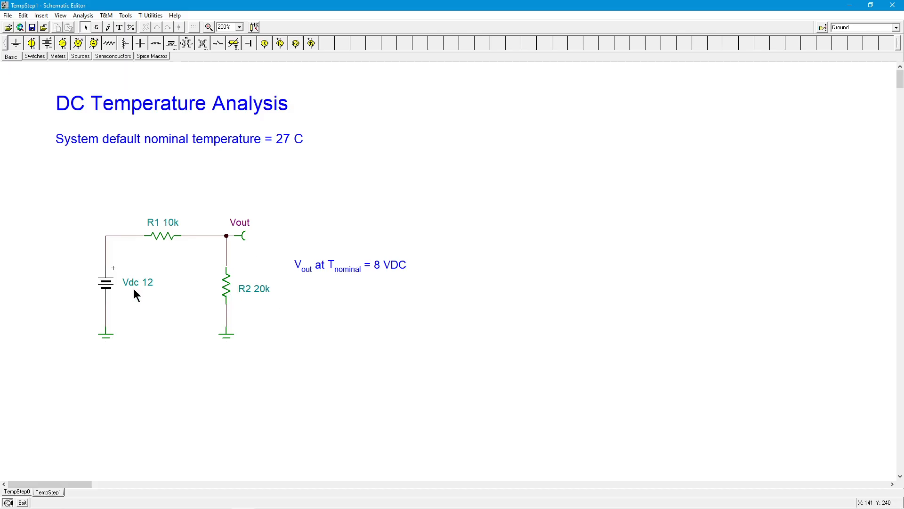
mouse_move(435, 278)
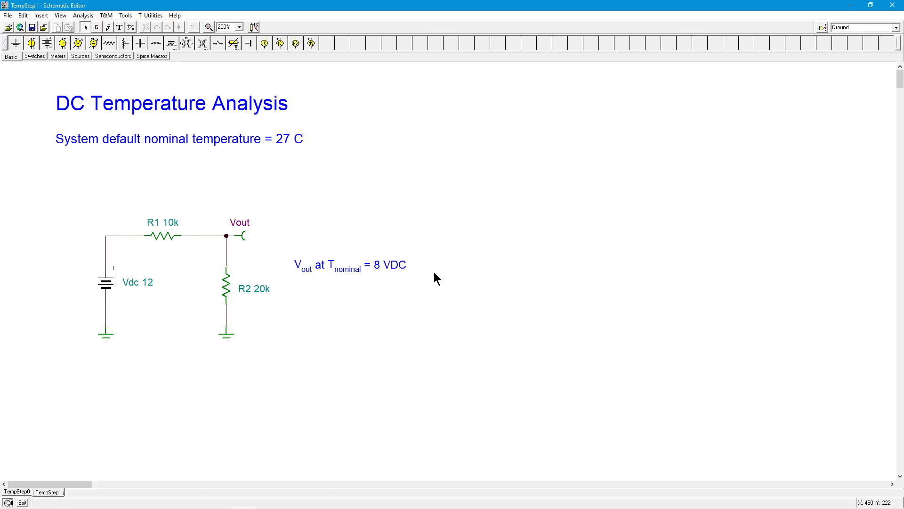
mouse_move(319, 178)
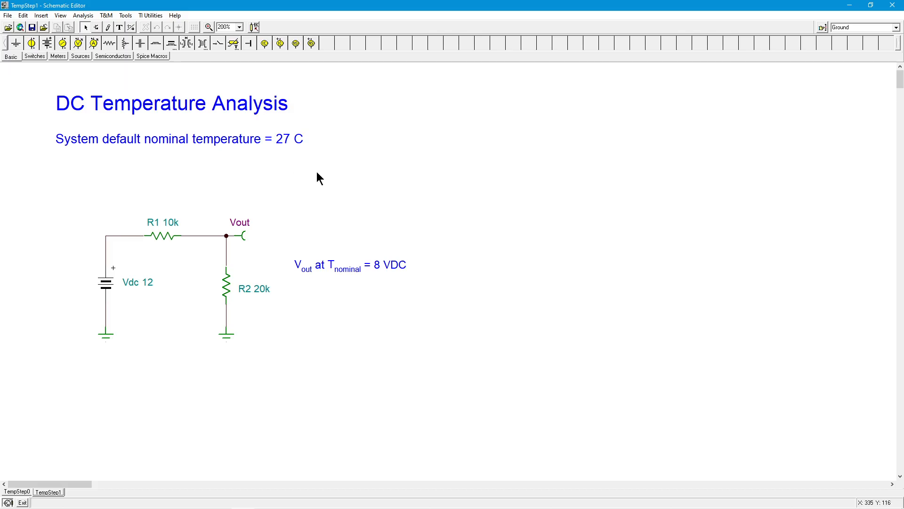
mouse_move(237, 304)
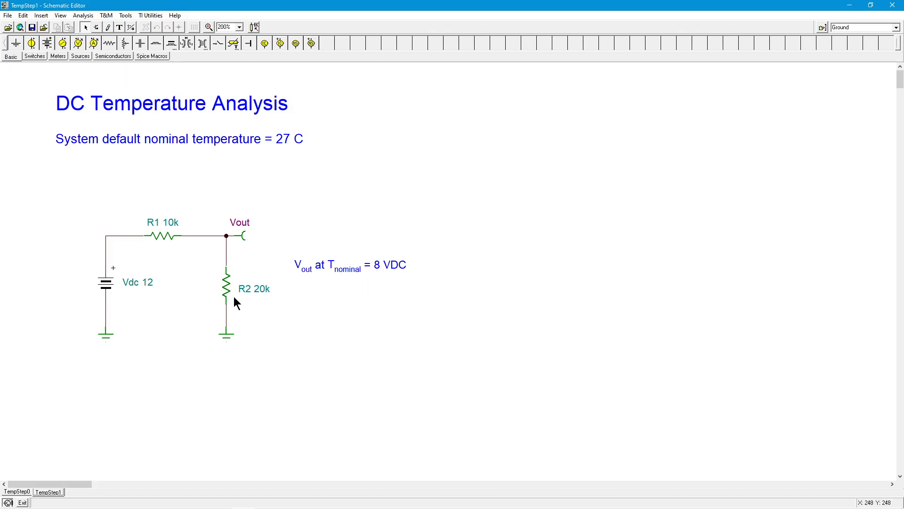
mouse_move(274, 302)
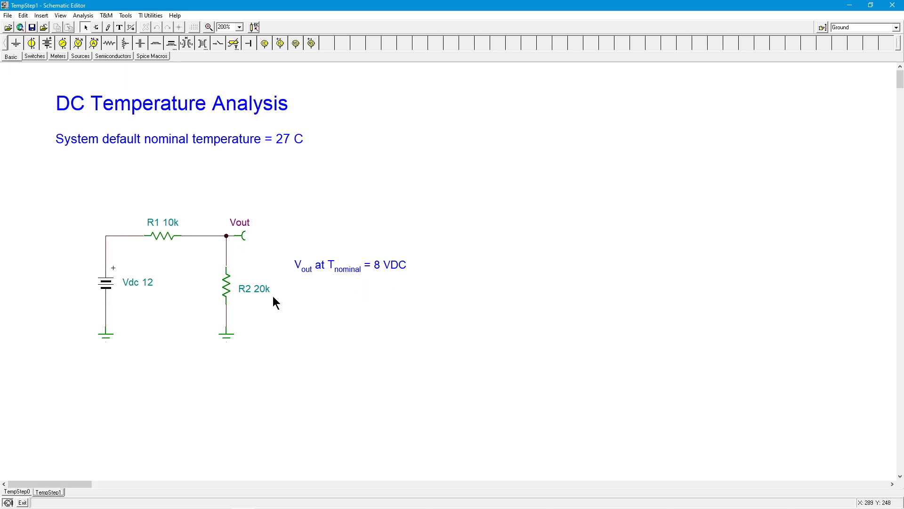
mouse_move(149, 215)
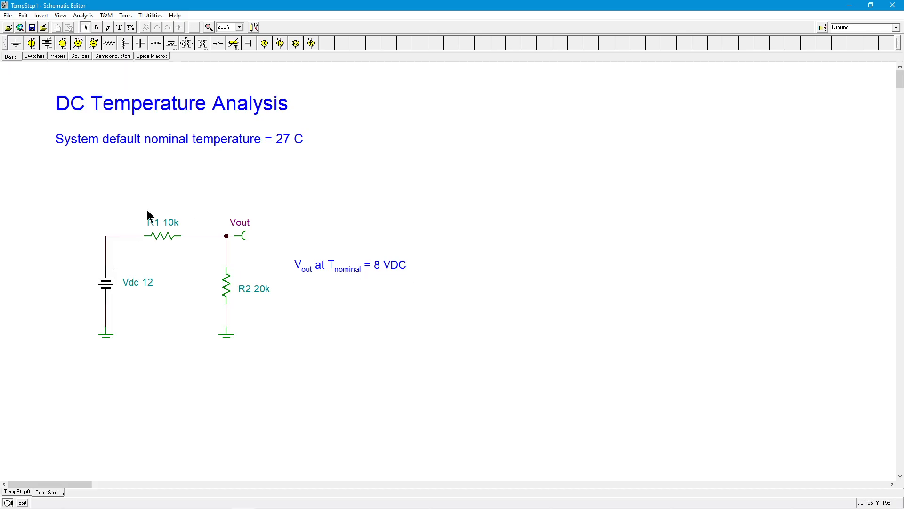
mouse_move(327, 314)
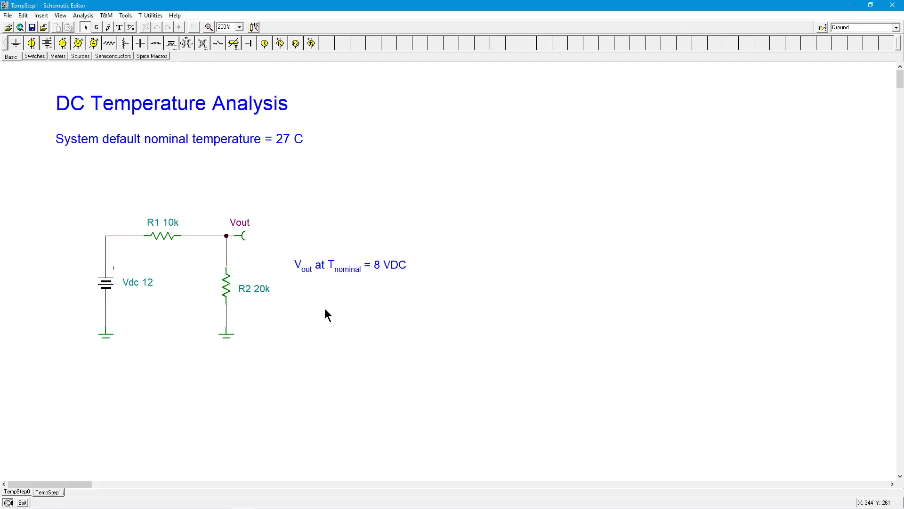
double_click(226, 289)
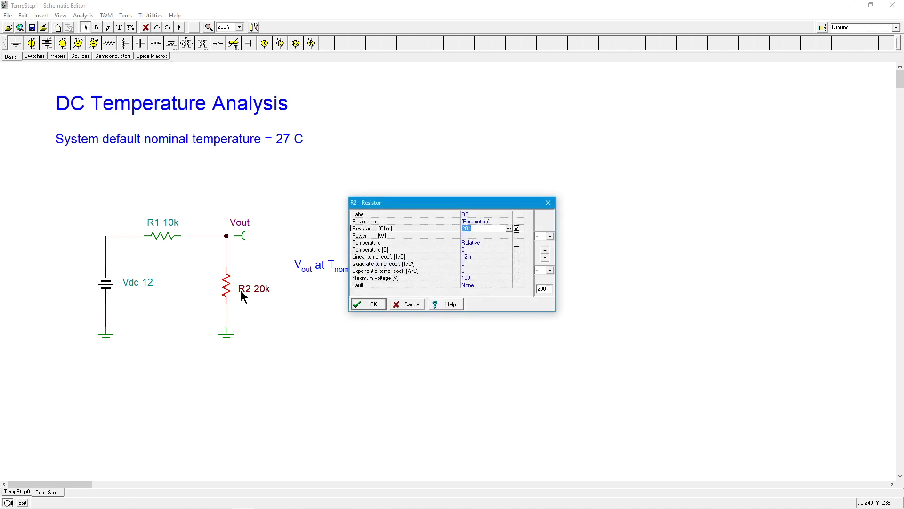
mouse_move(483, 264)
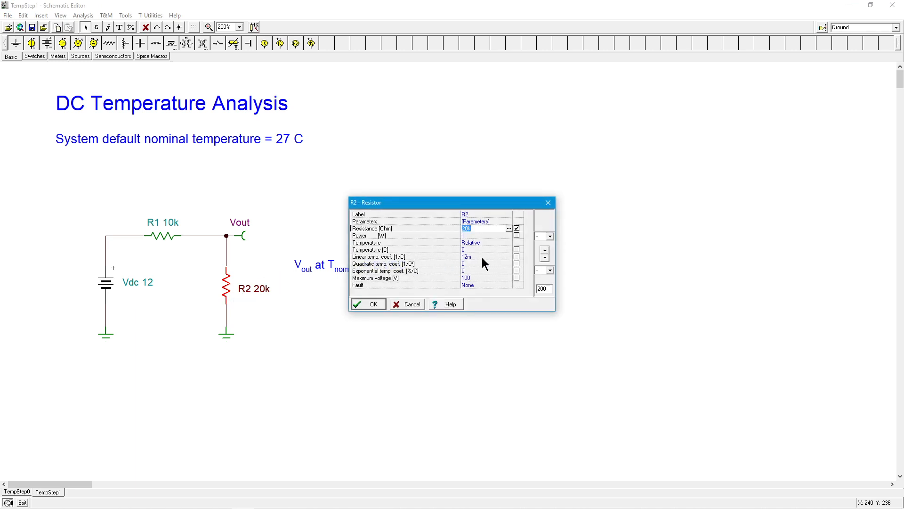
mouse_move(475, 259)
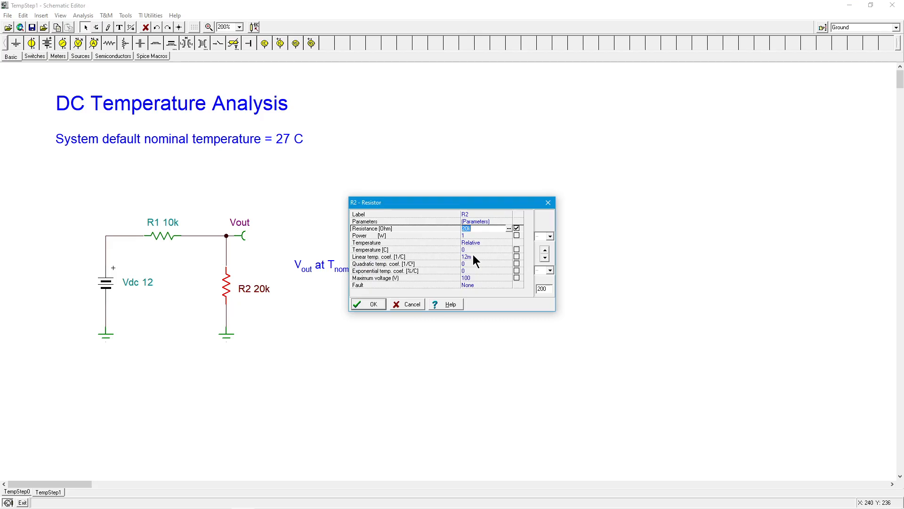
mouse_move(384, 305)
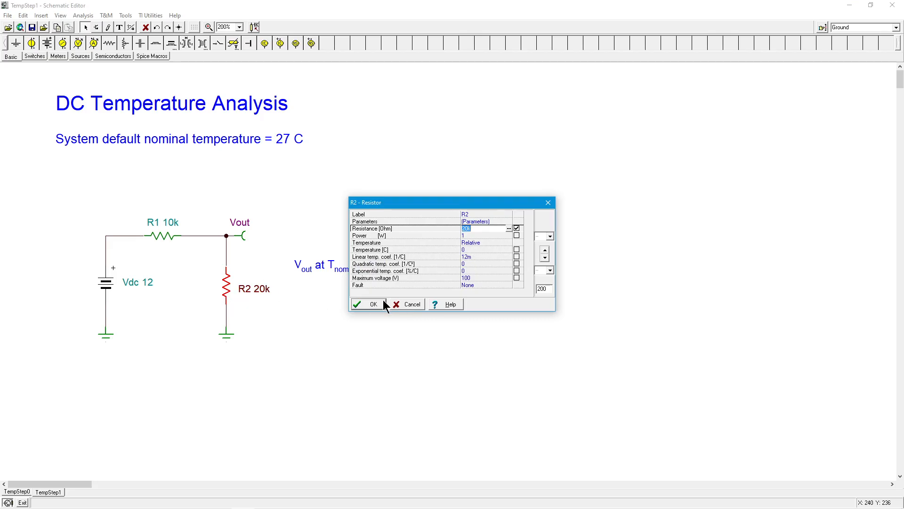
click(368, 303)
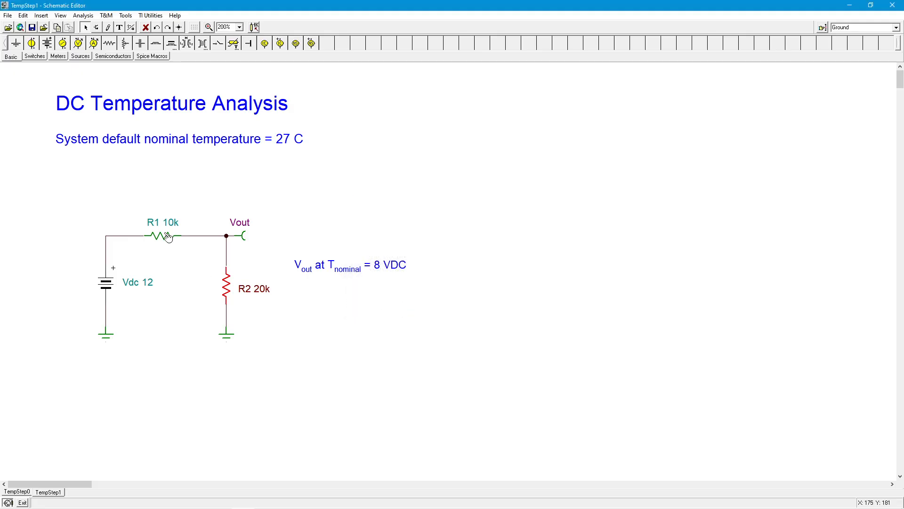
double_click(162, 236)
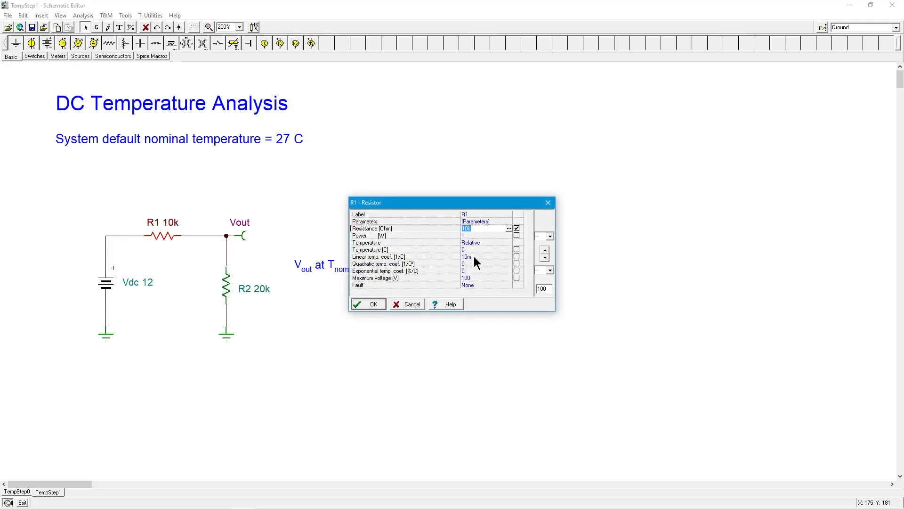
mouse_move(416, 302)
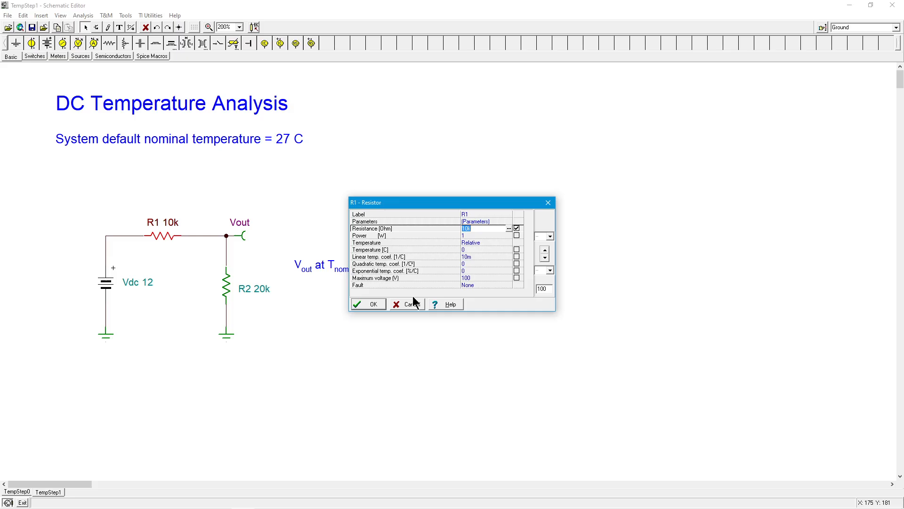
click(406, 304)
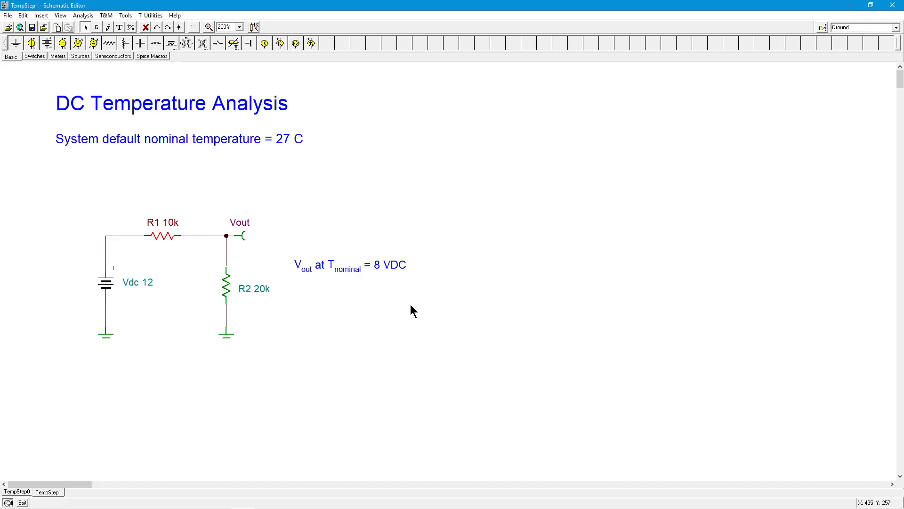
click(275, 301)
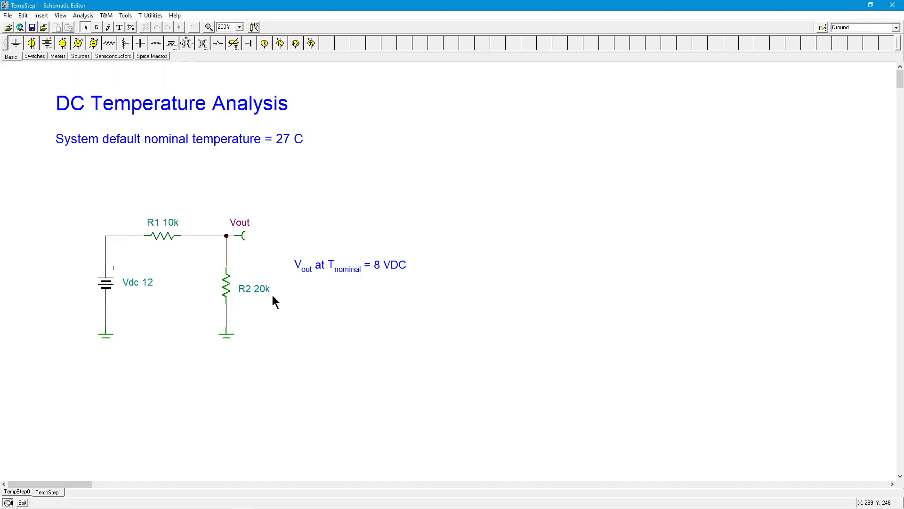
mouse_move(343, 345)
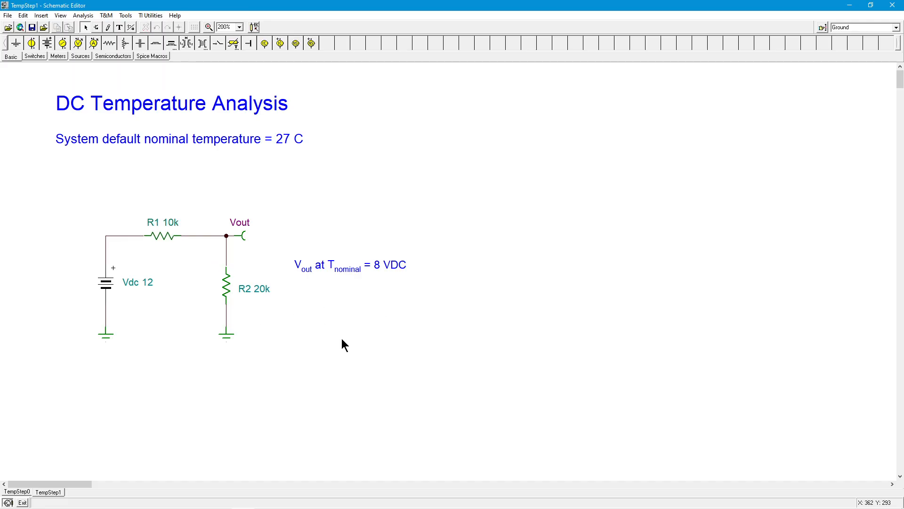
mouse_move(344, 341)
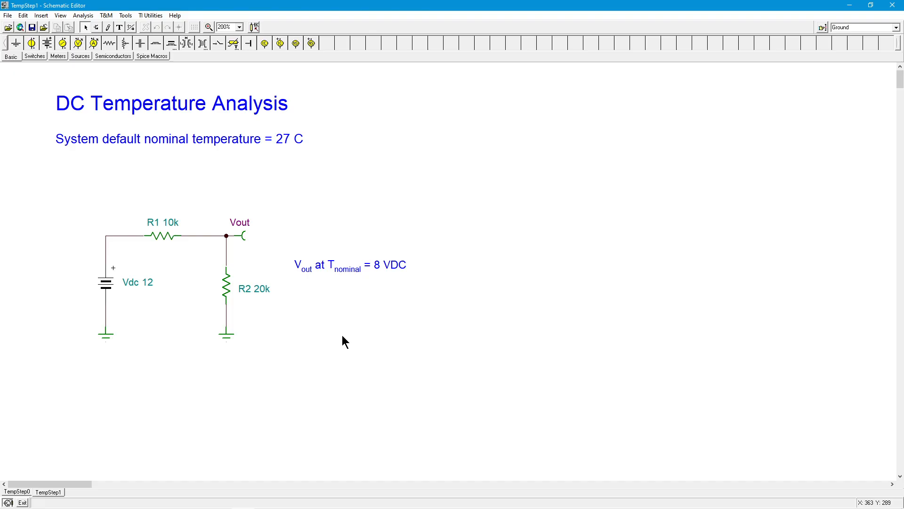
mouse_move(225, 289)
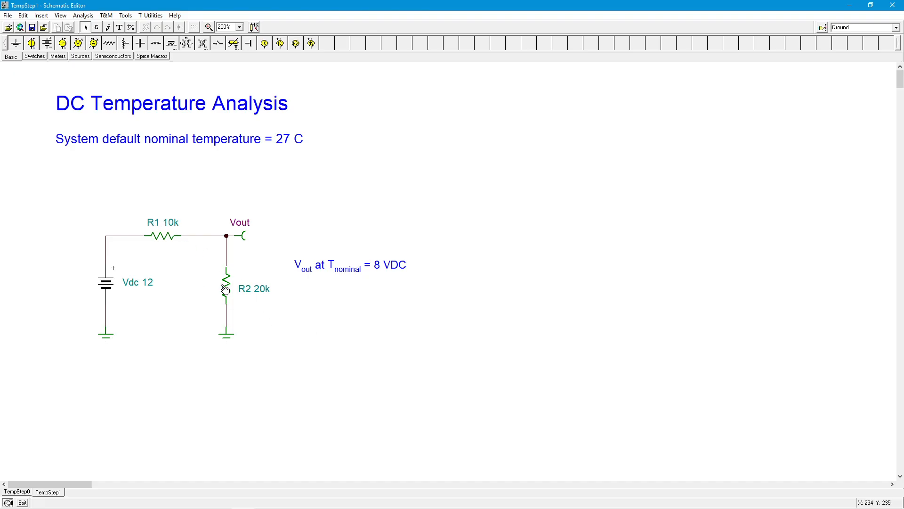
mouse_move(400, 280)
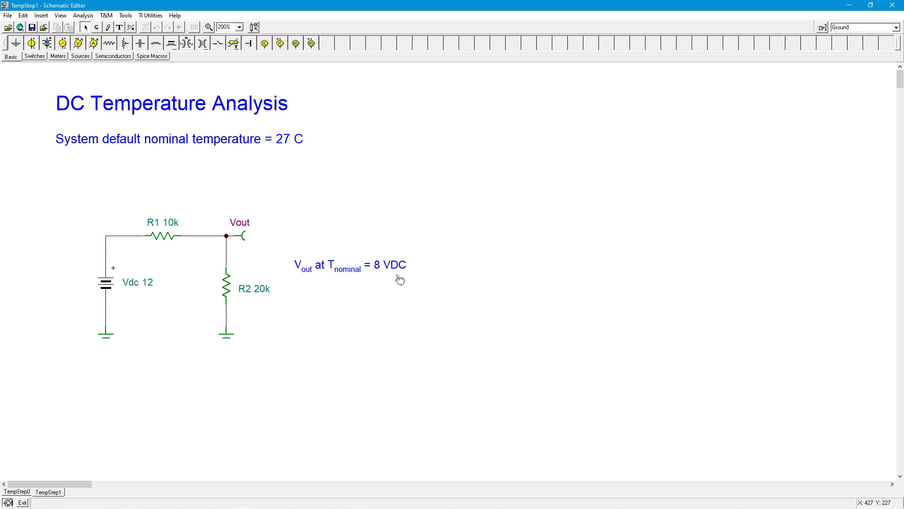
mouse_move(399, 275)
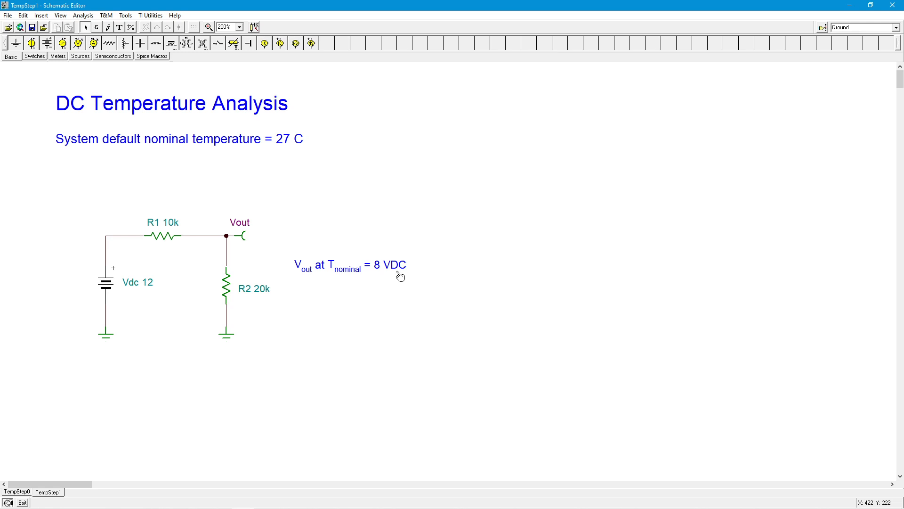
mouse_move(169, 242)
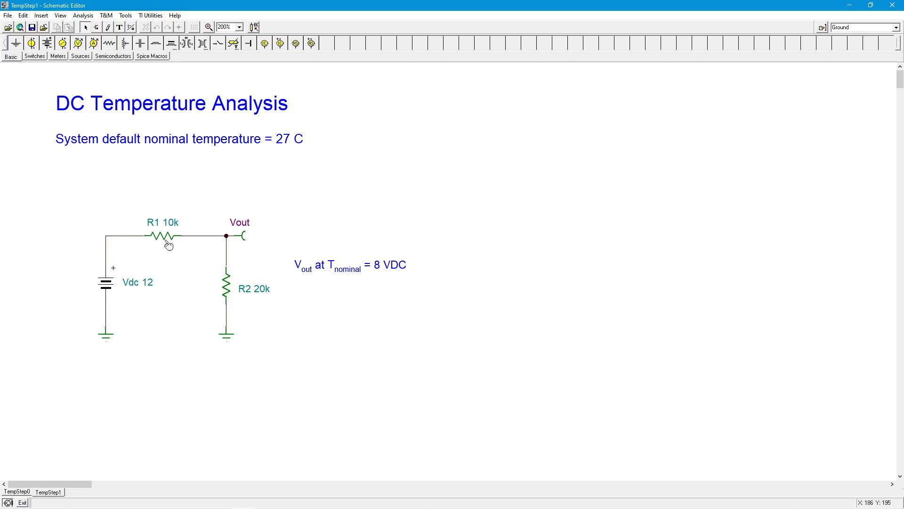
mouse_move(245, 305)
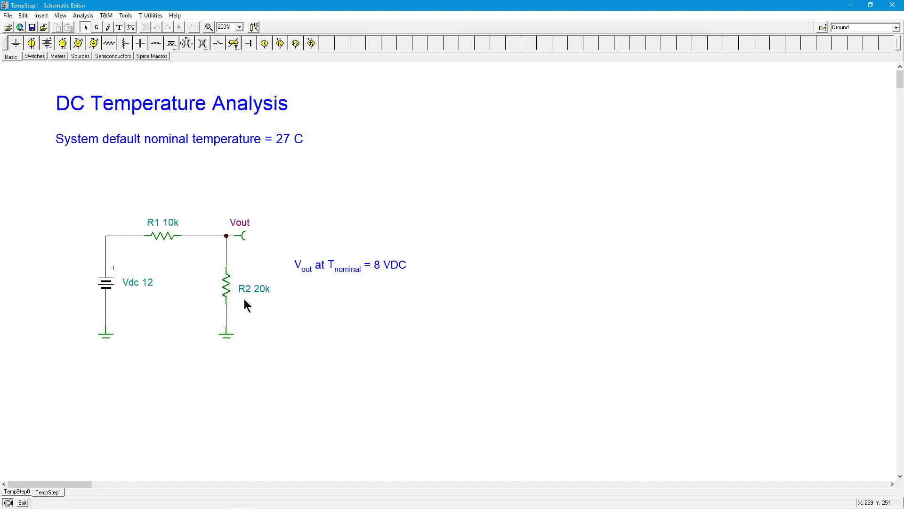
mouse_move(247, 297)
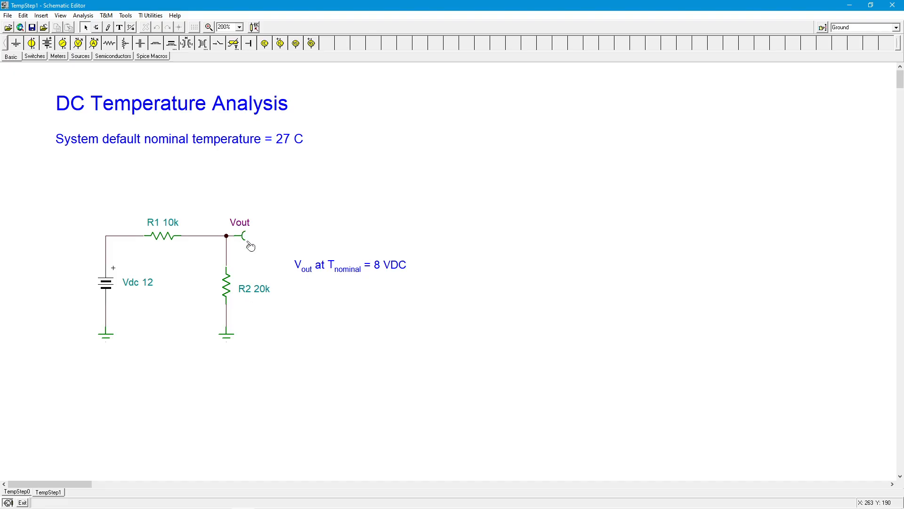
click(82, 15)
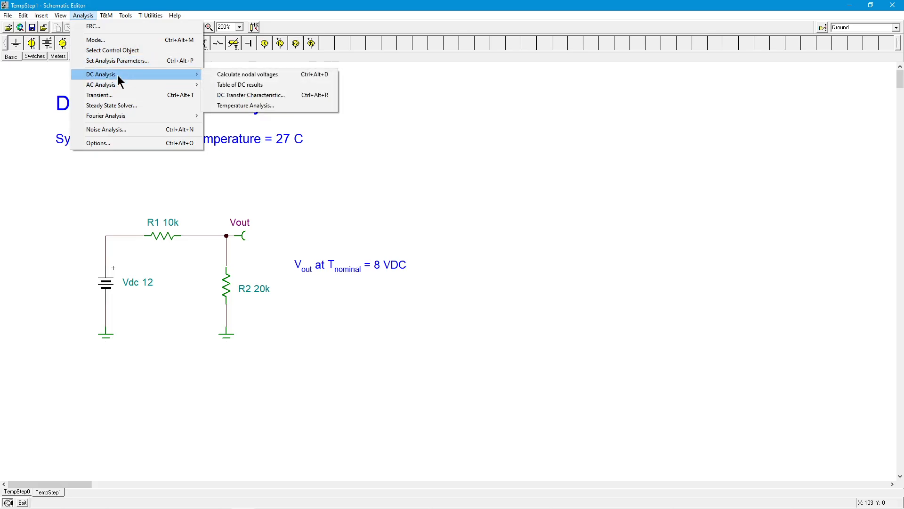
mouse_move(247, 105)
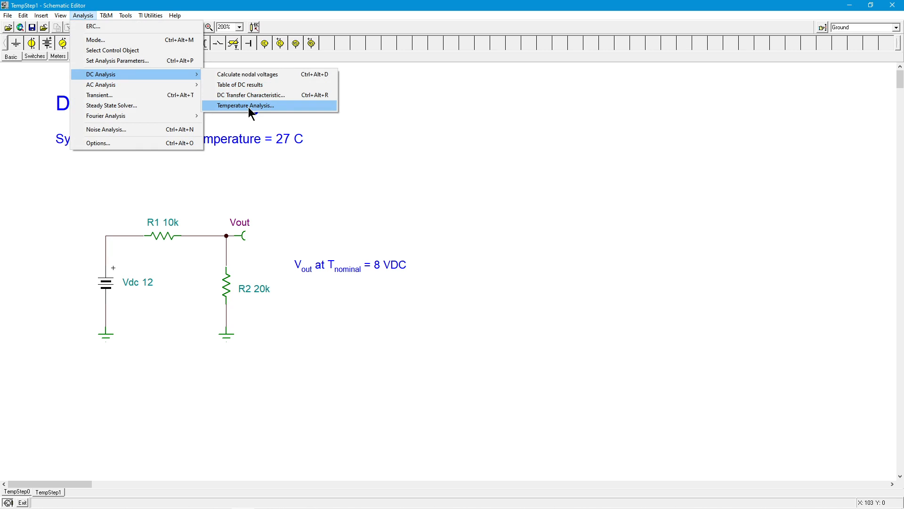
Open DC Temperature Analysis settings: start 0, end 100 C, 100 points
click(246, 105)
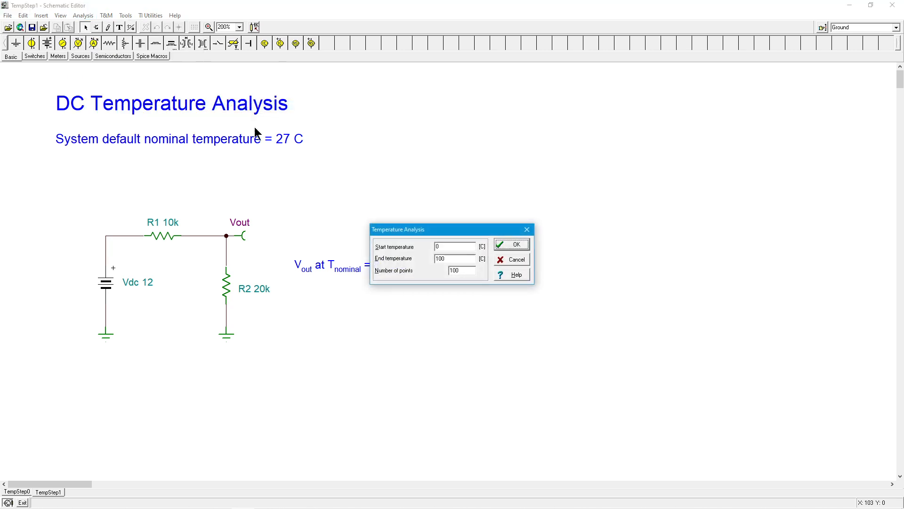
click(457, 247)
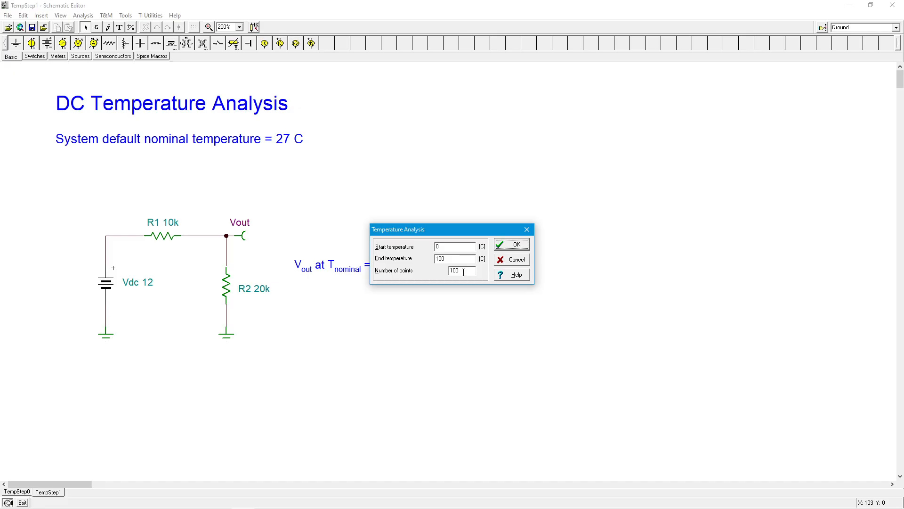
click(454, 246)
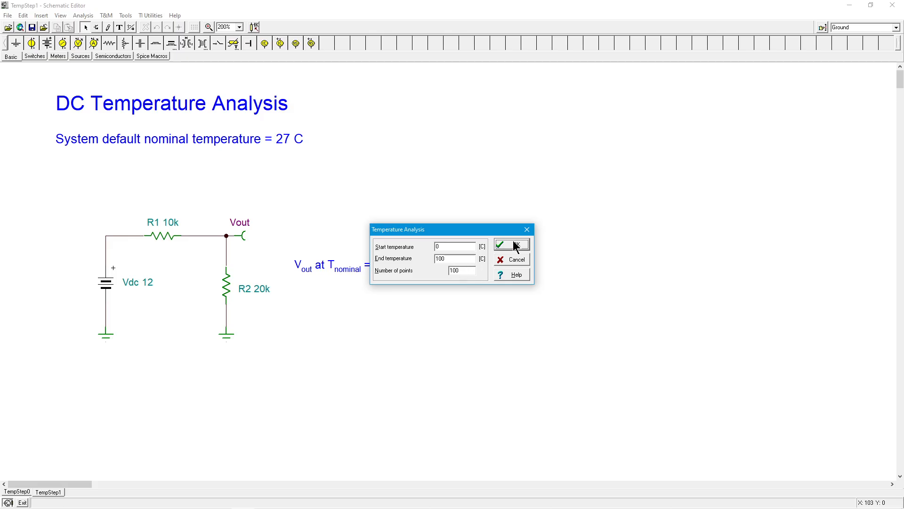
Run the temperature sweep, plotting Vout rising from about 7.79 V to 8.21 V
click(510, 243)
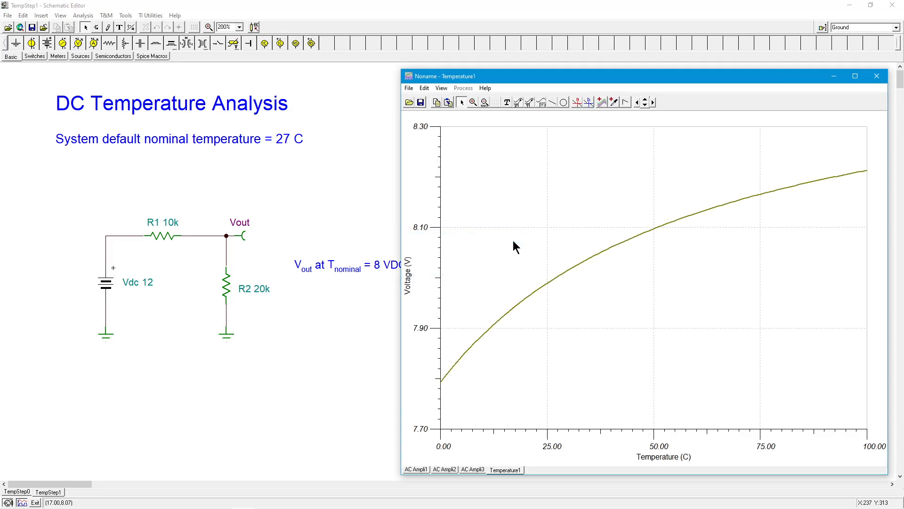
mouse_move(487, 347)
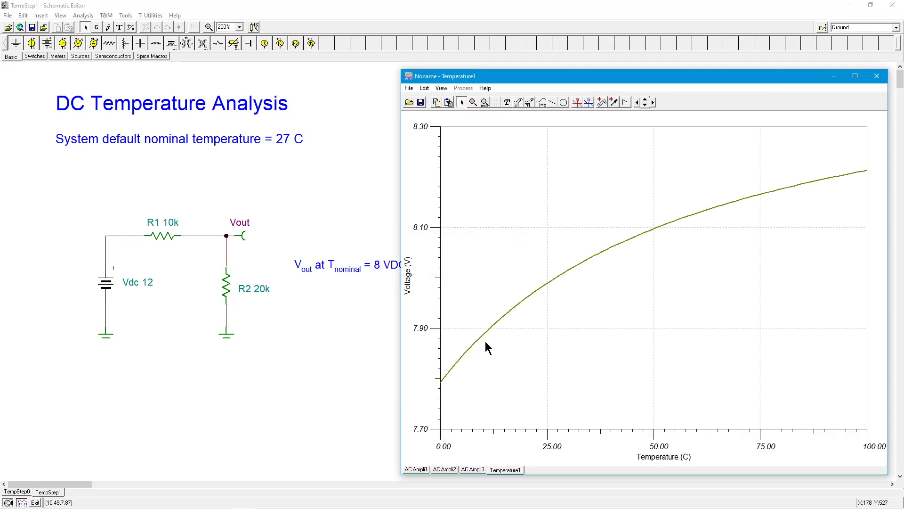
mouse_move(386, 301)
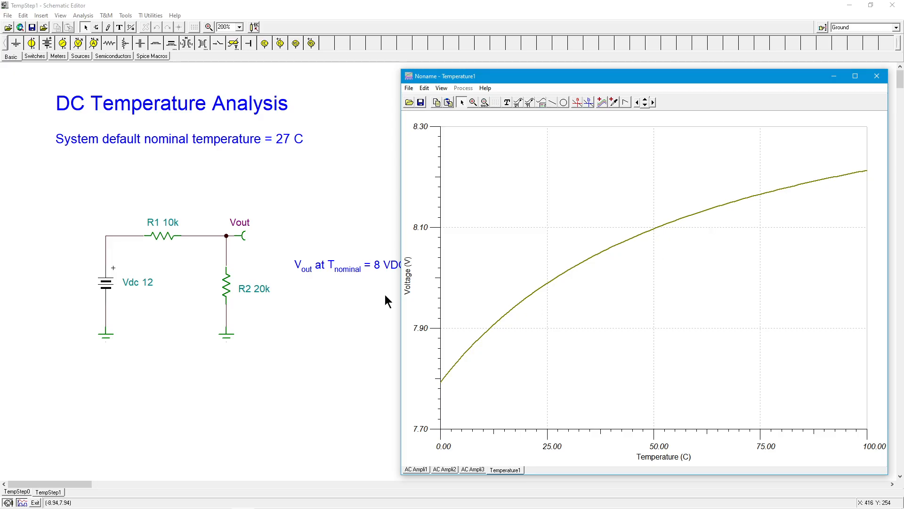
mouse_move(479, 393)
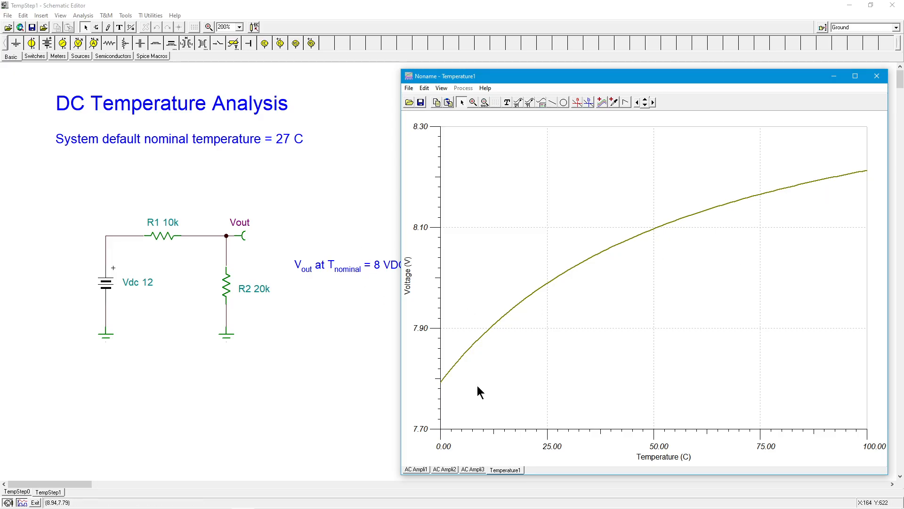
mouse_move(860, 434)
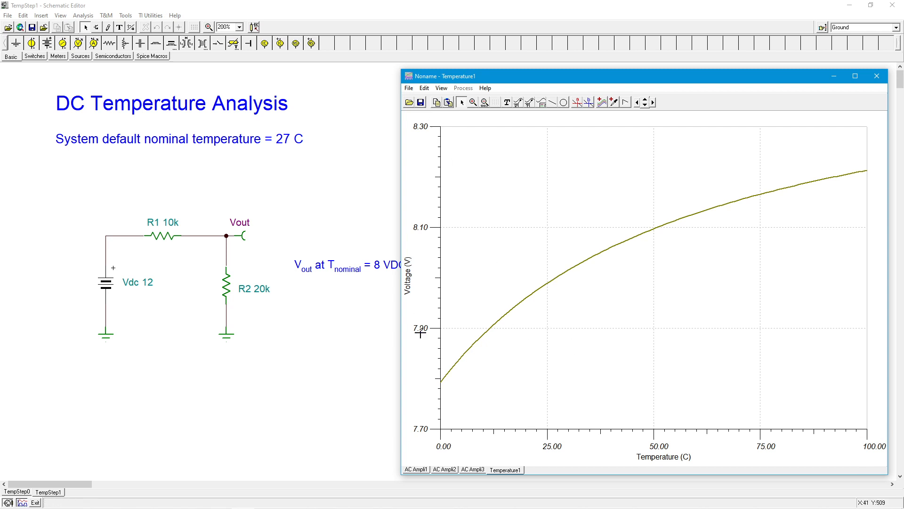
mouse_move(580, 102)
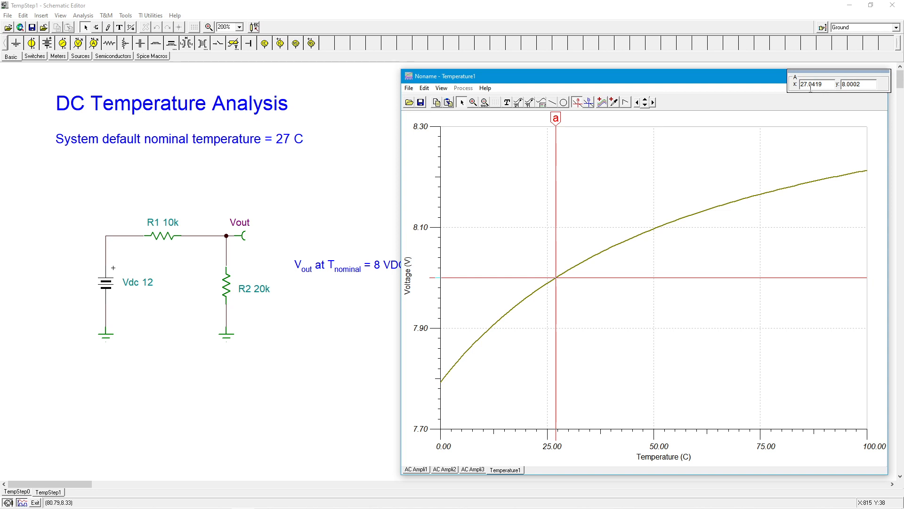
mouse_move(555, 118)
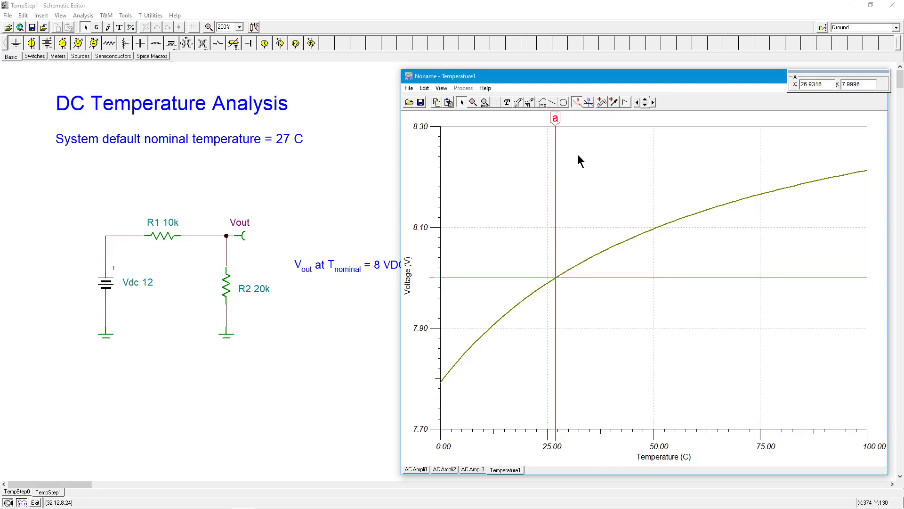
mouse_move(390, 275)
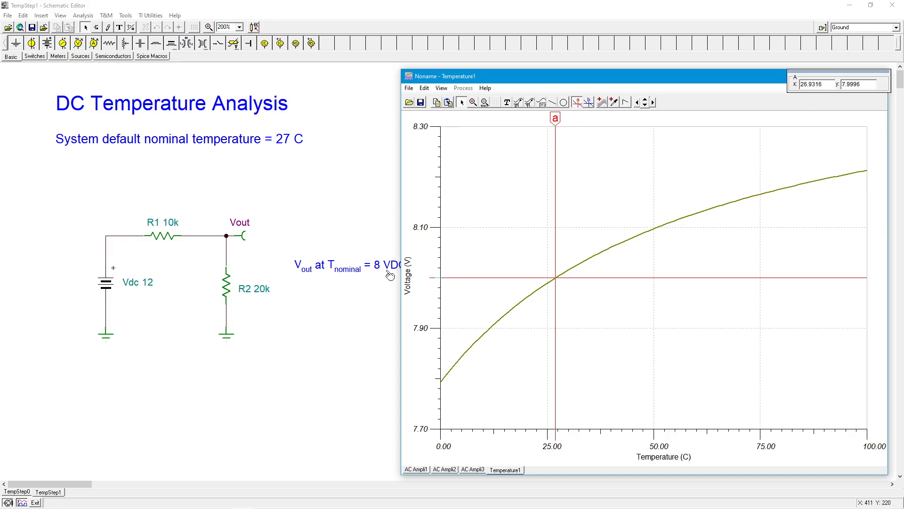
mouse_move(424, 442)
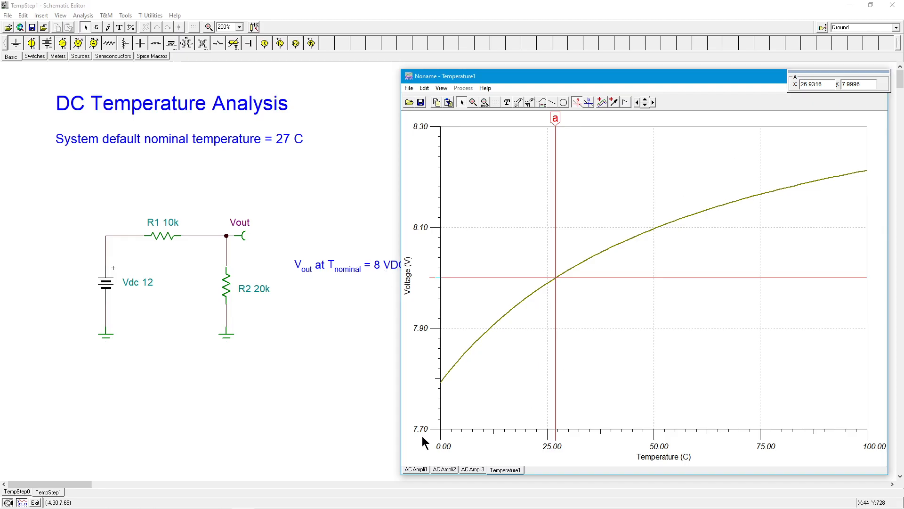
mouse_move(445, 391)
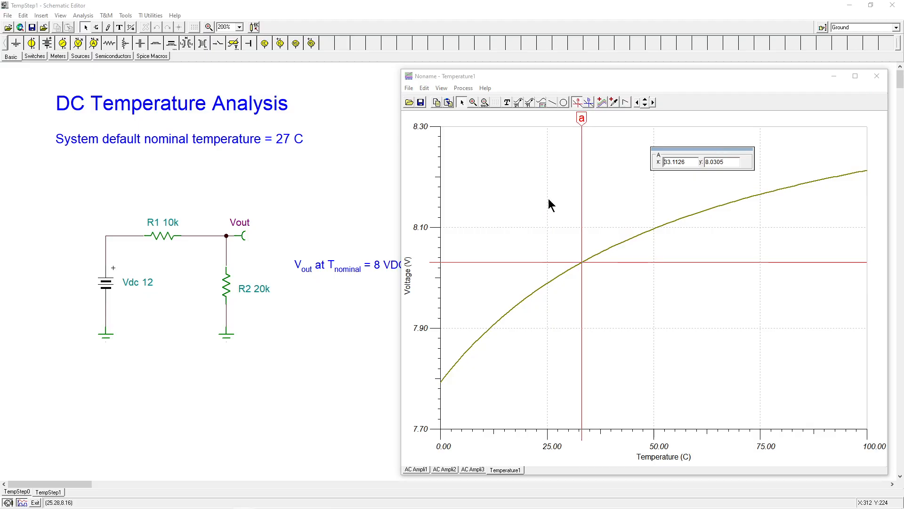
mouse_move(877, 75)
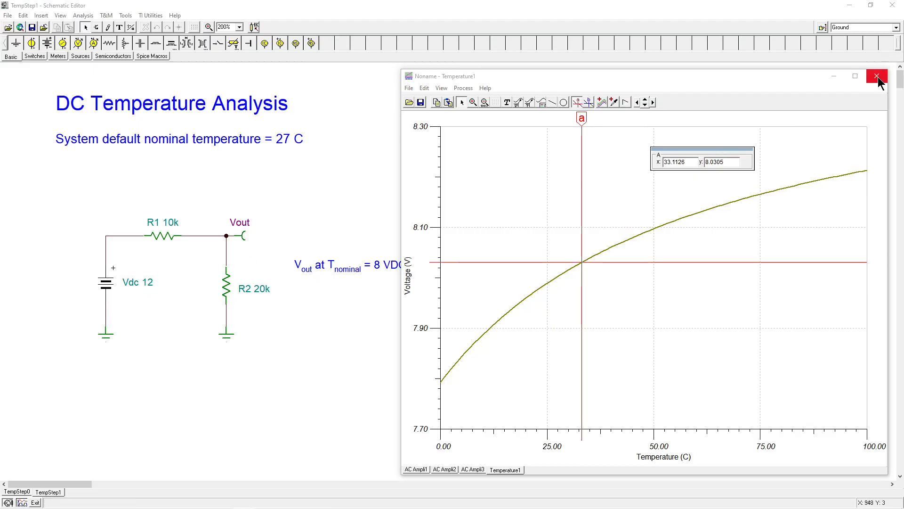
Close the Temperature1 diagram window to return to the 8 VDC divider
click(876, 75)
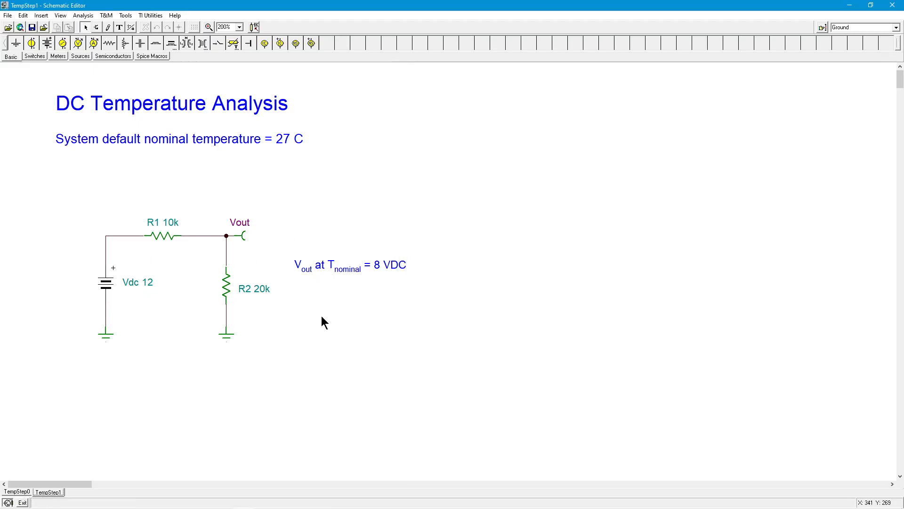
mouse_move(321, 321)
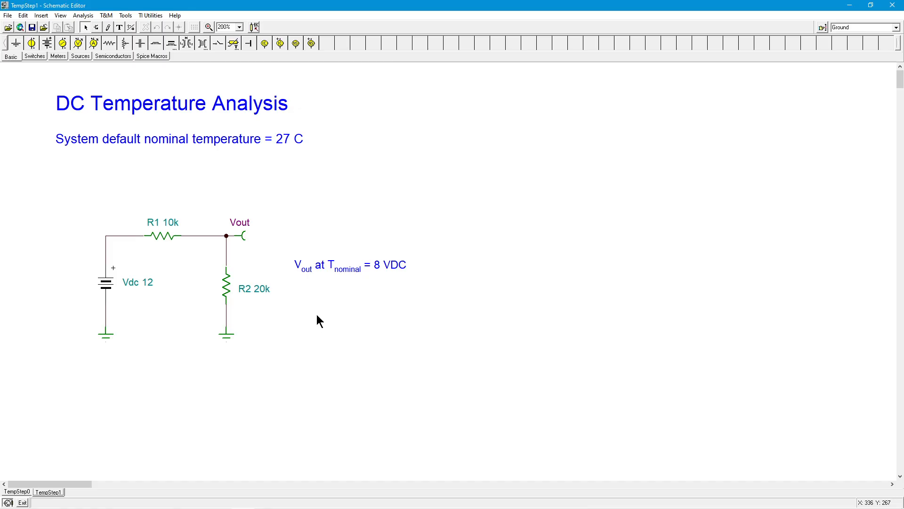
mouse_move(329, 326)
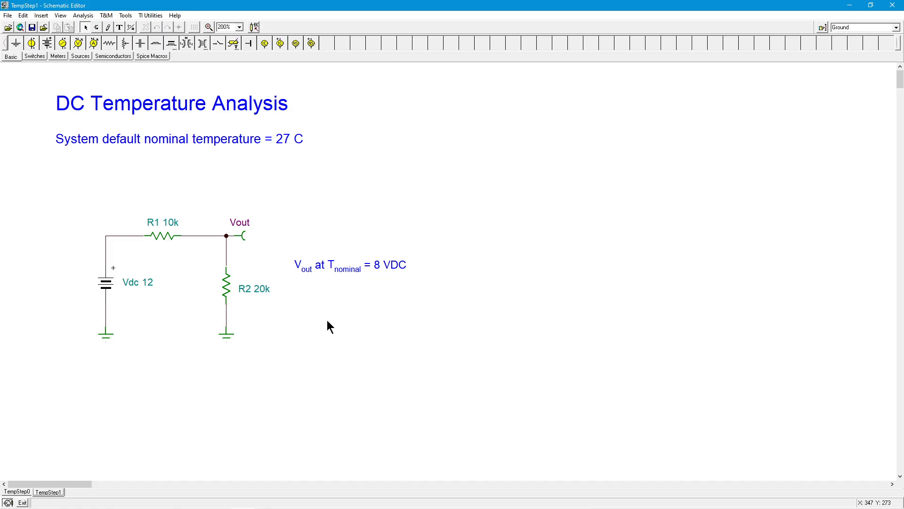
mouse_move(324, 329)
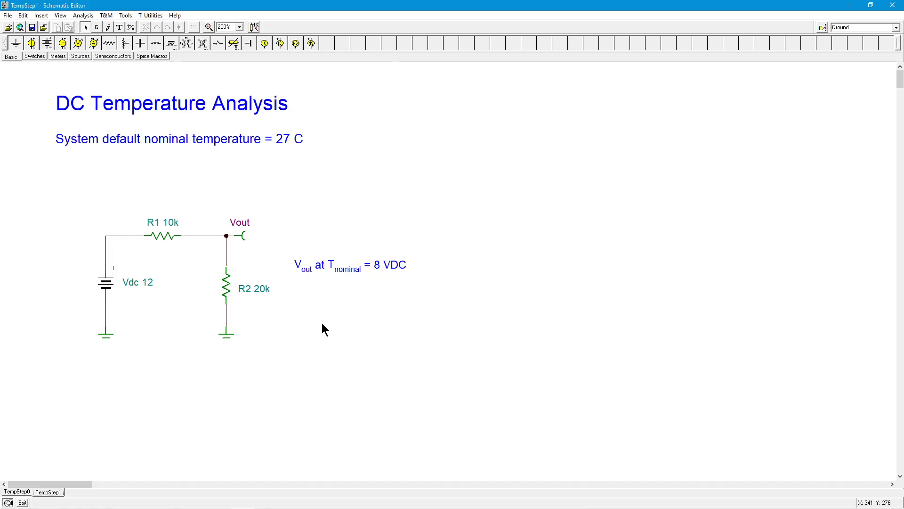
mouse_move(291, 290)
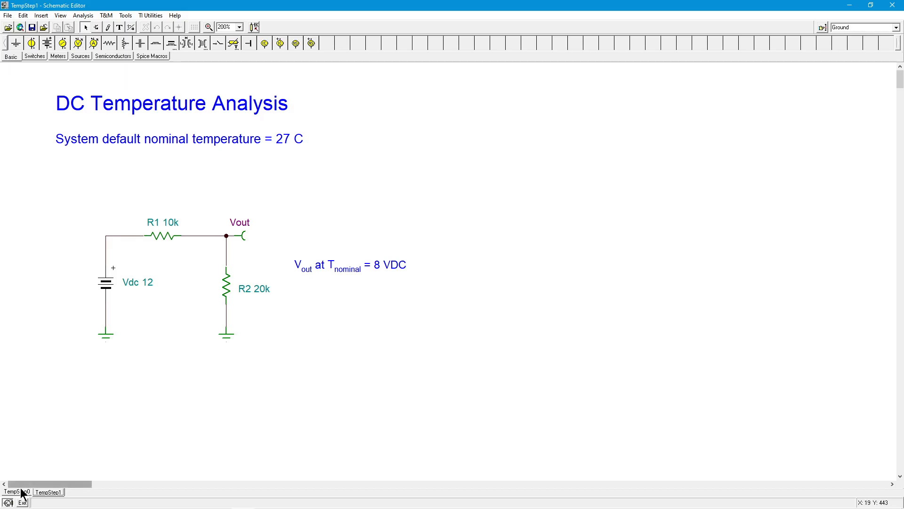
Go to the TempStep0 page with the RC high-pass circuit and 159 Hz cutoff
click(16, 491)
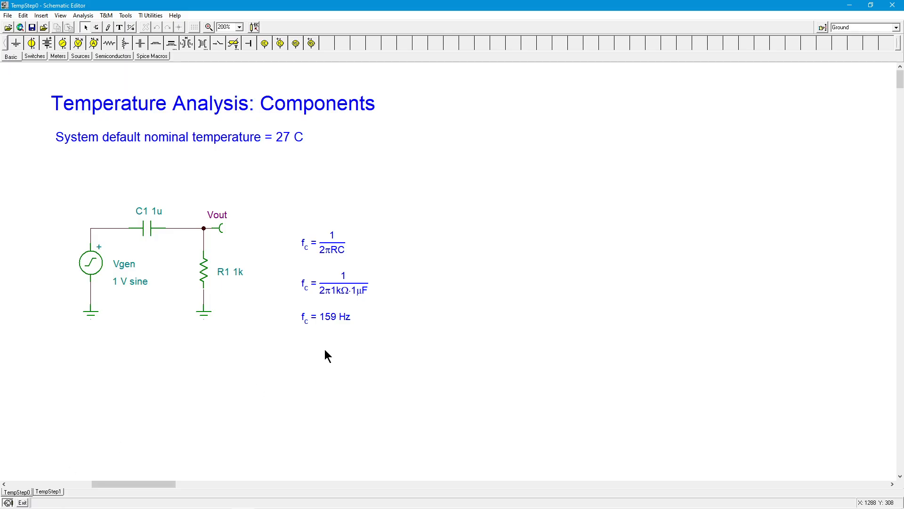
mouse_move(215, 133)
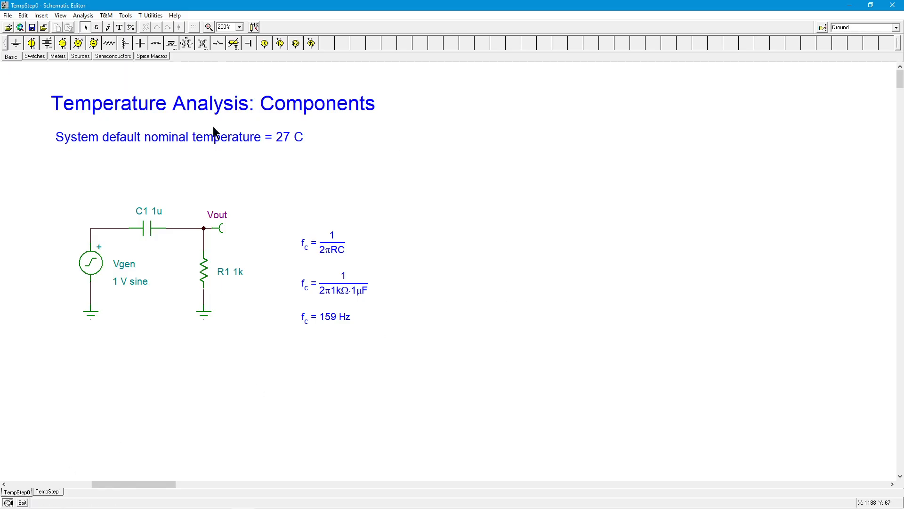
mouse_move(424, 297)
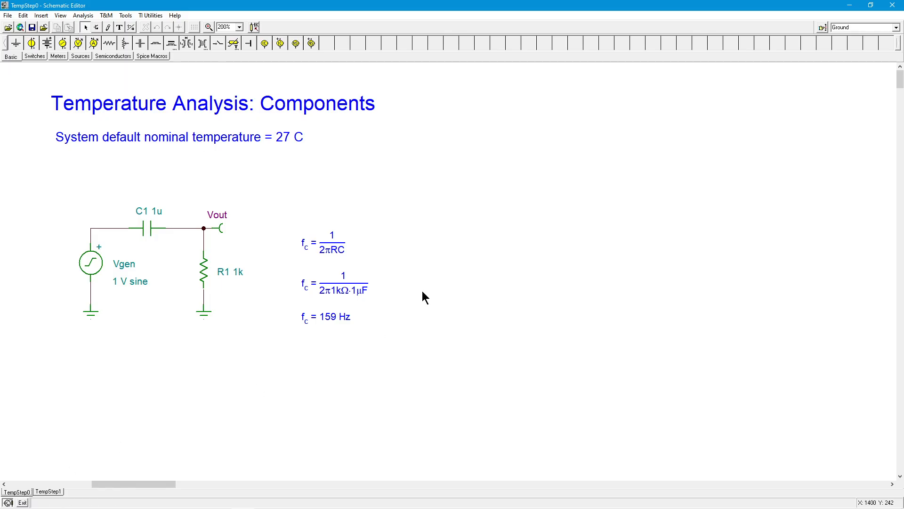